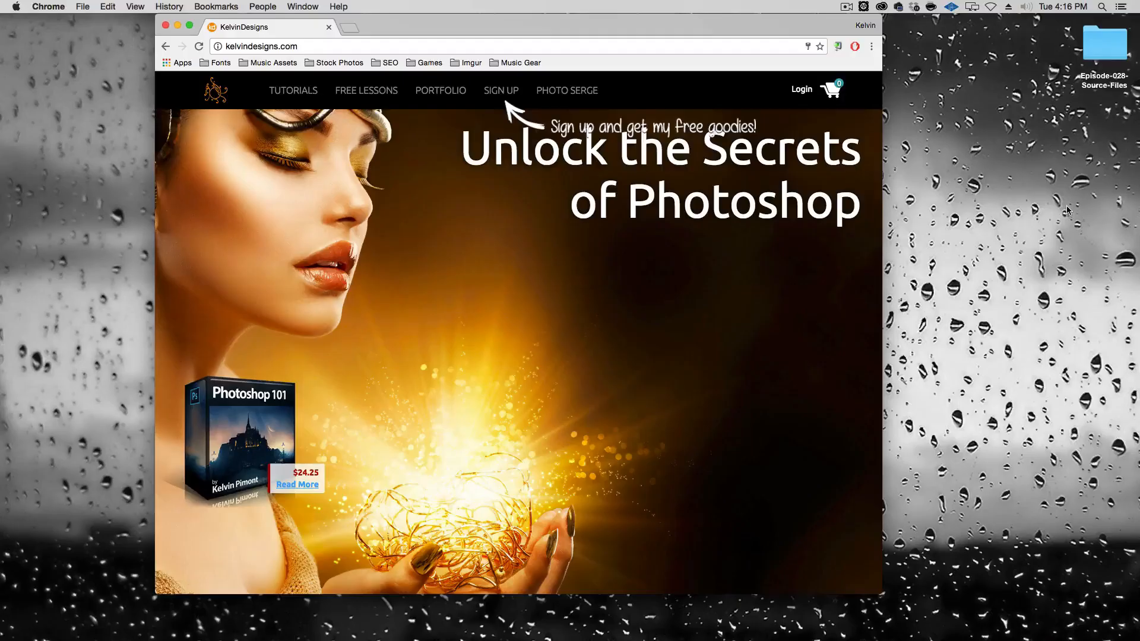
mouse_move(1083, 206)
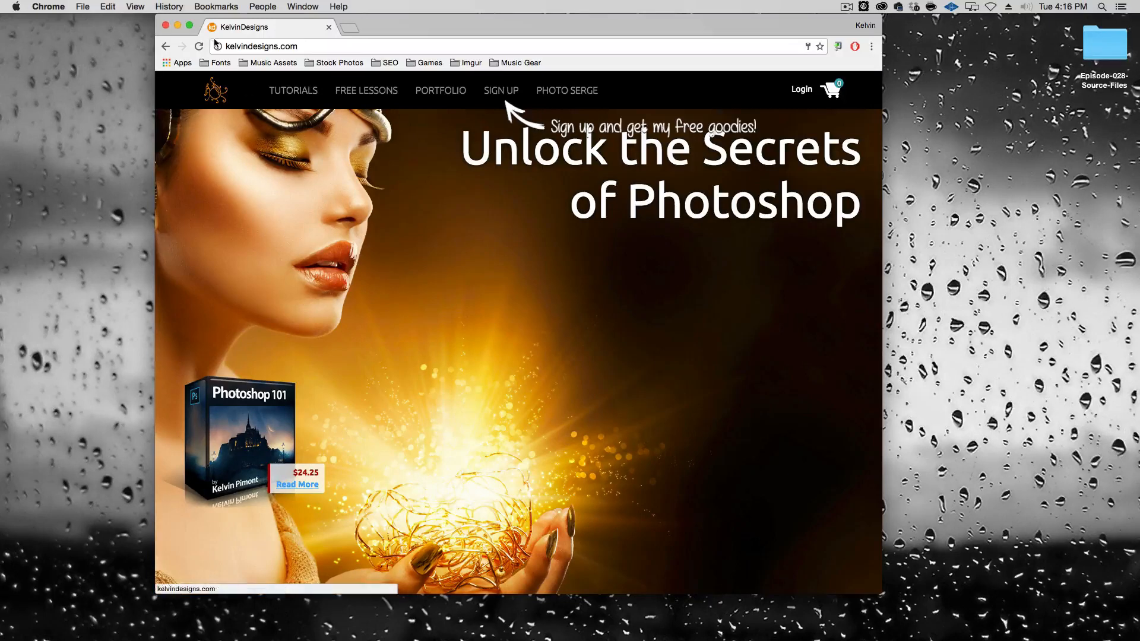
Browse the free lessons, dismiss the sign-up prompt, and open Bone.jpg and Mountains and Forest.jpg from the source folder.
left_click(366, 91)
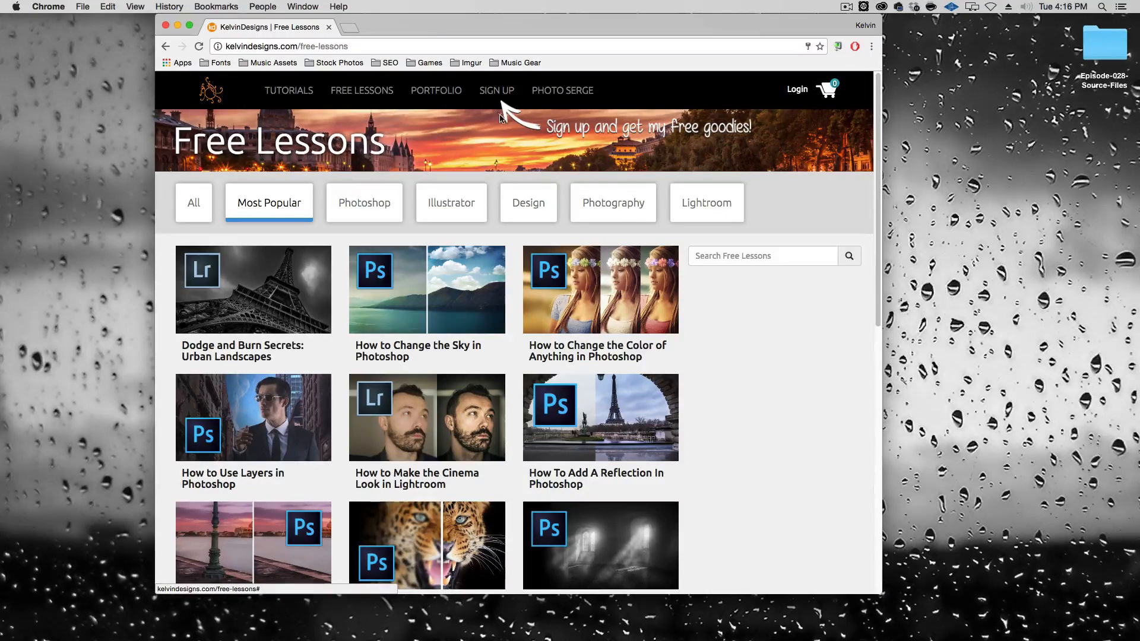
mouse_move(497, 105)
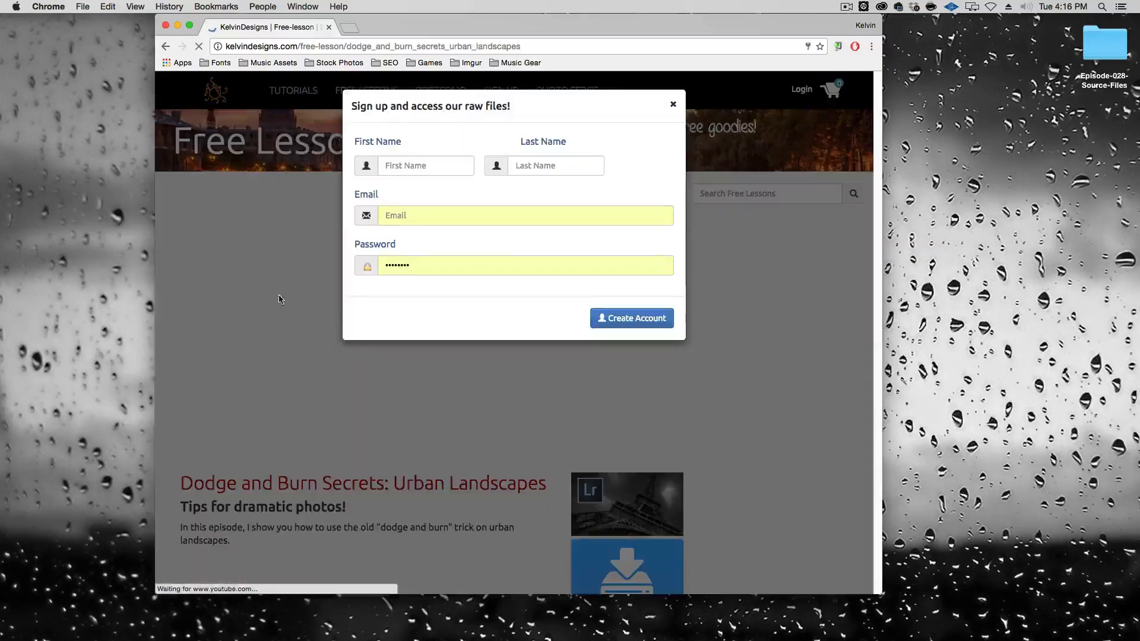
left_click(672, 104)
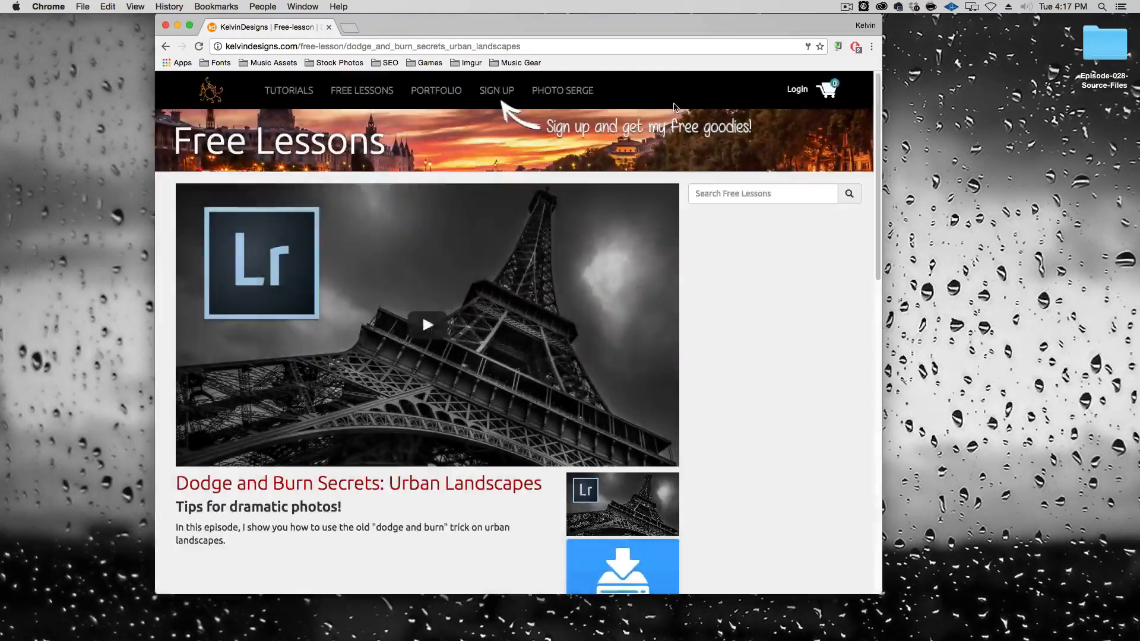
scroll("down", 3)
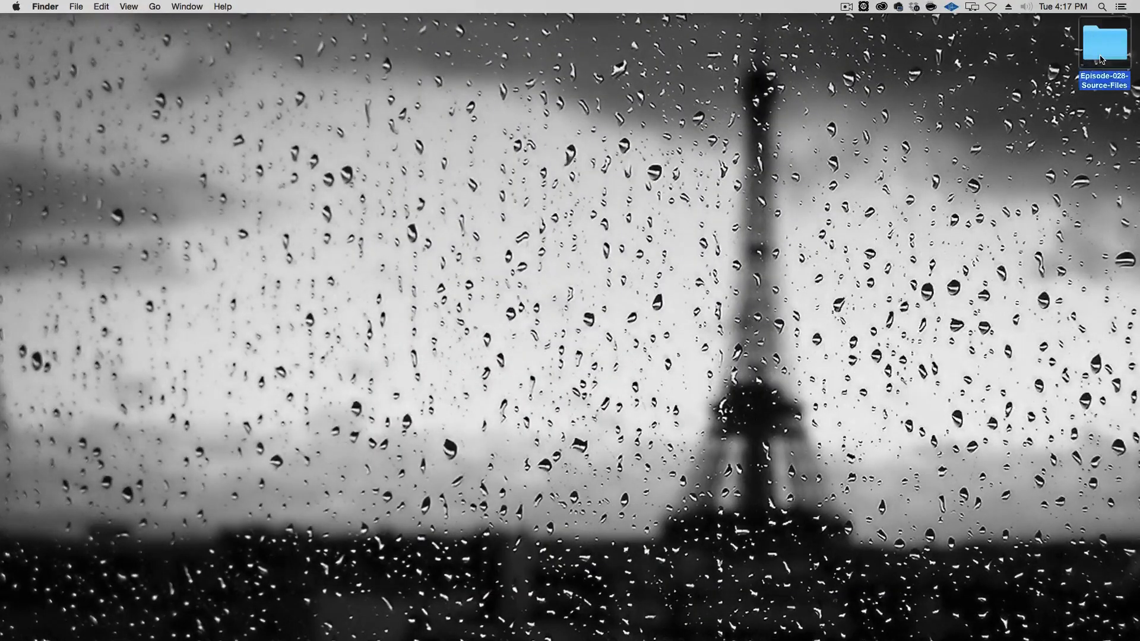
double_click(1103, 45)
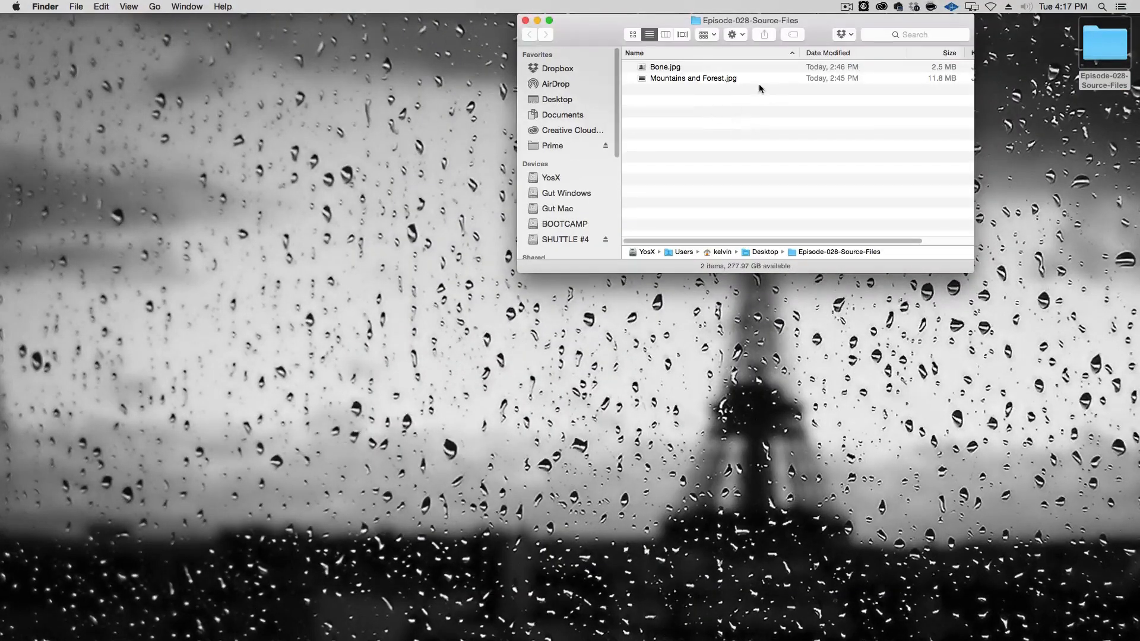
key("cmd+a")
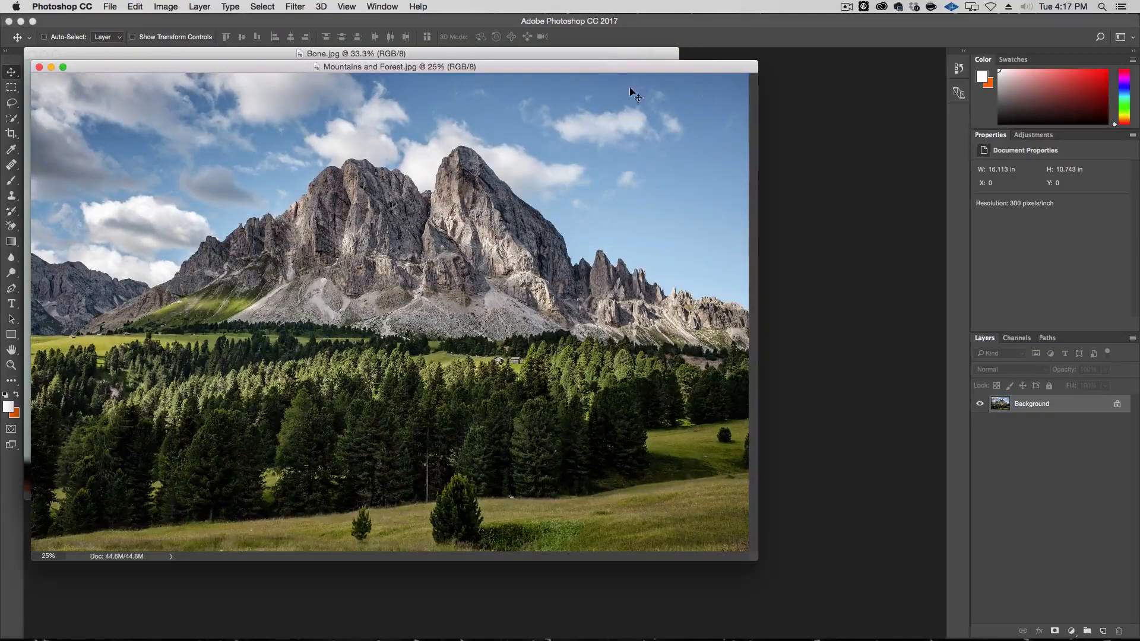
Move the landscape window aside and bring the Bone.jpg portrait window to the front.
left_click_drag(399, 67, 555, 116)
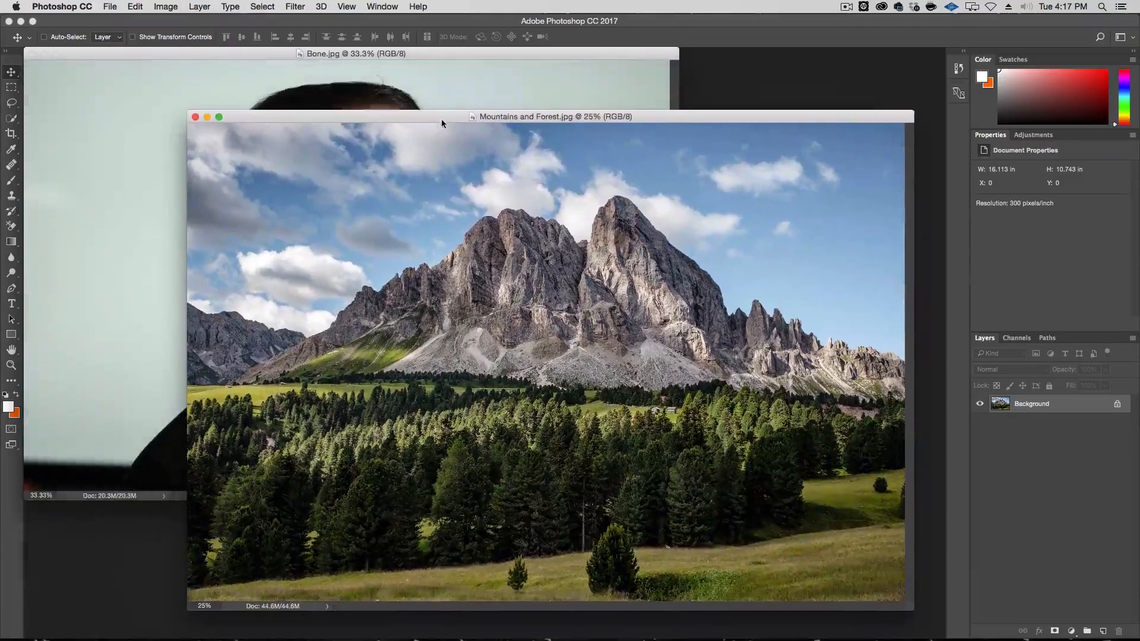
left_click_drag(441, 117, 455, 128)
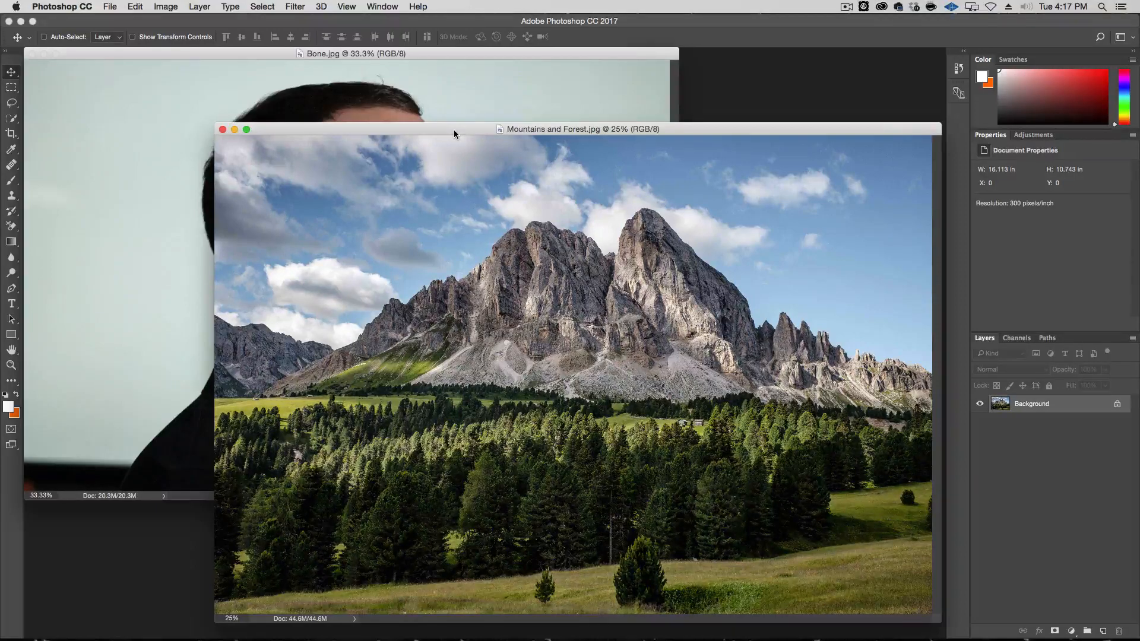
left_click(355, 54)
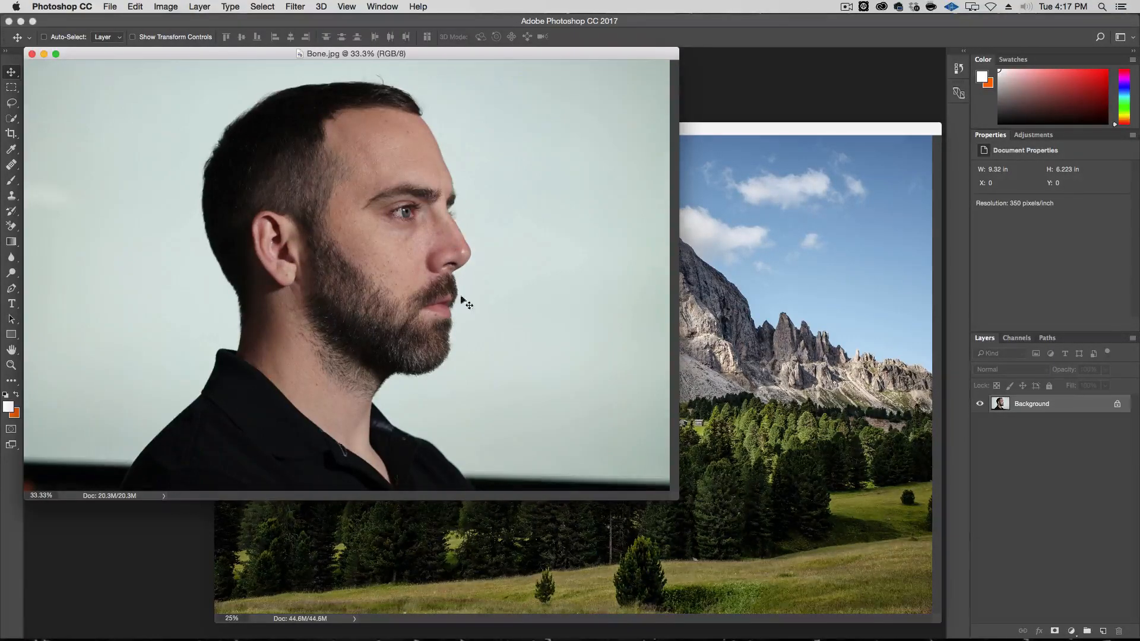
mouse_move(551, 220)
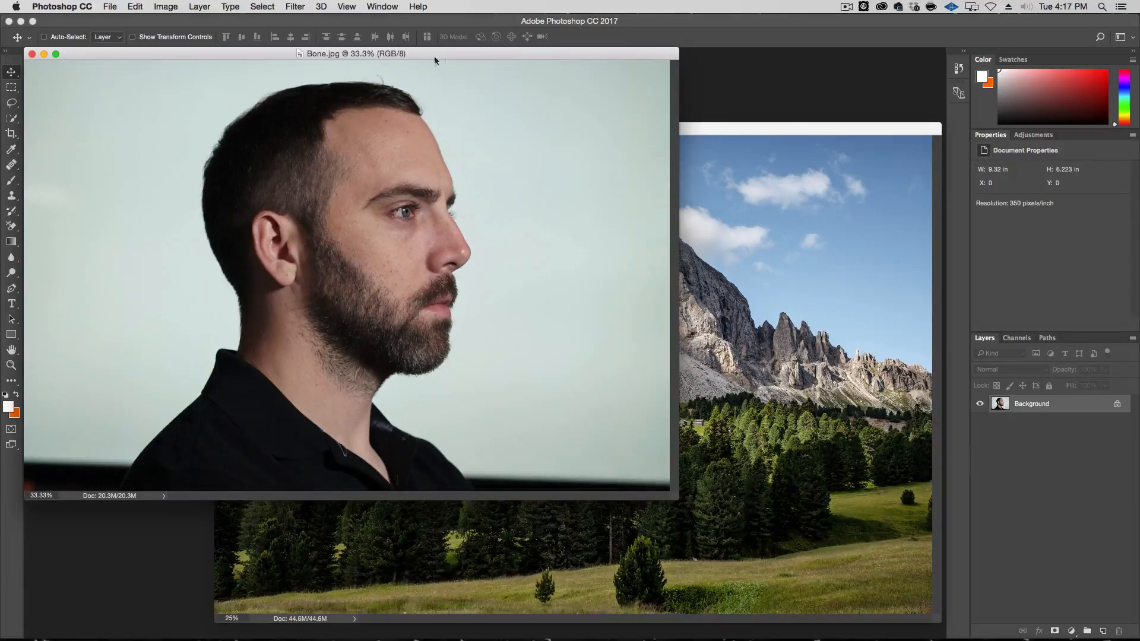
left_click_drag(356, 53, 383, 58)
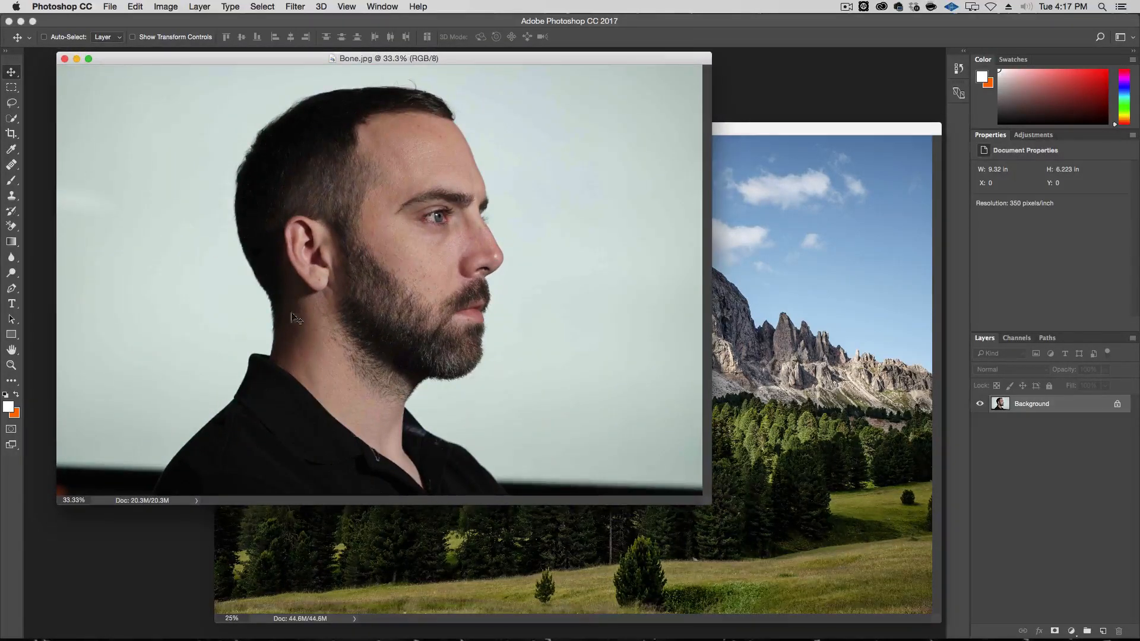
mouse_move(356, 109)
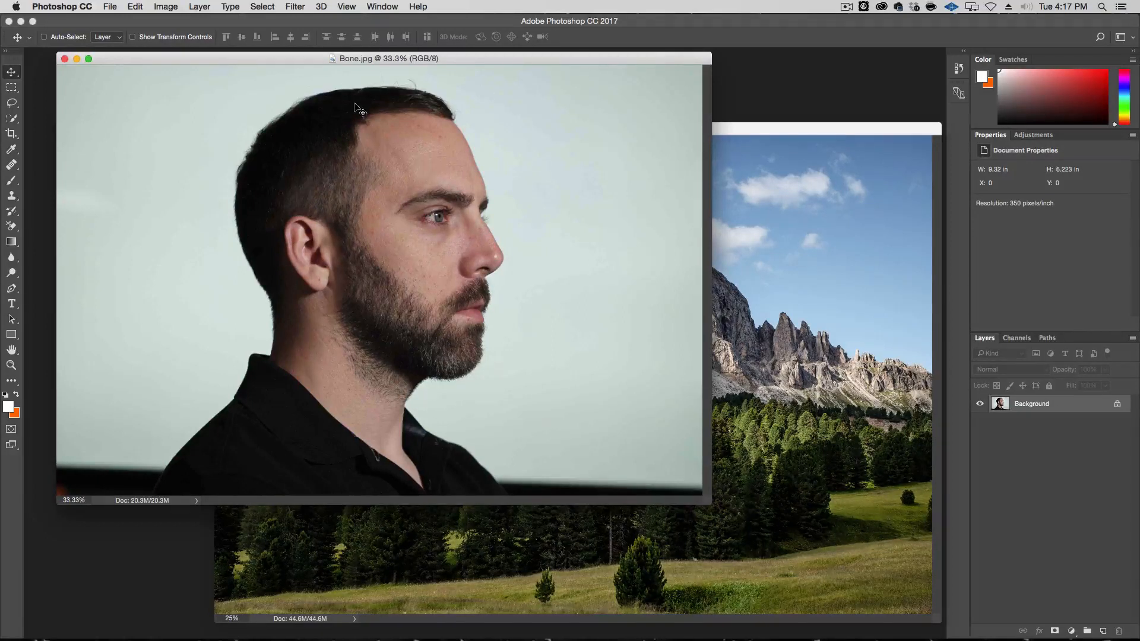
In Camera Raw Filter, set Clarity +100, Highlights -100 and Shadows +100 on the portrait.
left_click(296, 8)
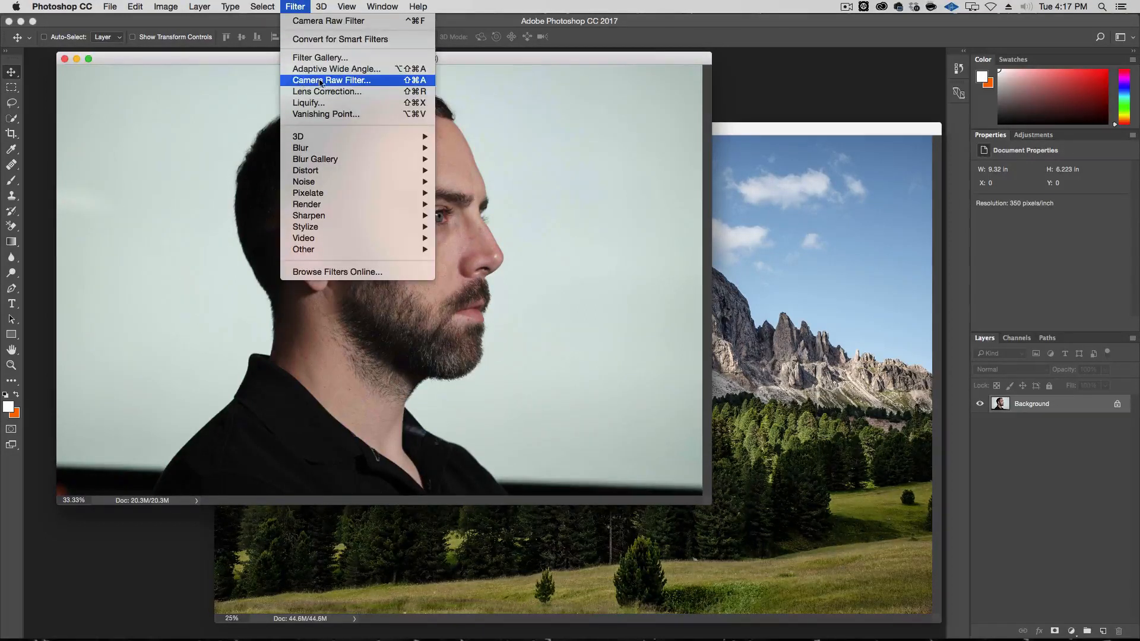
left_click(331, 79)
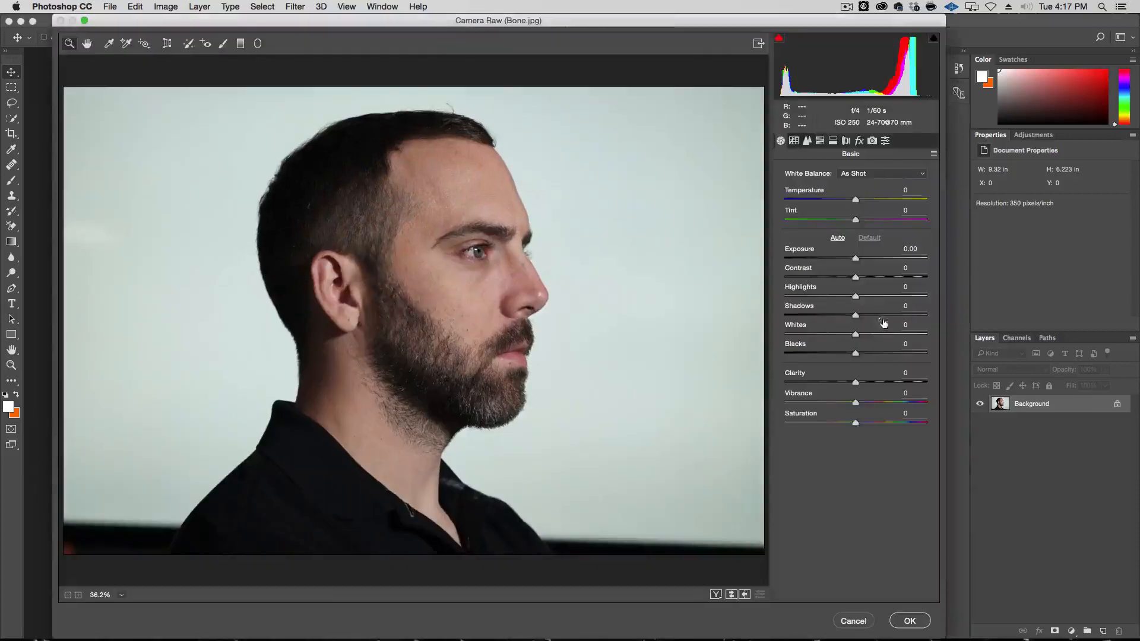
left_click_drag(856, 381, 925, 381)
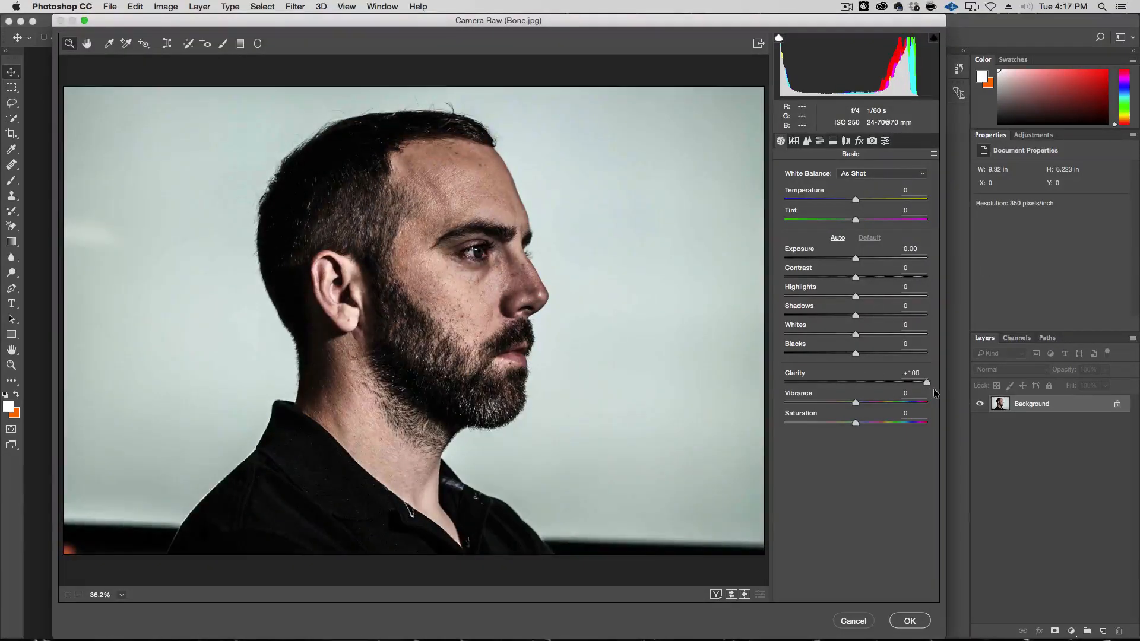
left_click_drag(856, 315, 927, 315)
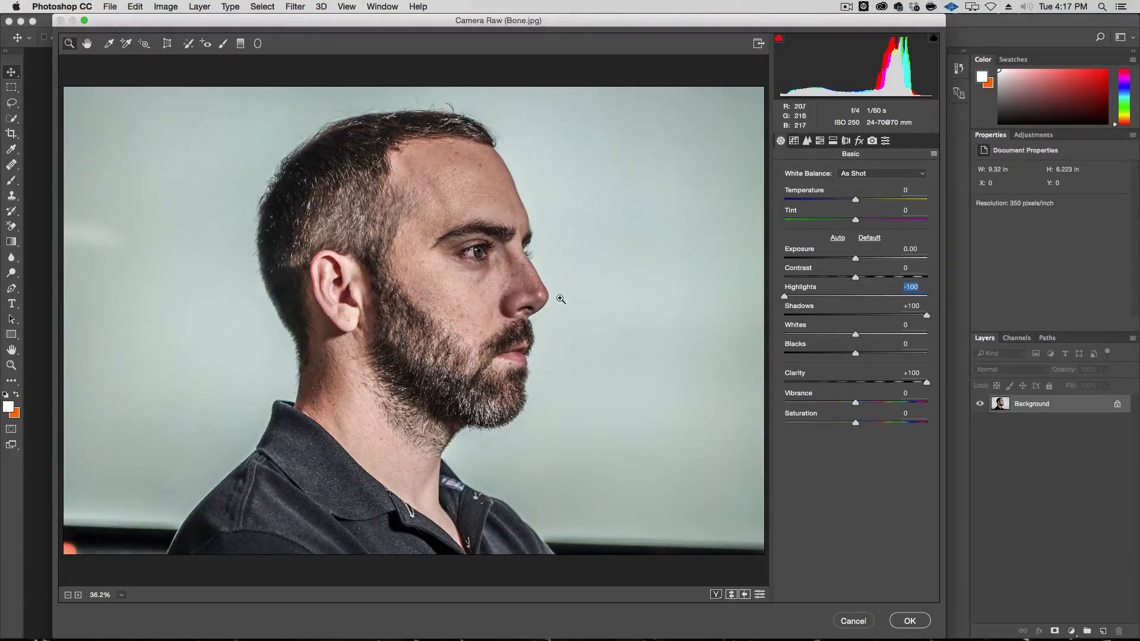
Raise Exposure to +0.40 and Whites to +67, then apply the Camera Raw adjustments.
left_click_drag(856, 260, 857, 260)
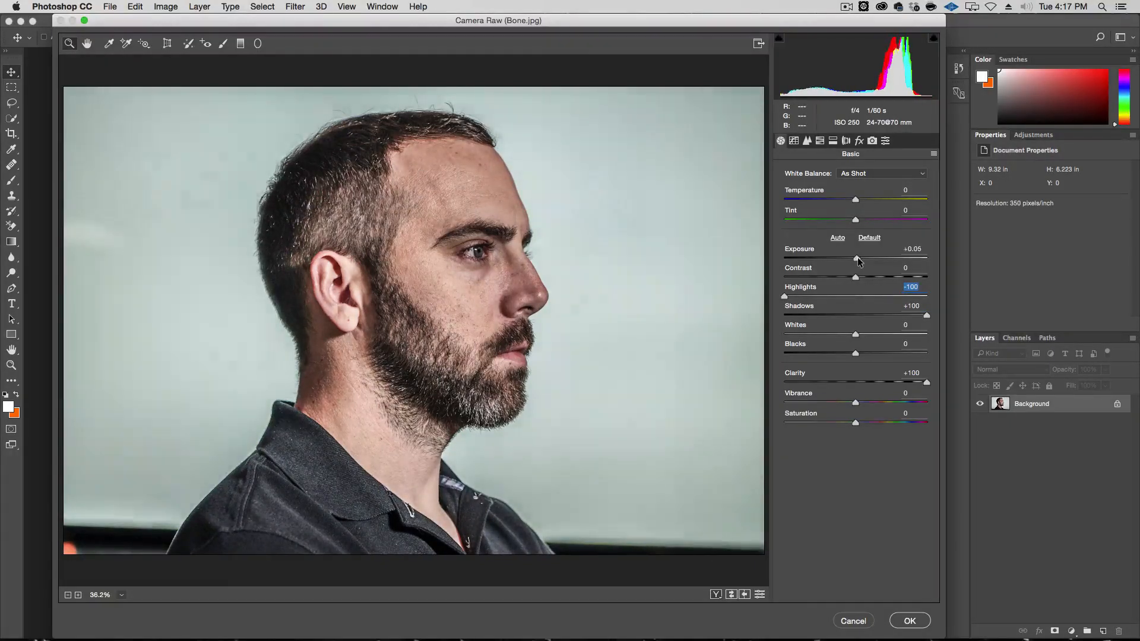
left_click_drag(856, 260, 863, 260)
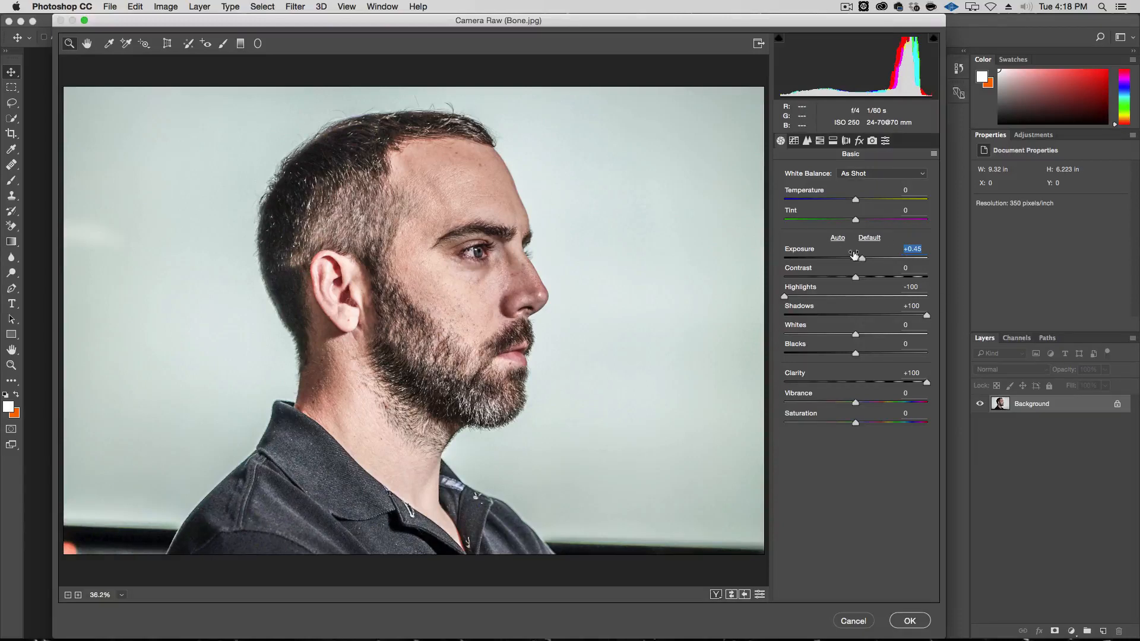
left_click_drag(862, 257, 861, 258)
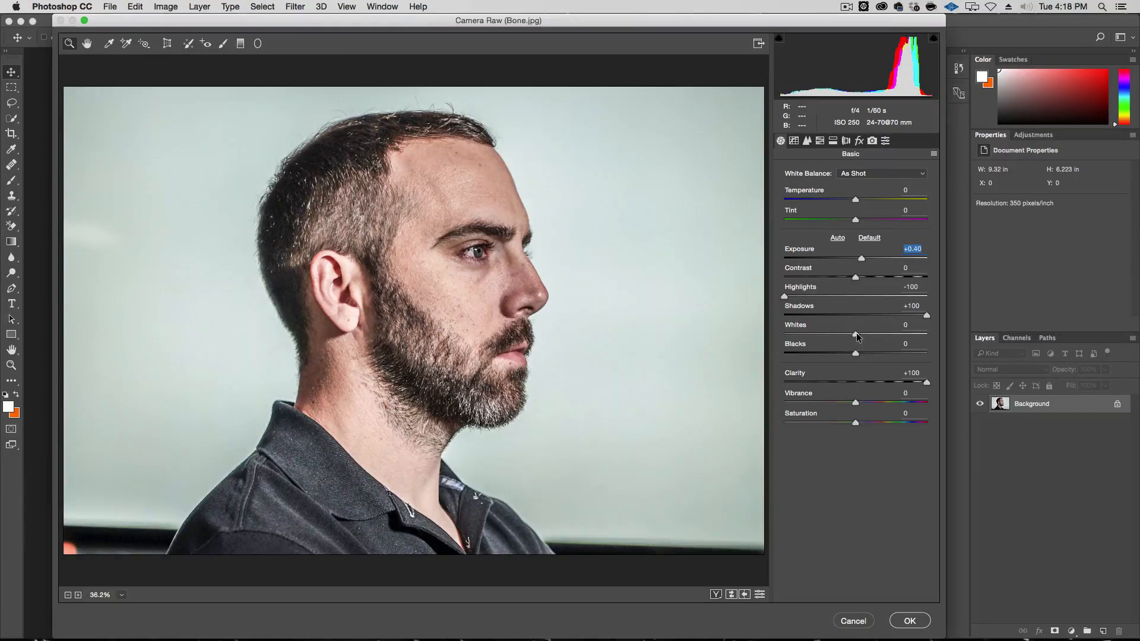
left_click_drag(855, 333, 907, 333)
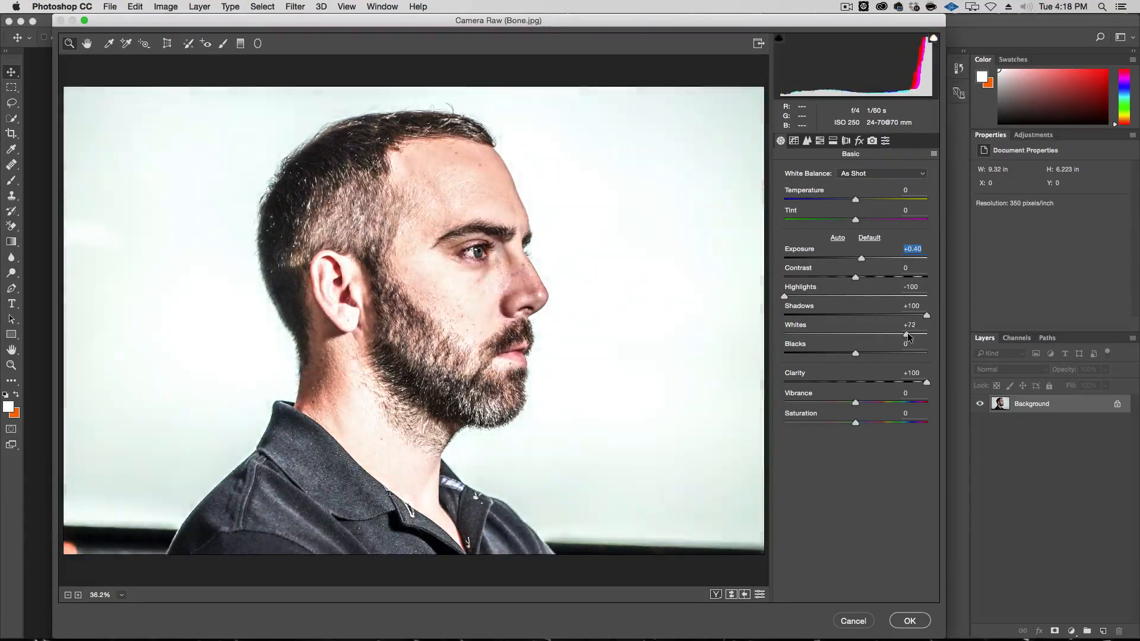
left_click_drag(905, 335, 908, 334)
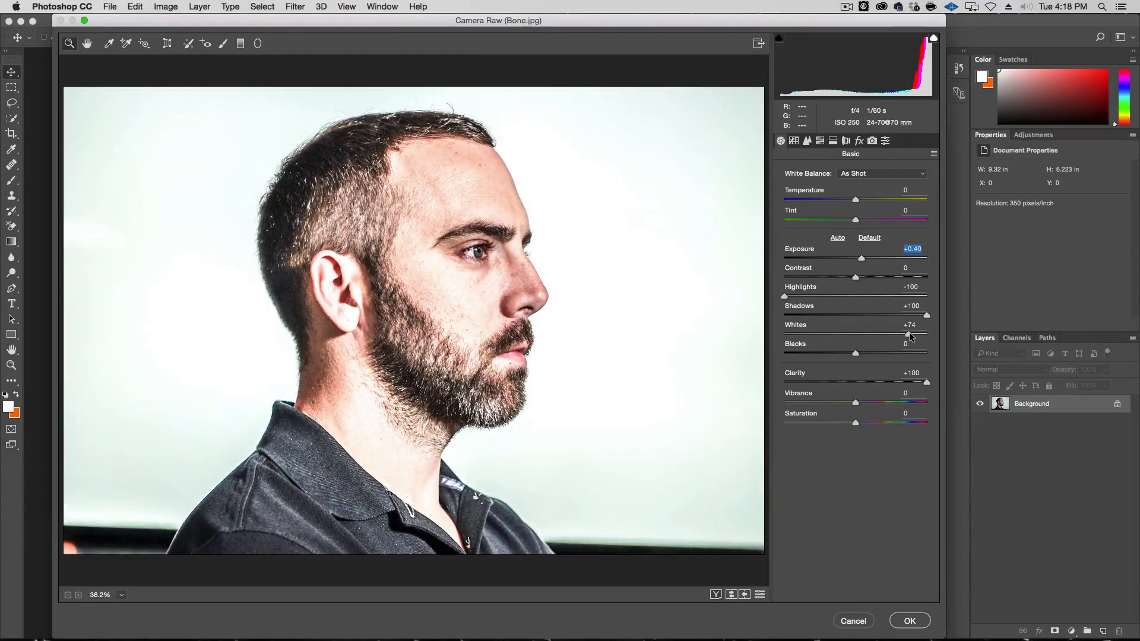
left_click_drag(912, 333, 906, 333)
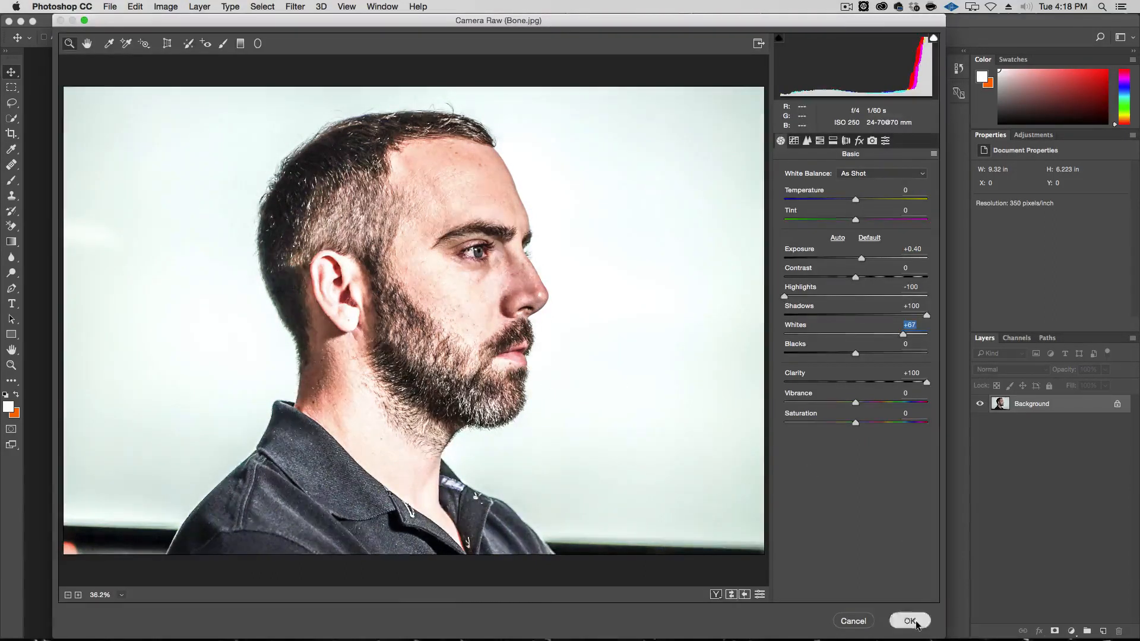
left_click(909, 621)
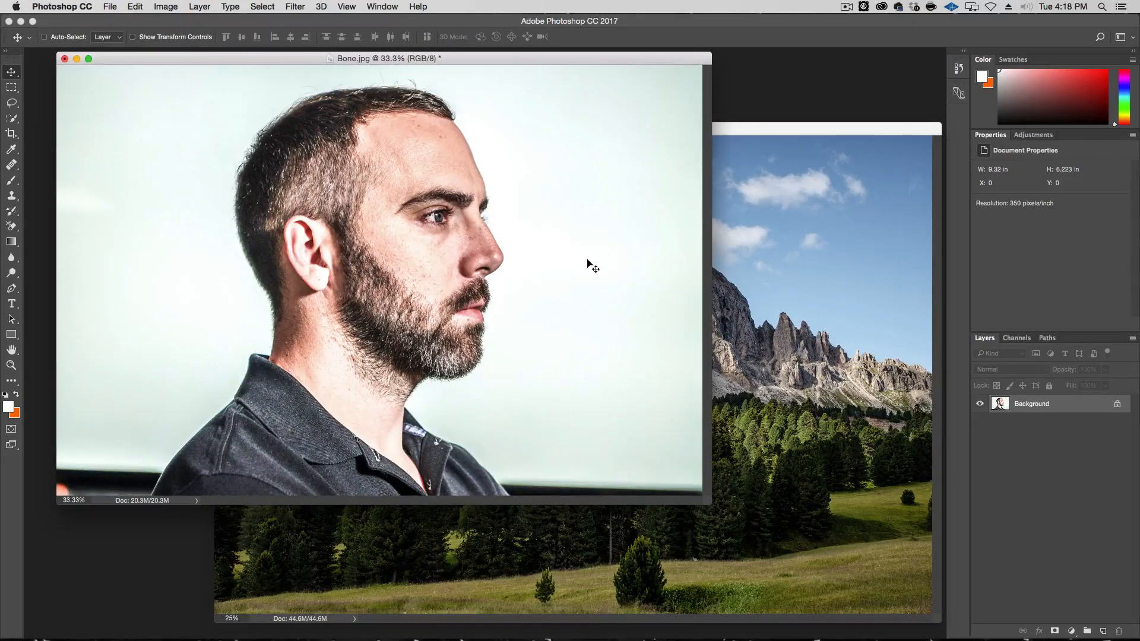
mouse_move(494, 137)
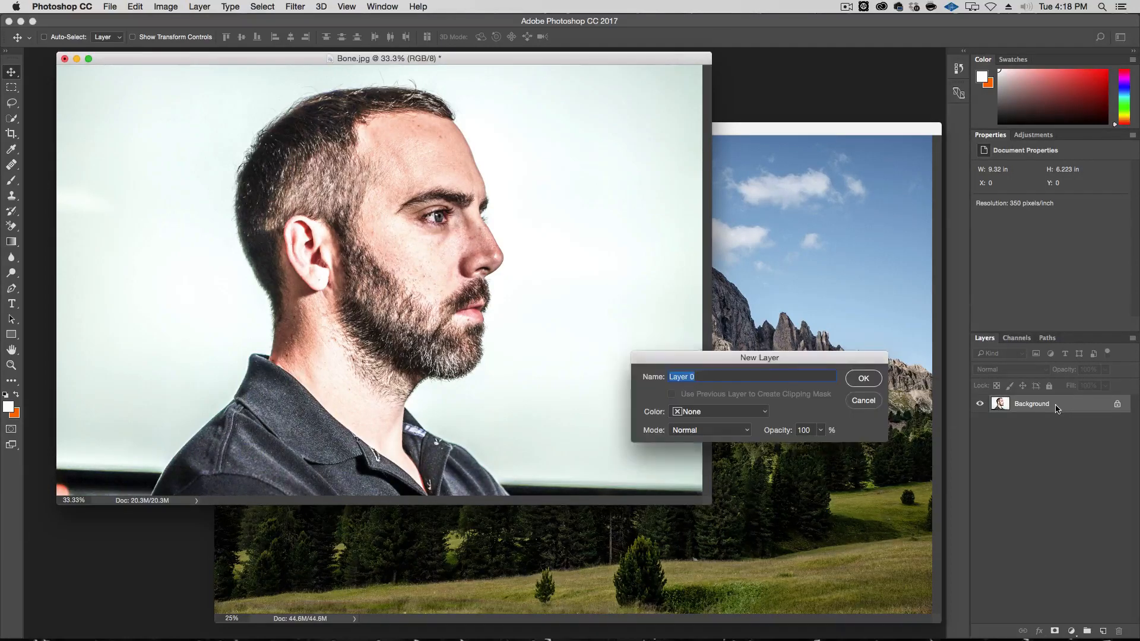
Rename the portrait's only layer to Subject.
type("Subje")
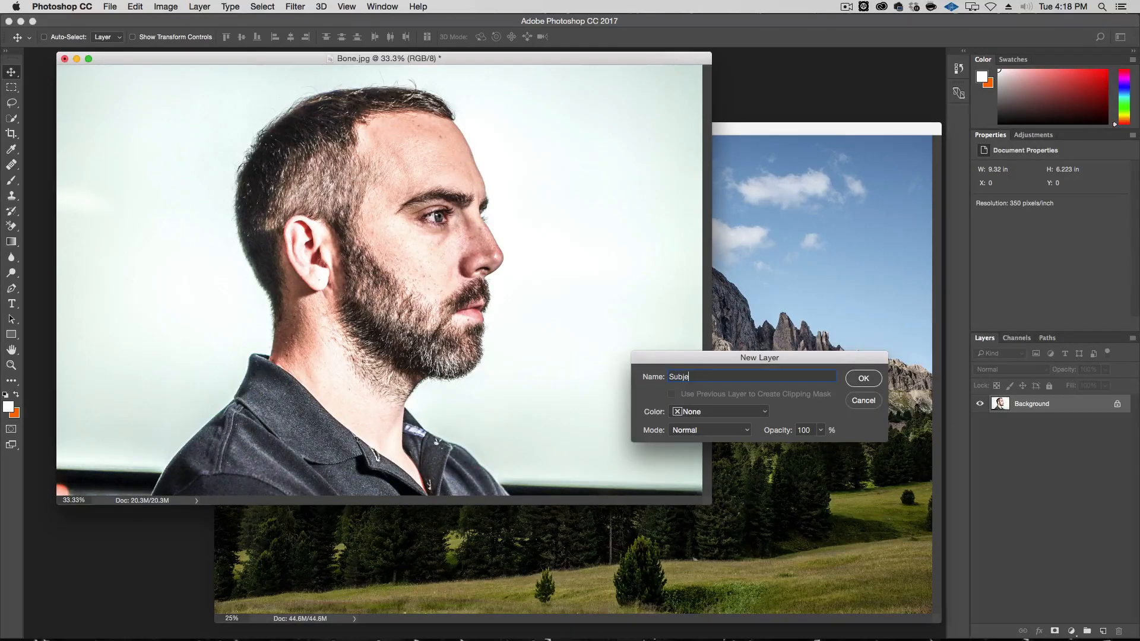
left_click(861, 378)
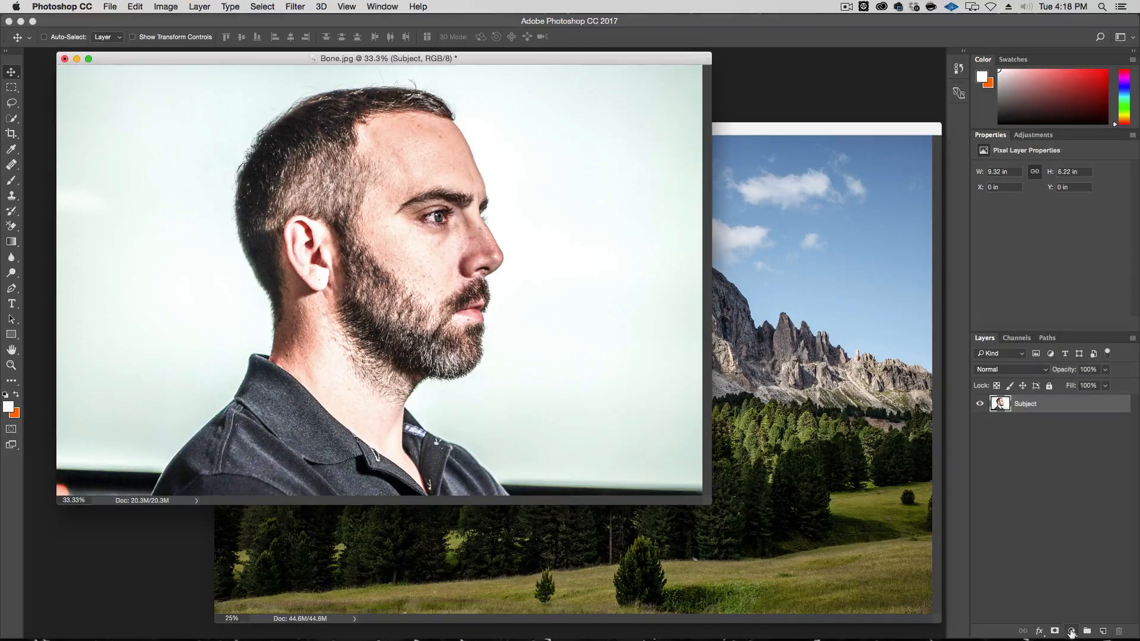
mouse_move(1071, 630)
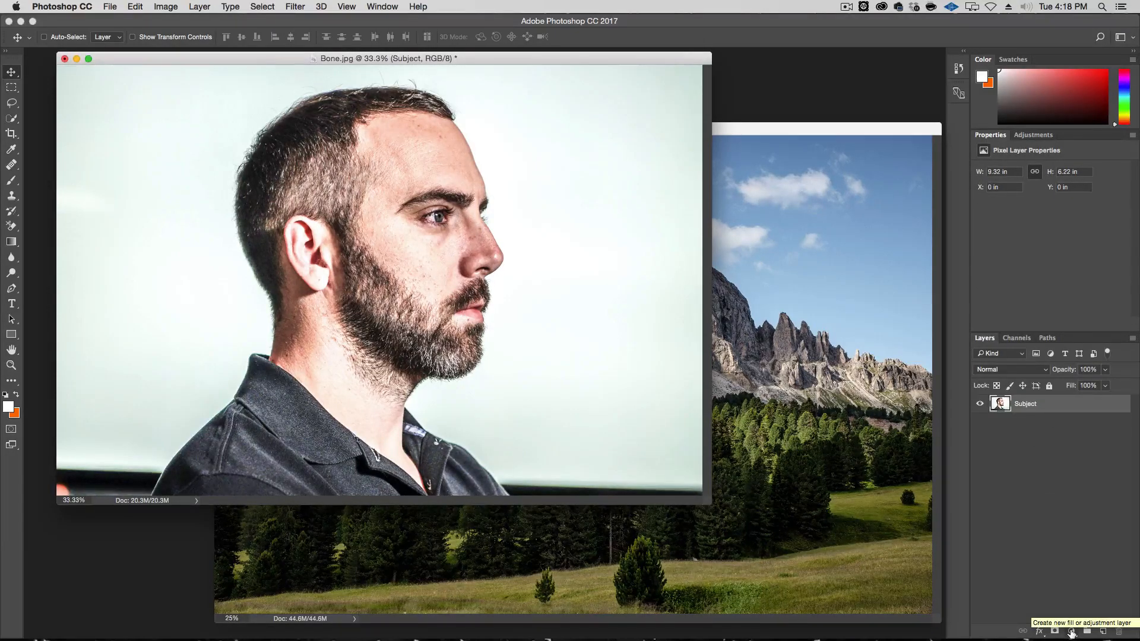
Add a Black & White adjustment layer above Subject and choose a preset for the grayscale look.
left_click(1071, 630)
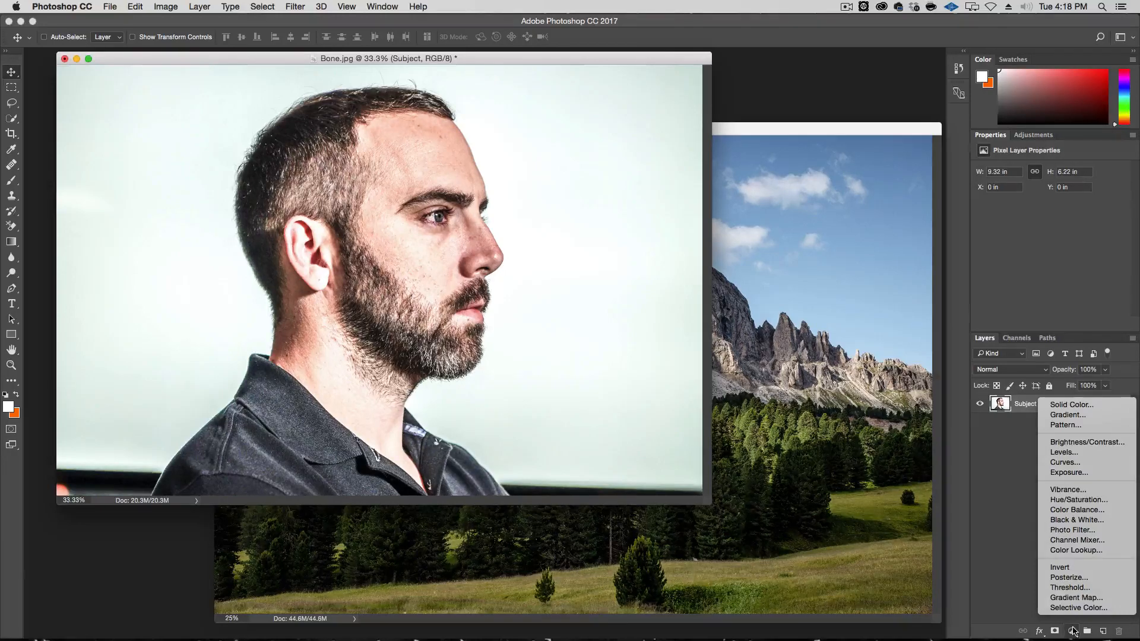
mouse_move(1077, 510)
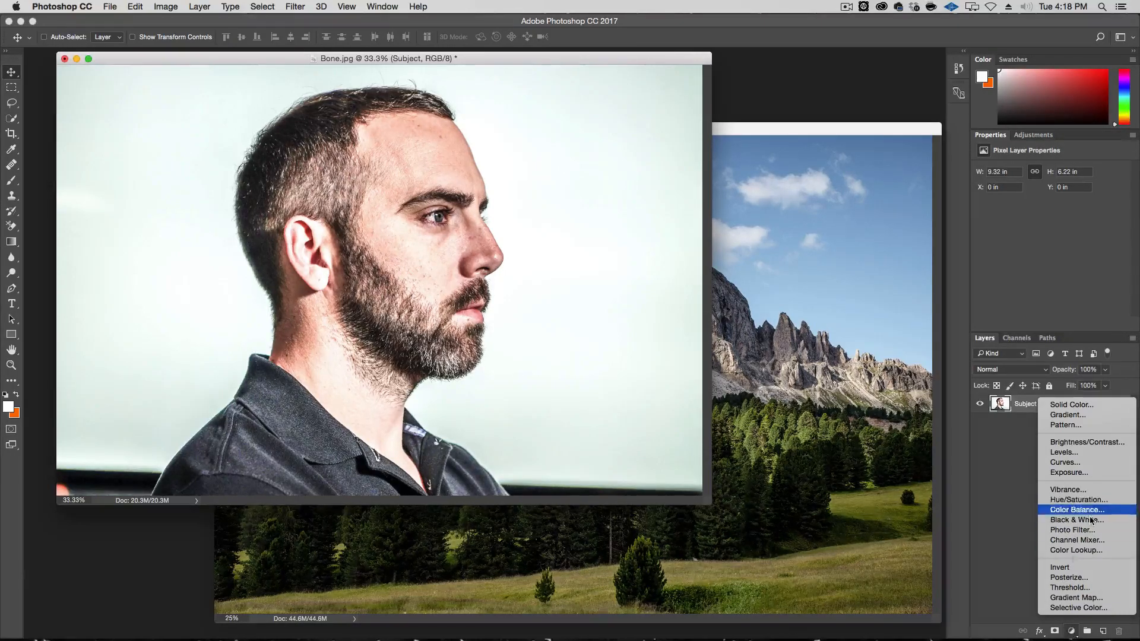
left_click(1074, 520)
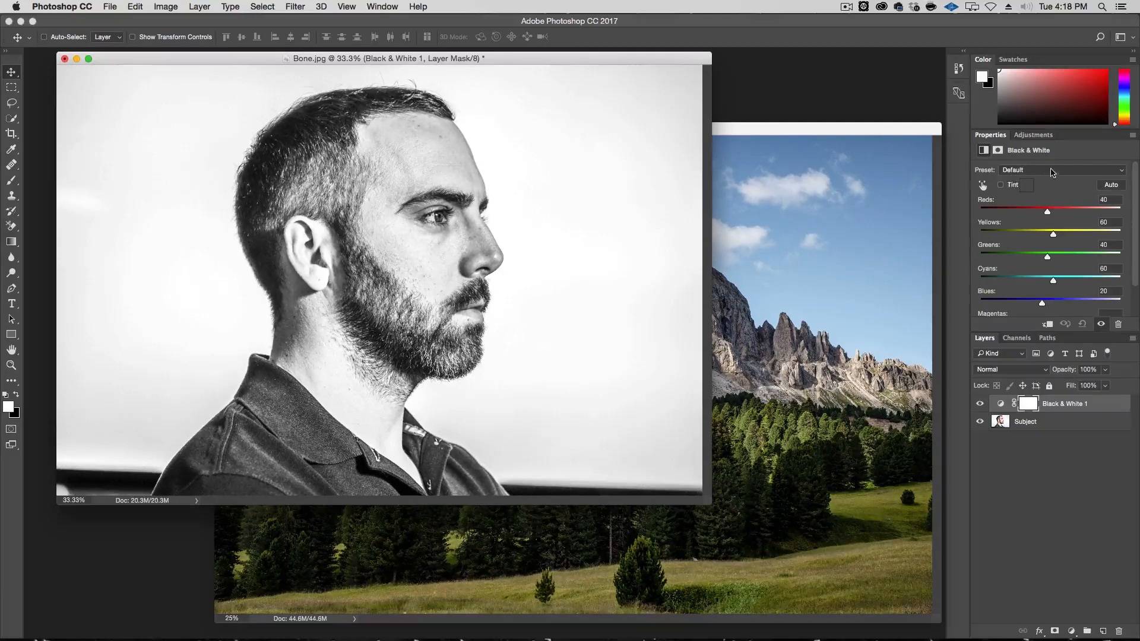
left_click(1050, 170)
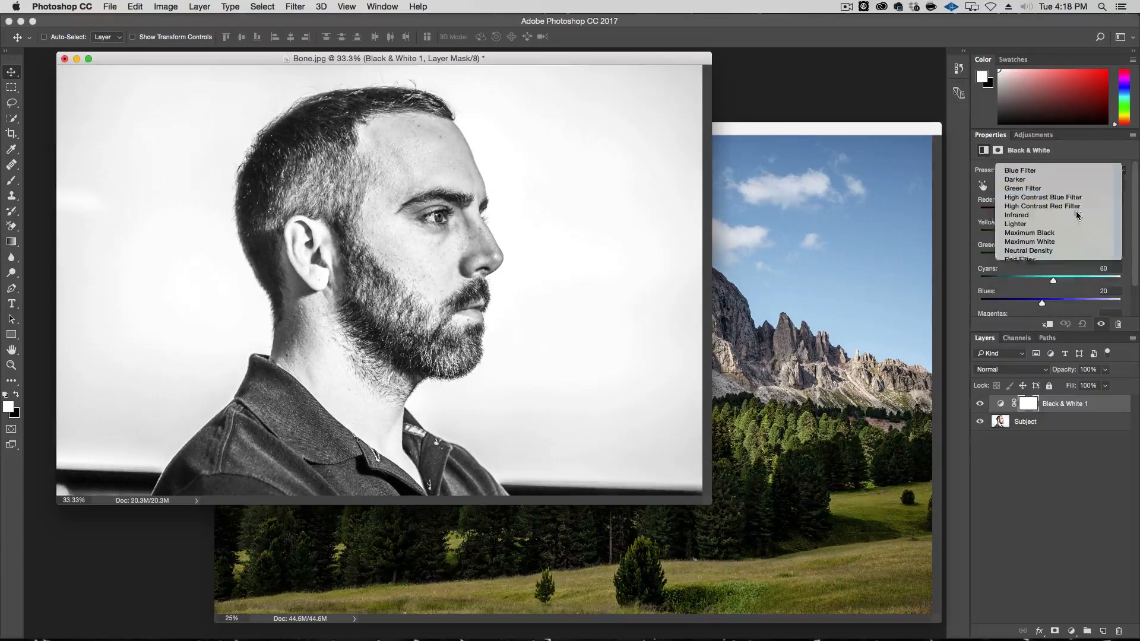
left_click(1043, 197)
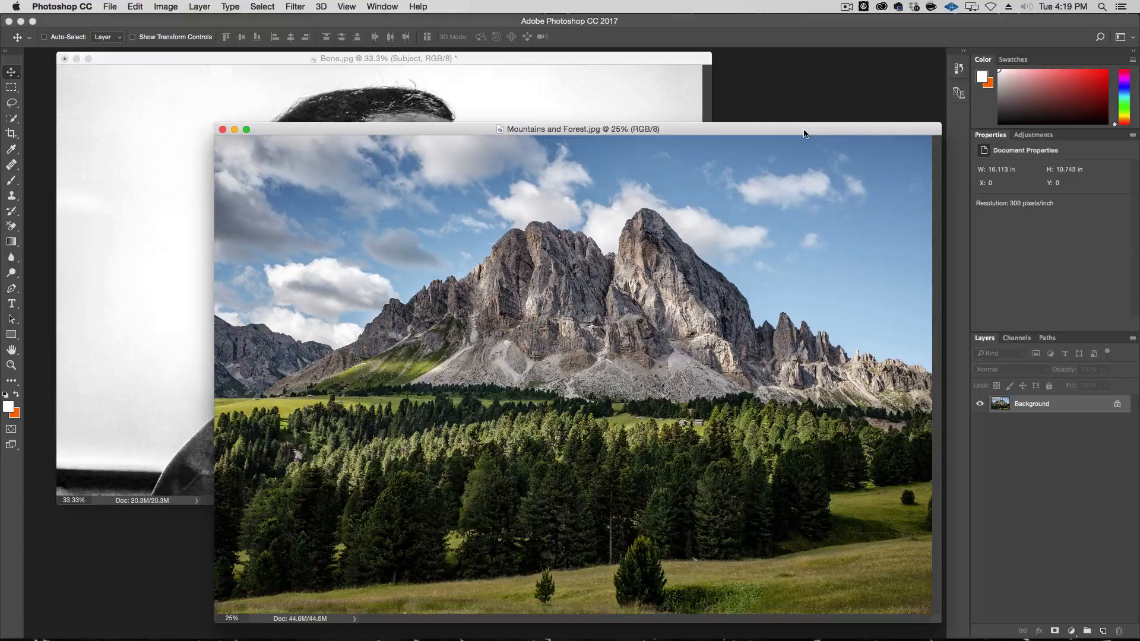
mouse_move(400, 122)
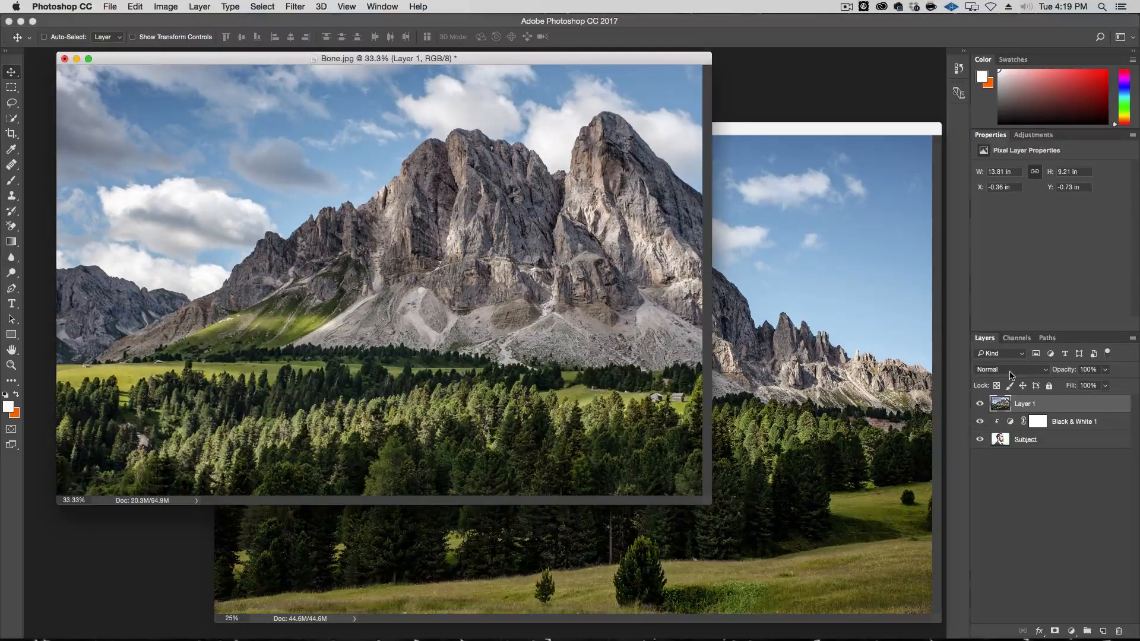
Rename the pasted mountains layer Nature and blend it with the portrait in Screen mode.
double_click(1025, 403)
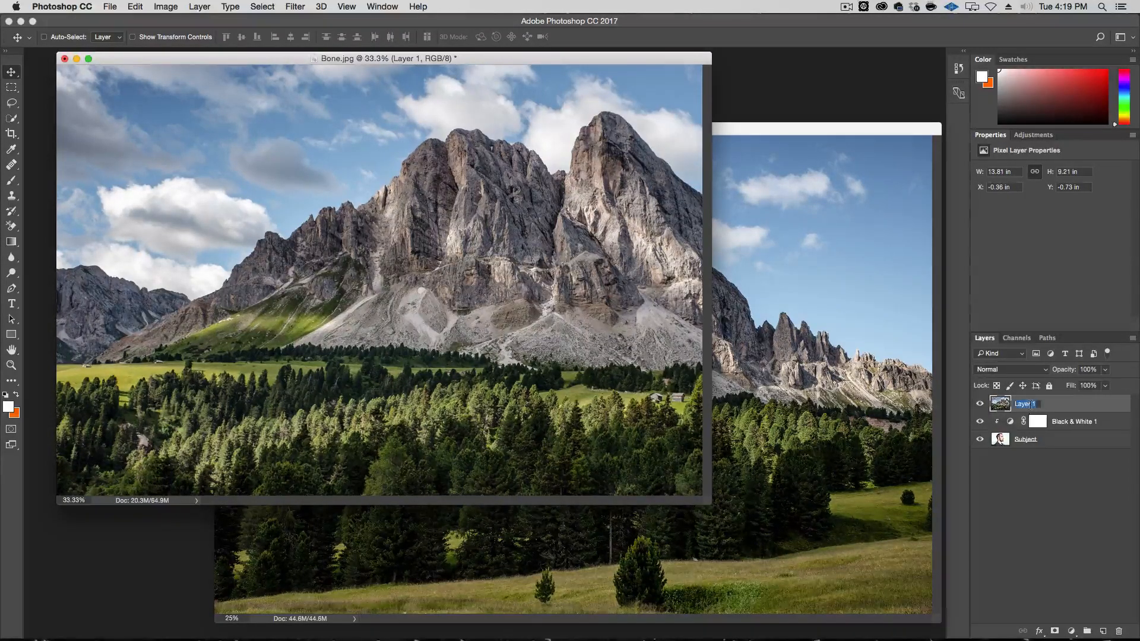
double_click(1025, 404)
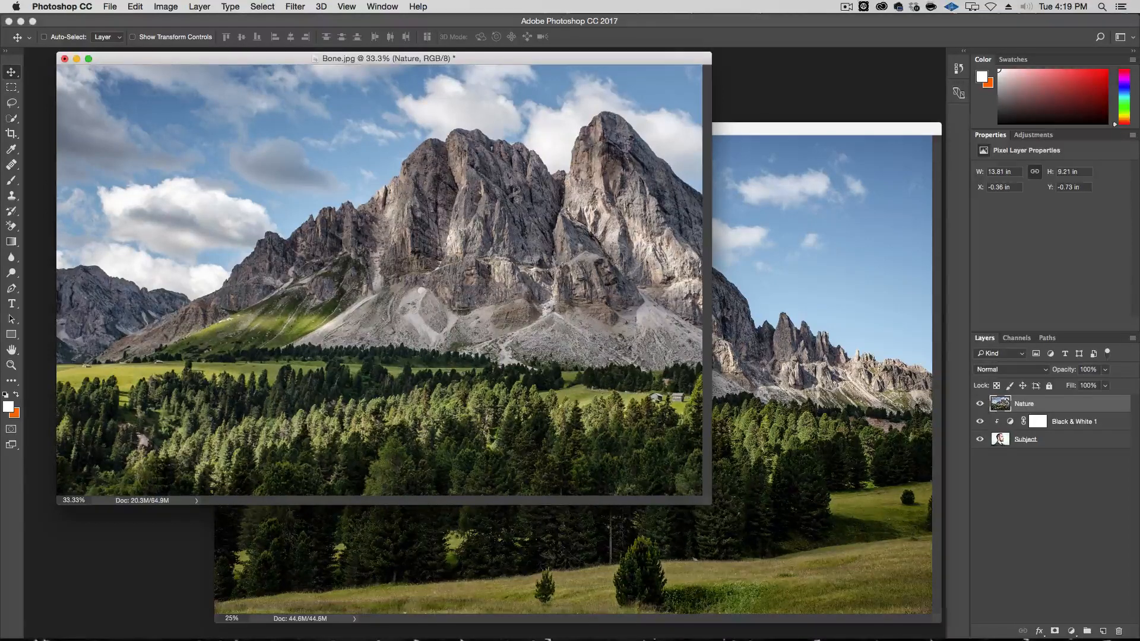
left_click(1000, 353)
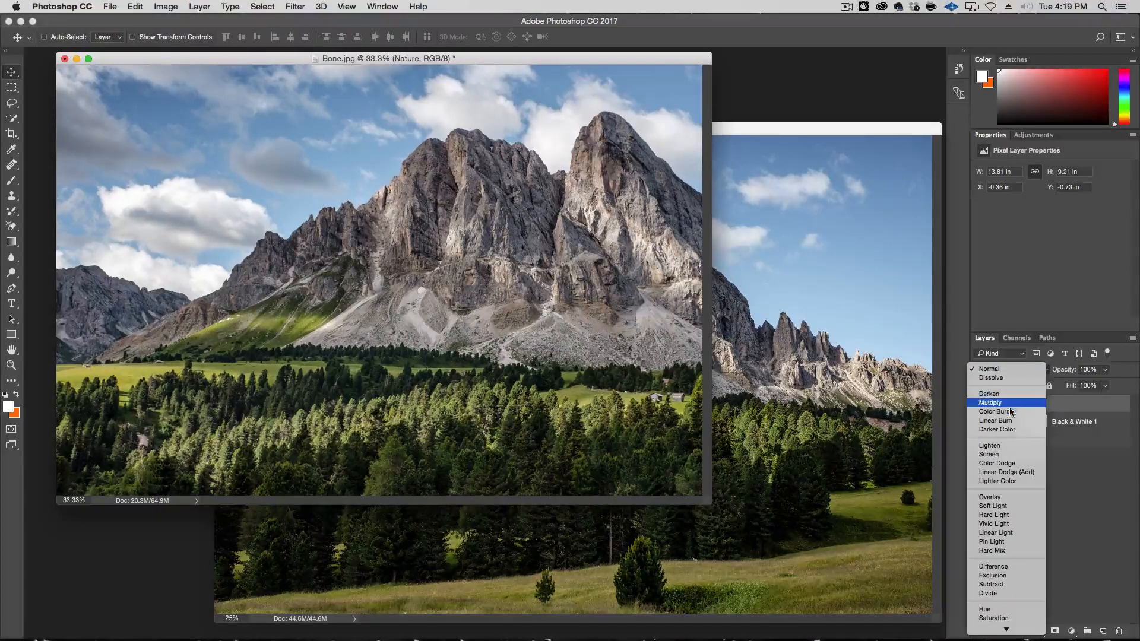
left_click(989, 455)
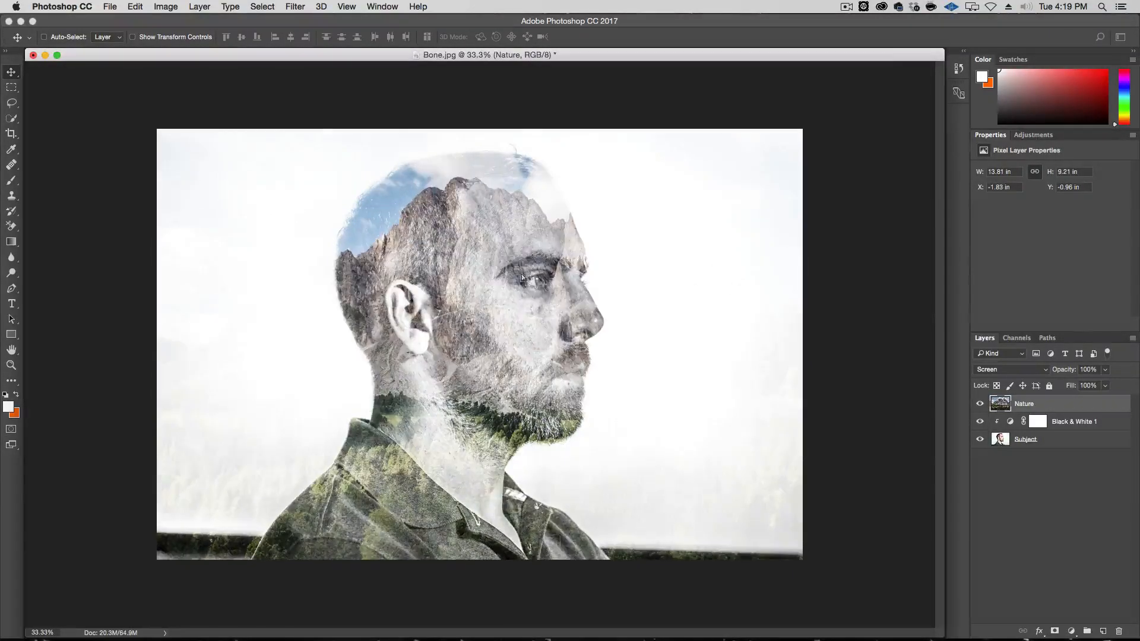
Try other blend modes on Nature, then return it to Screen.
left_click(1007, 369)
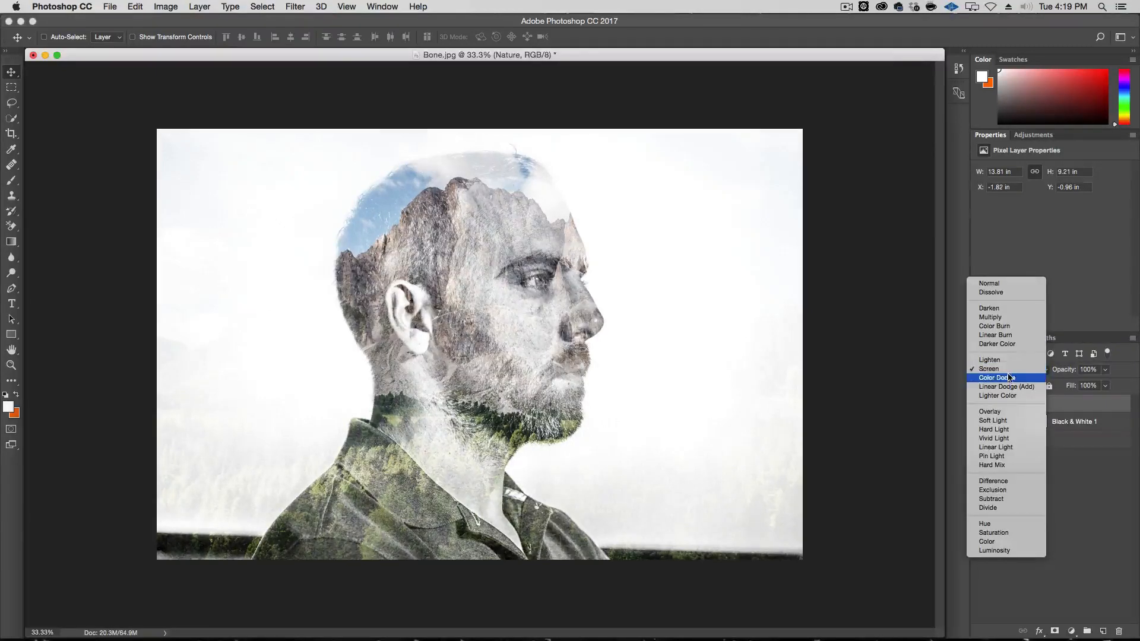
left_click(990, 317)
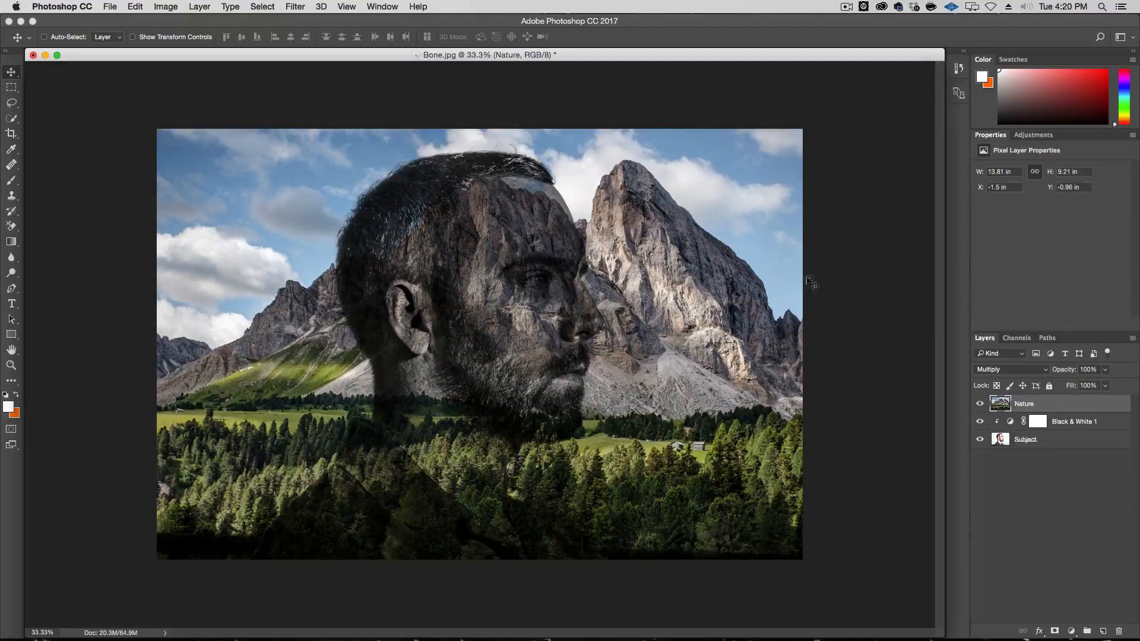
left_click(1009, 369)
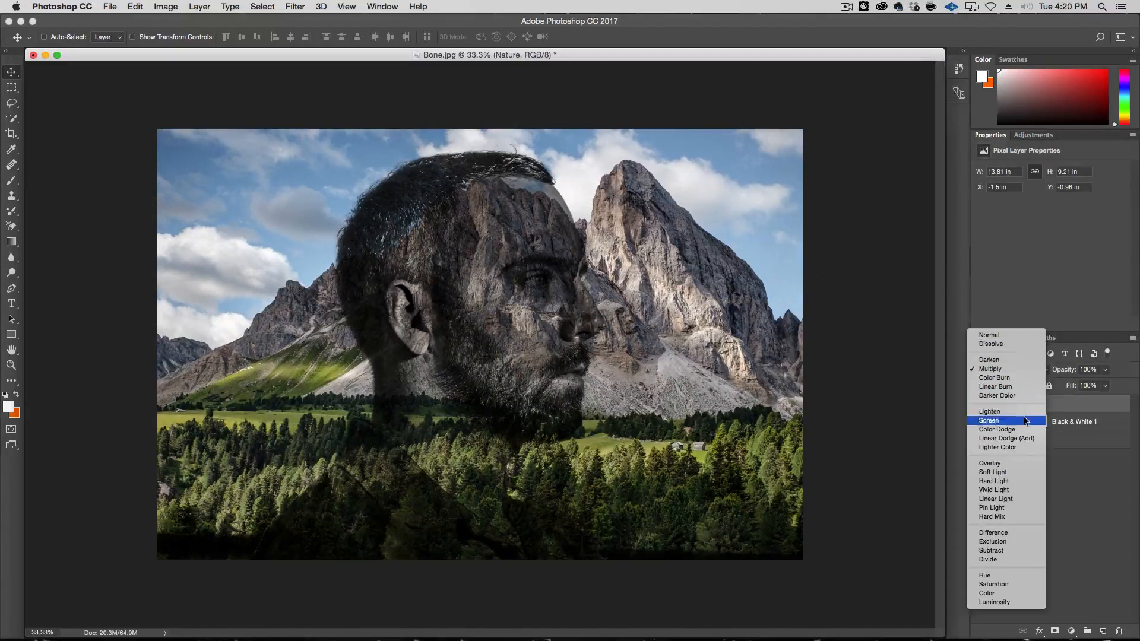
left_click(989, 421)
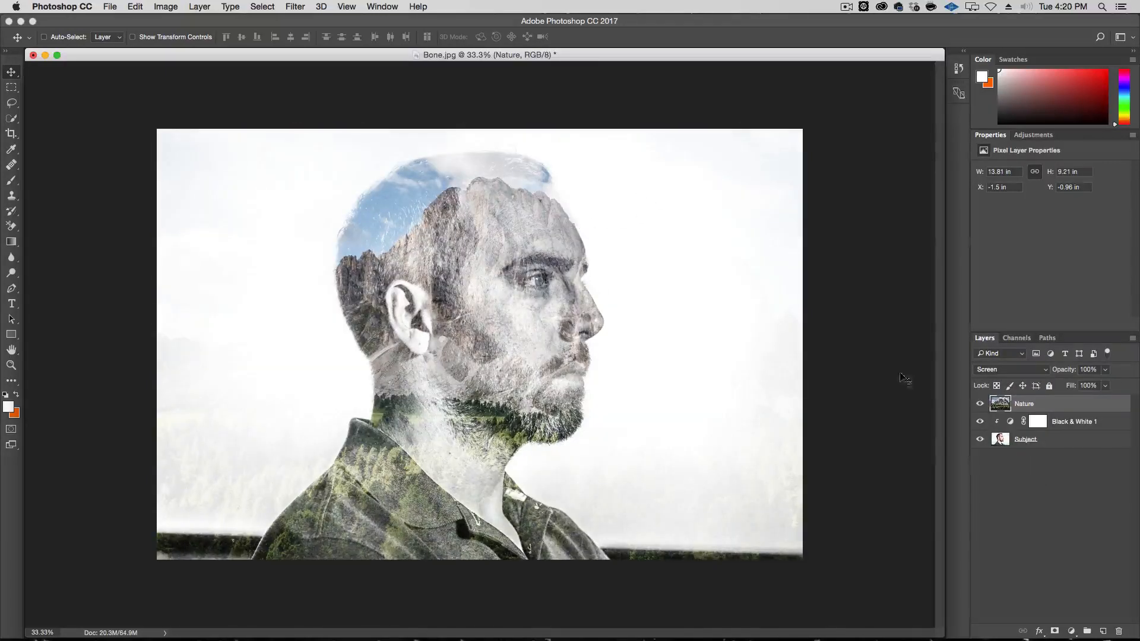
Fade the Subject portrait to about 65% opacity and reselect Nature.
left_click(1024, 438)
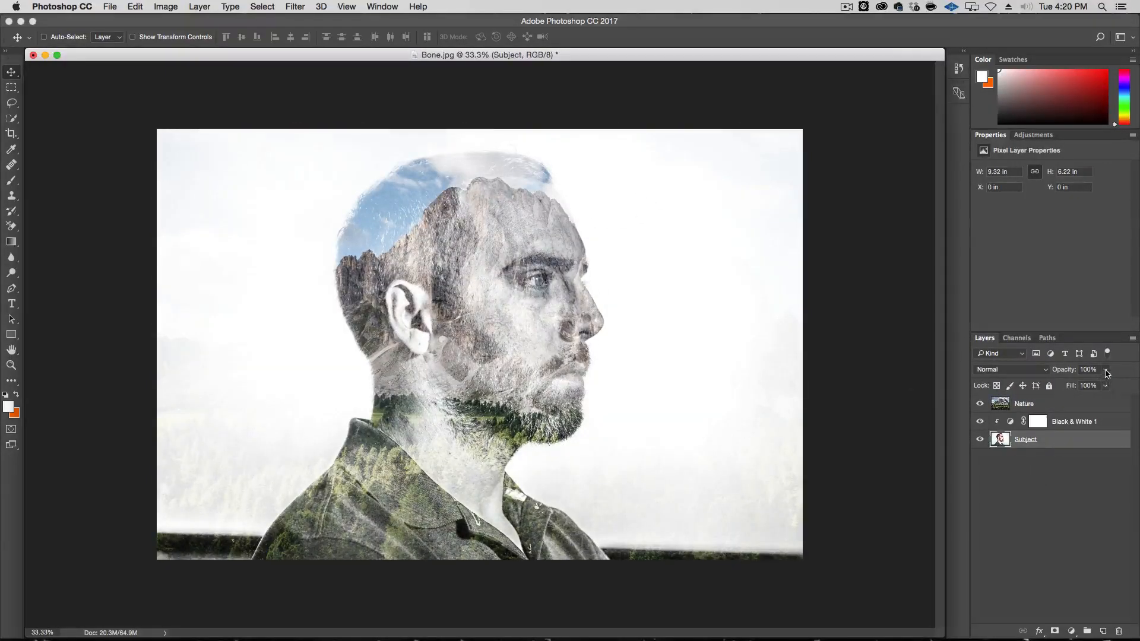
left_click_drag(1103, 384, 1082, 385)
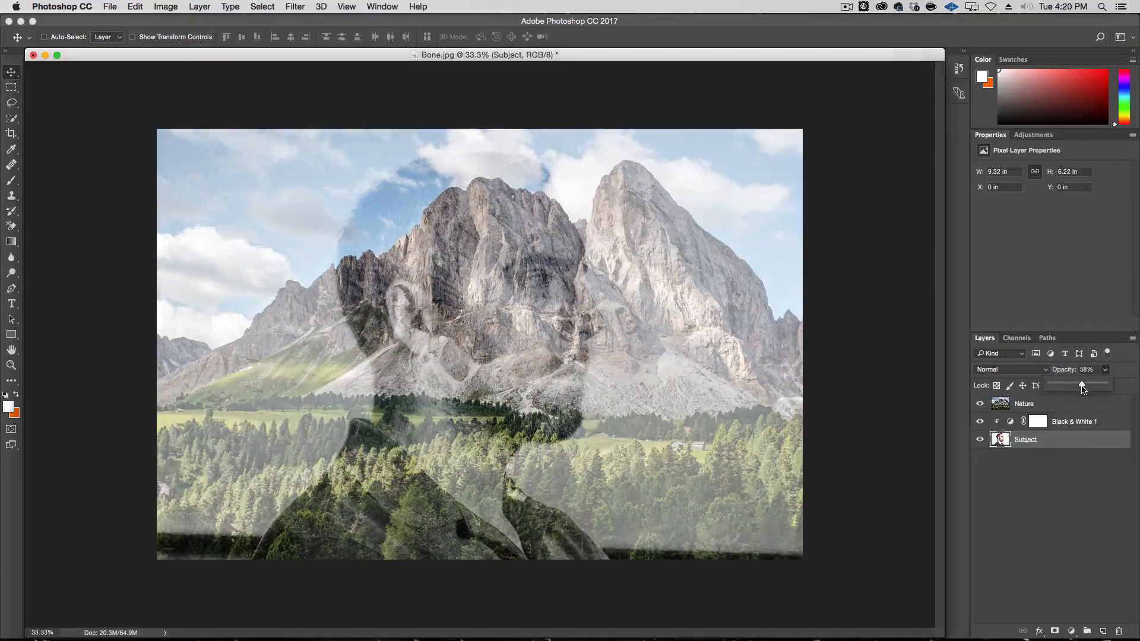
left_click_drag(1081, 385, 1086, 385)
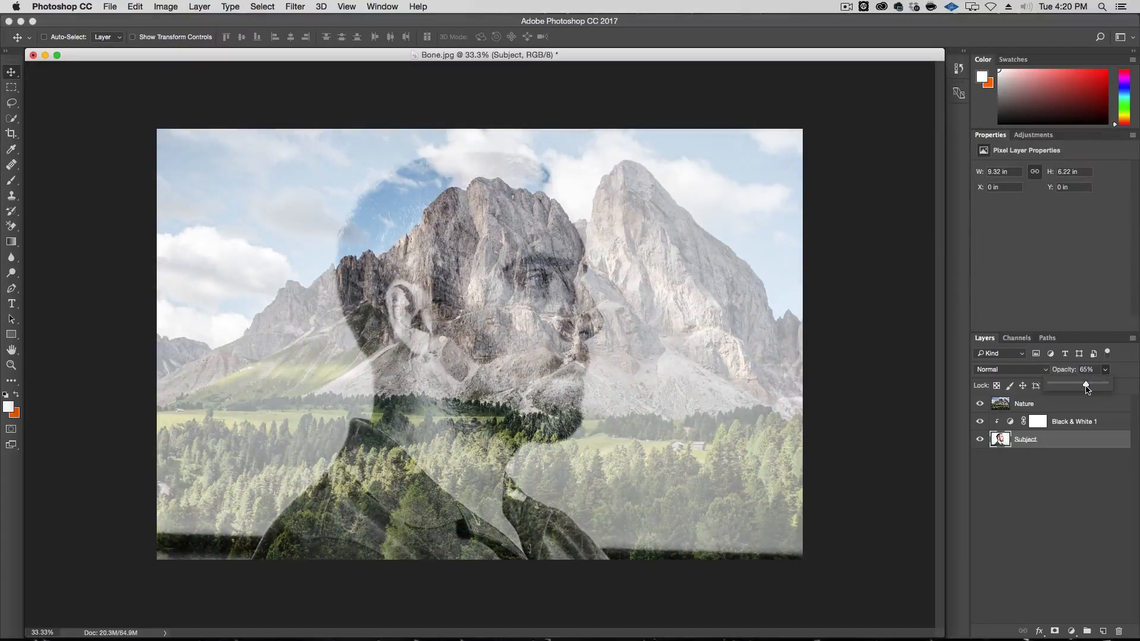
left_click(1024, 403)
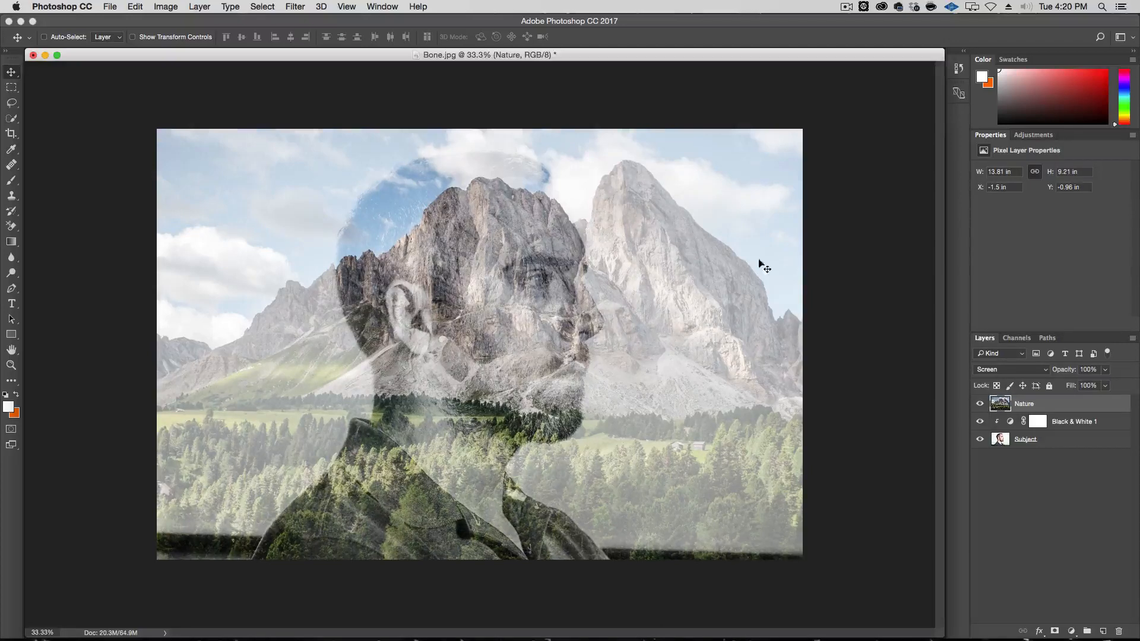
mouse_move(787, 322)
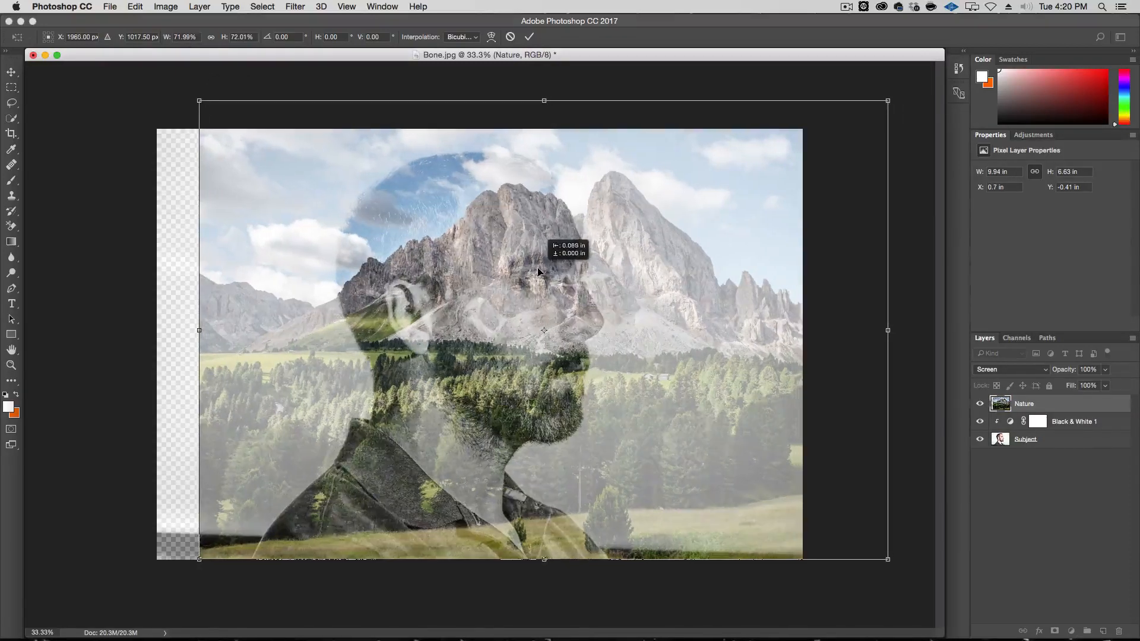
Reposition the scaled mountains so a rocky peak fills the man's head.
left_click_drag(537, 273, 577, 224)
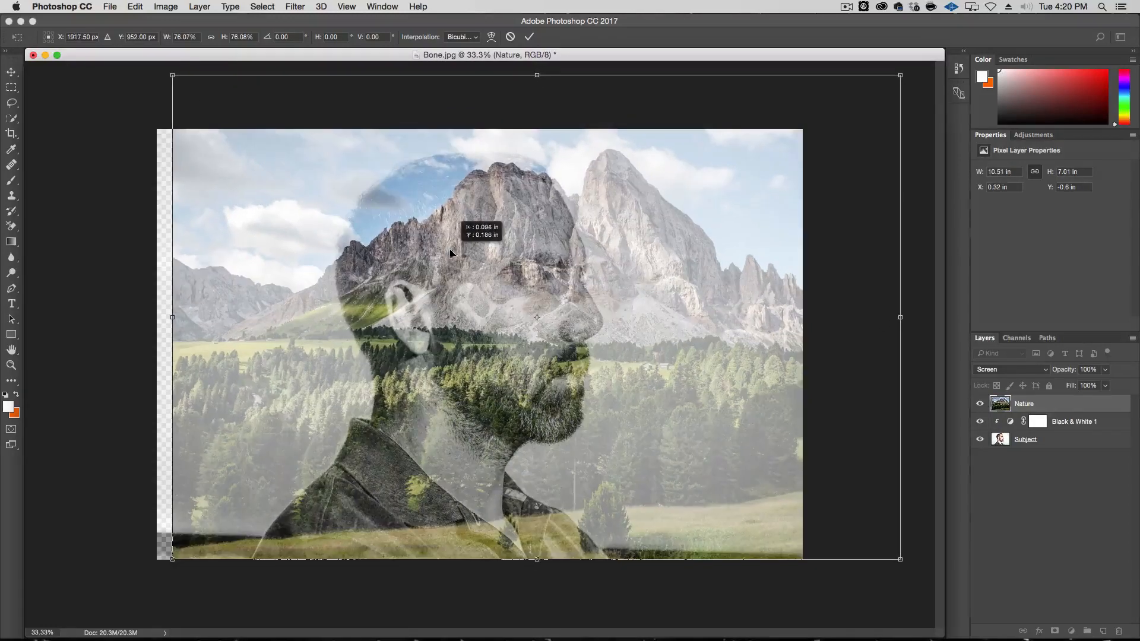
left_click_drag(451, 251, 452, 260)
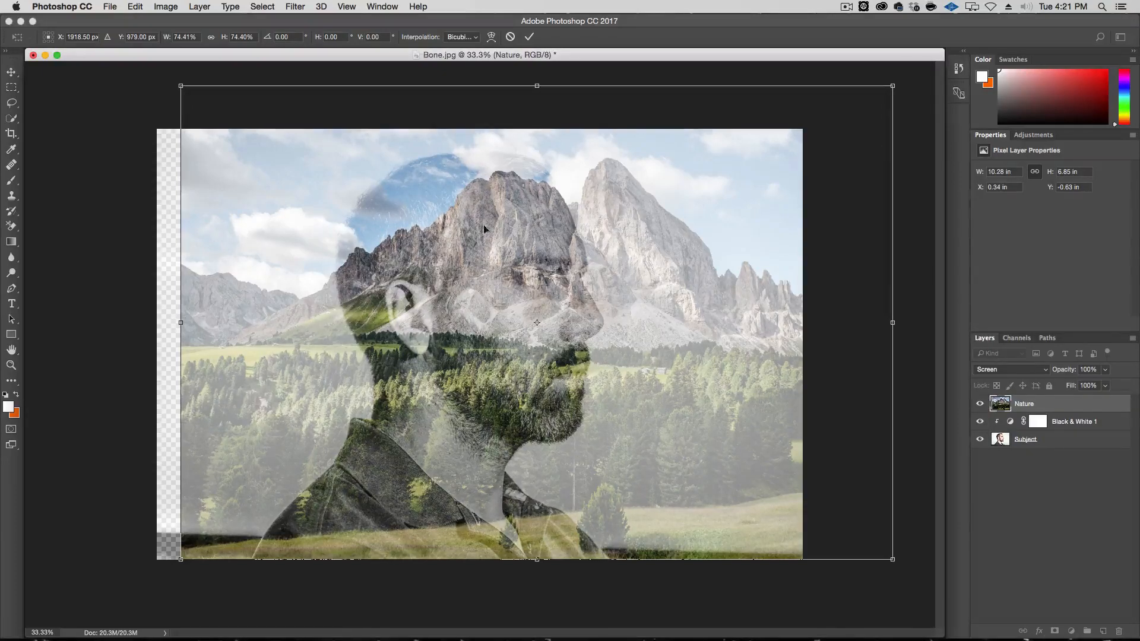
mouse_move(363, 241)
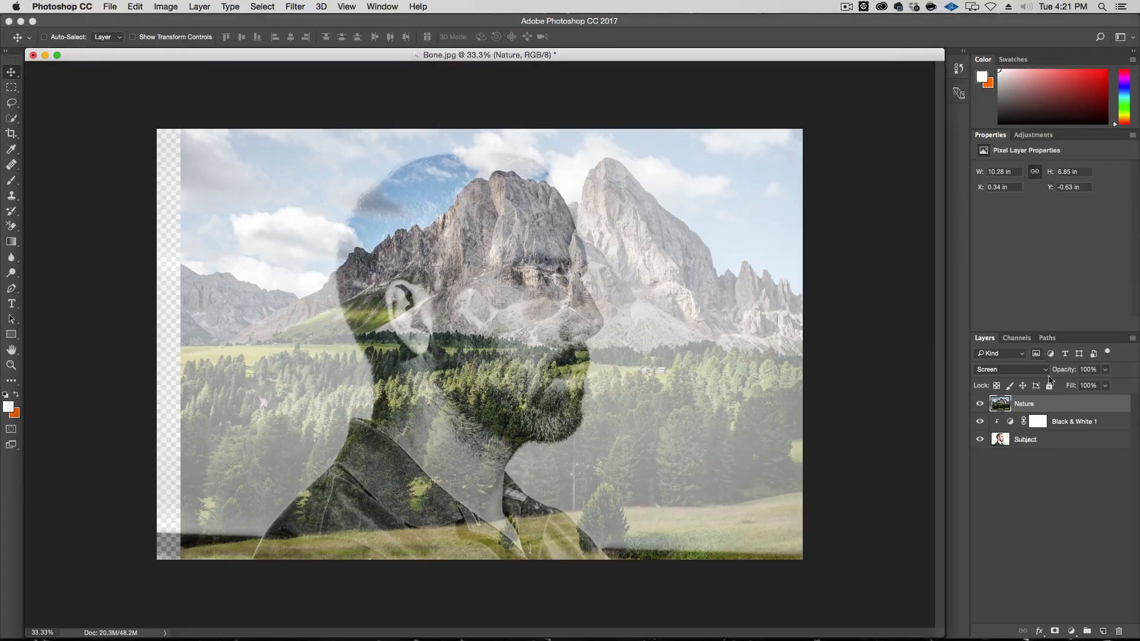
Restore Subject to 100% opacity, hide Nature, quick-select around the man and invert to select his silhouette.
left_click(1025, 438)
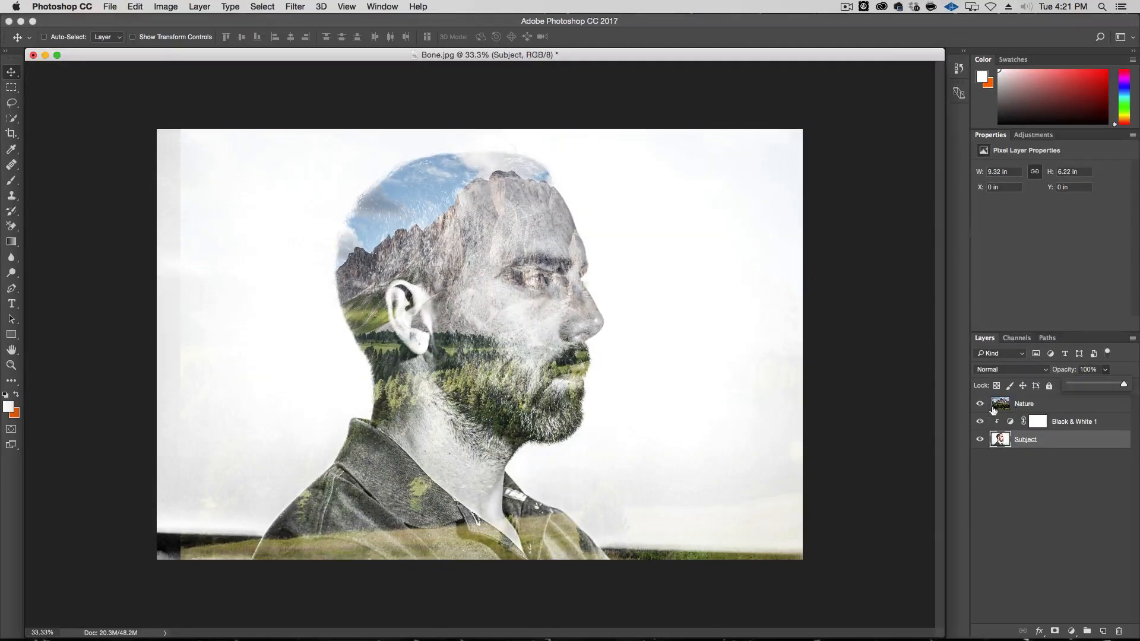
left_click(980, 403)
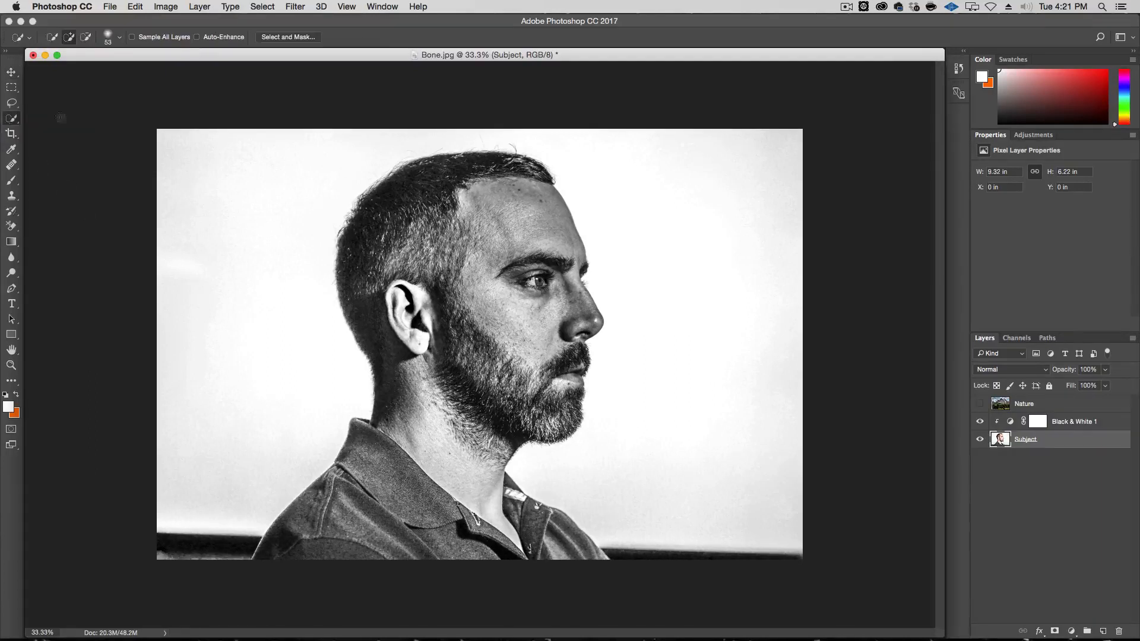
left_click(322, 367)
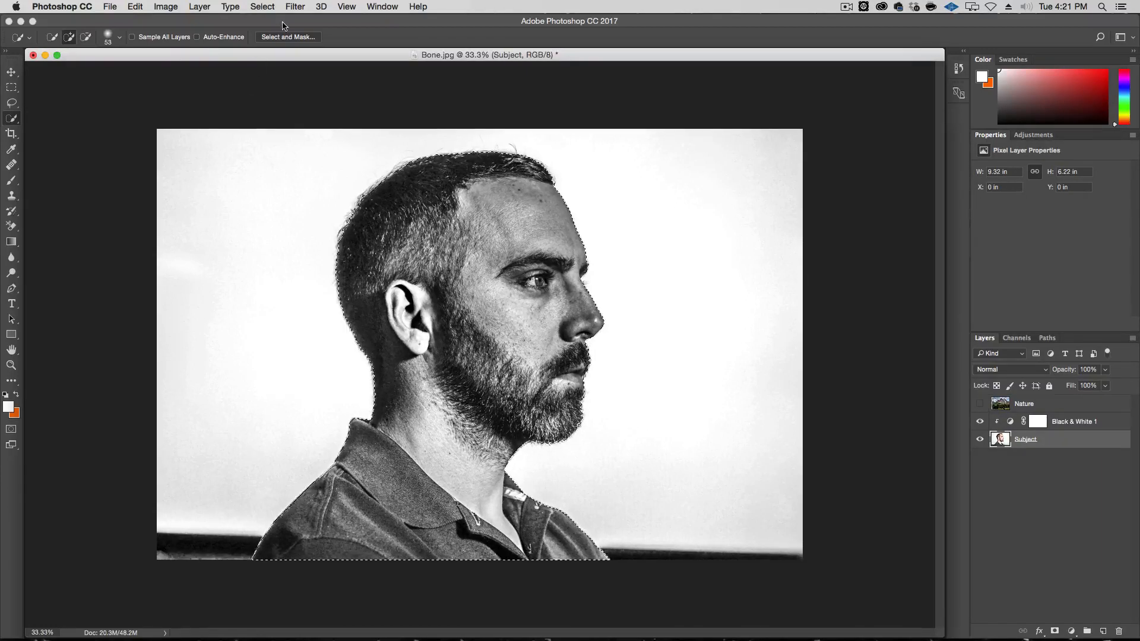
left_click(262, 7)
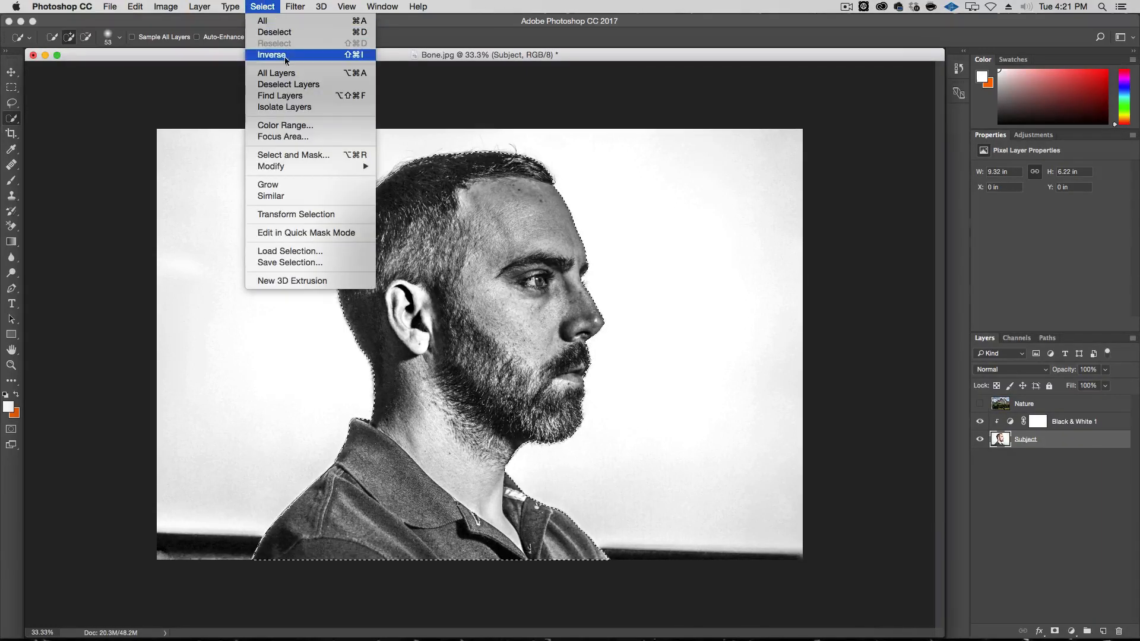
left_click(271, 55)
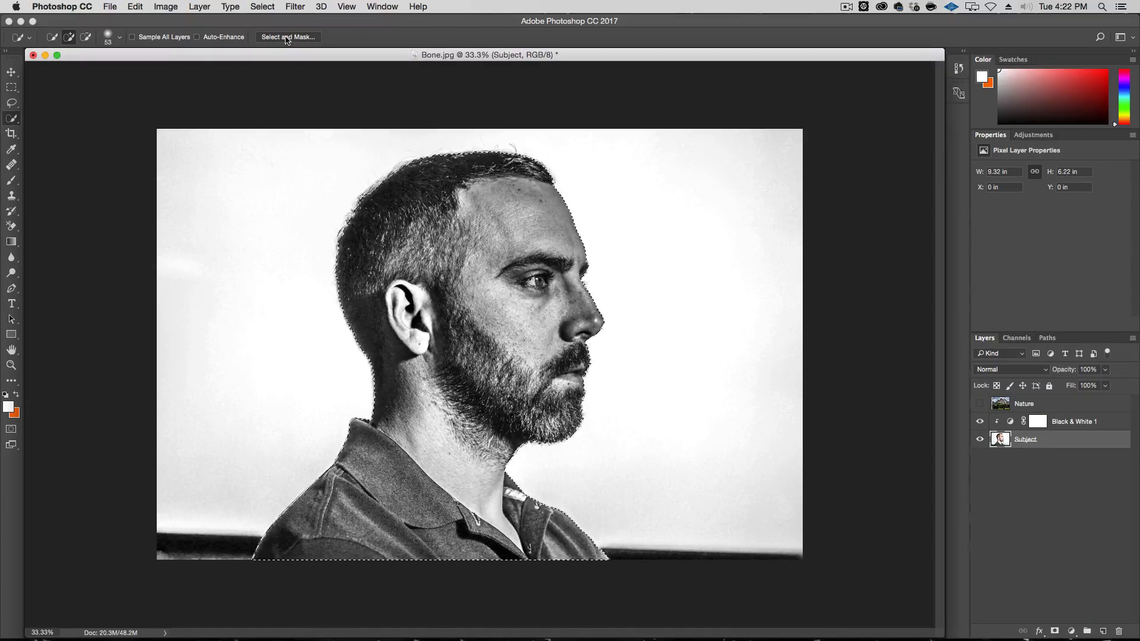
In Select and Mask, refine the selection along the back of the head, hair and beard, then apply it.
left_click(288, 37)
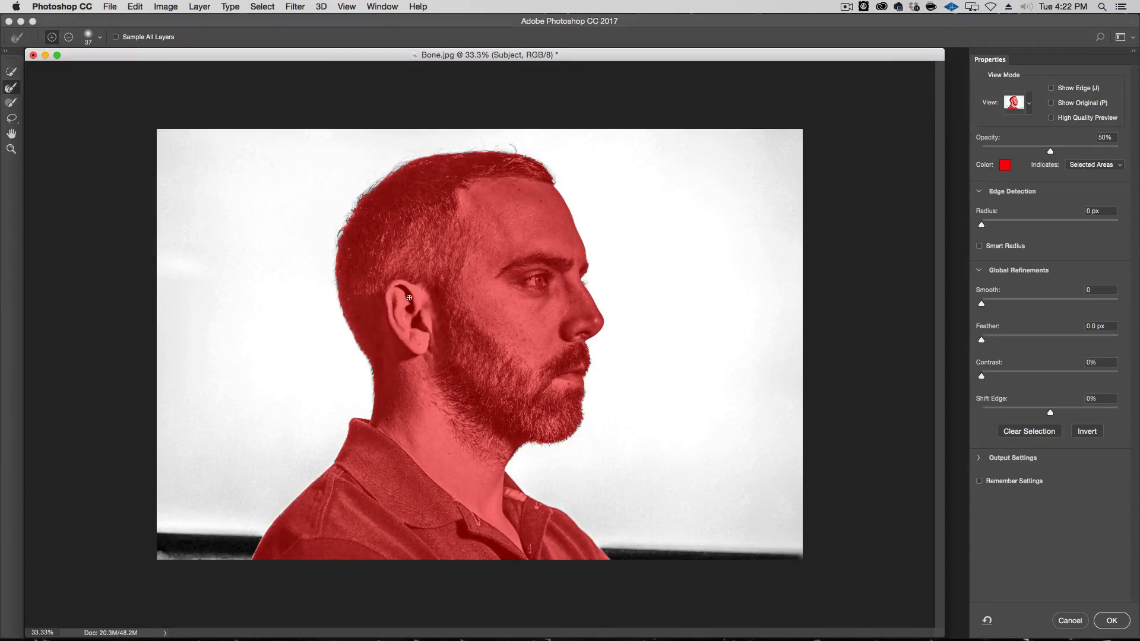
mouse_move(328, 159)
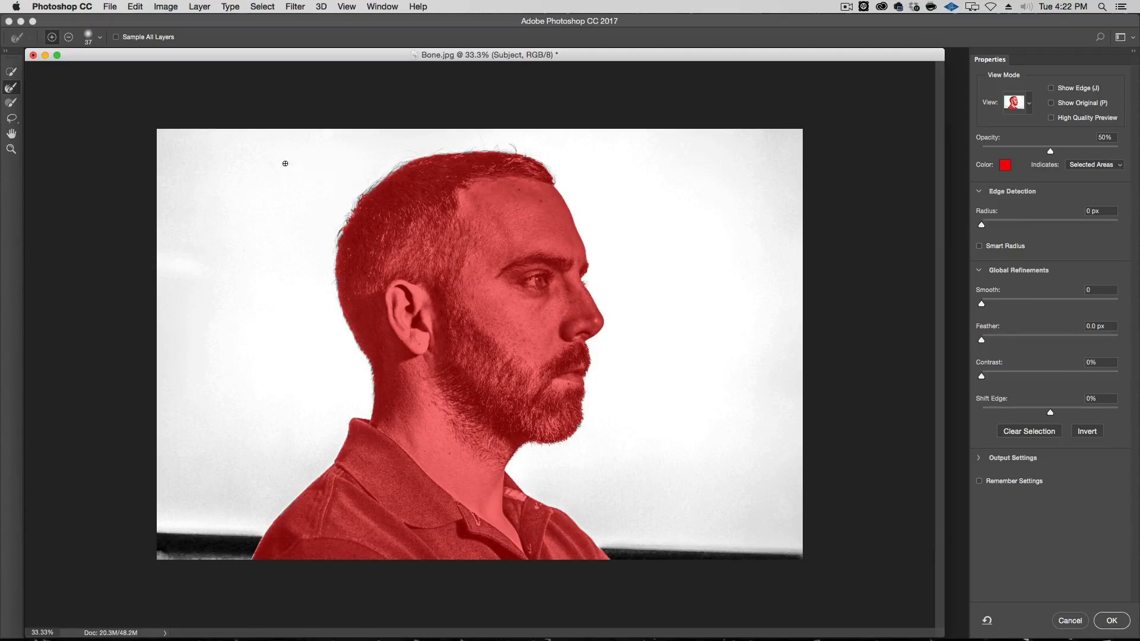
mouse_move(11, 89)
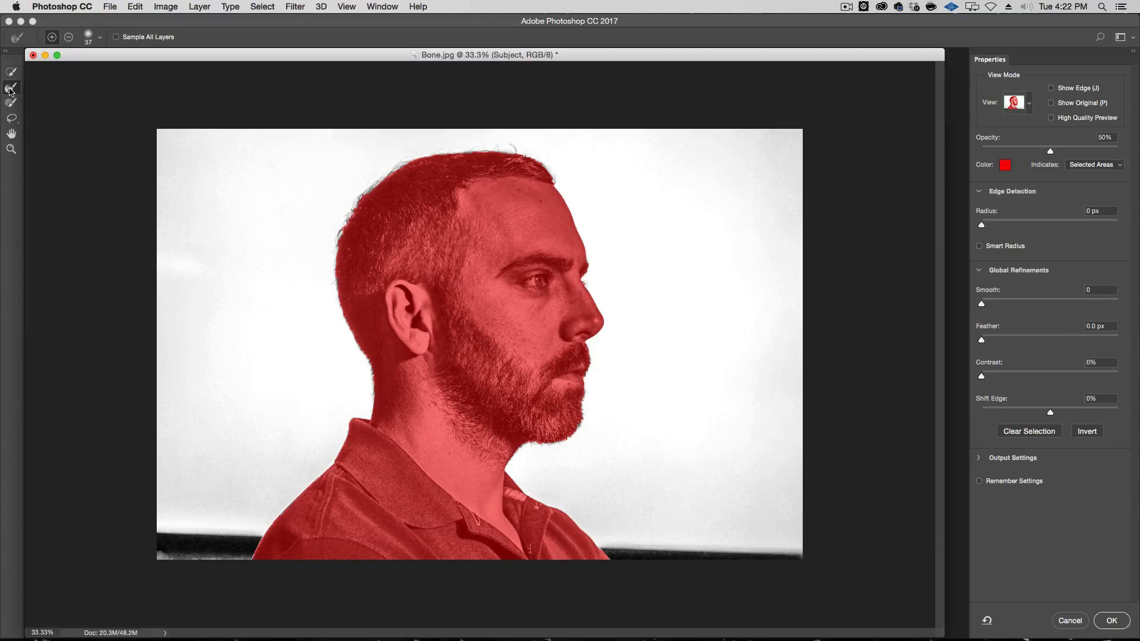
mouse_move(11, 89)
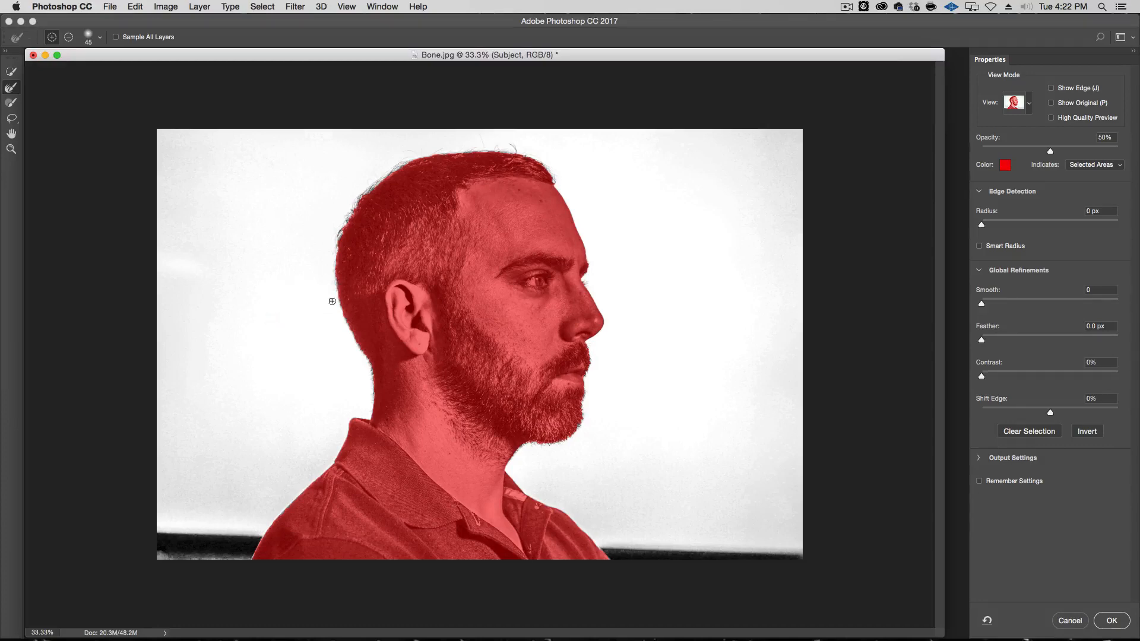
mouse_move(329, 318)
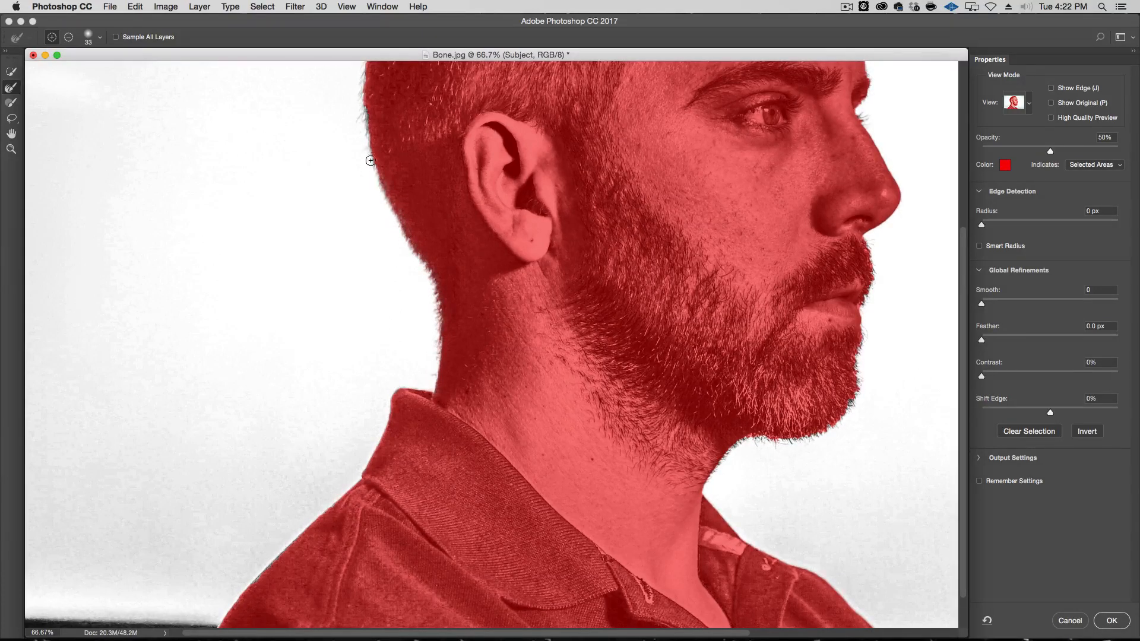
left_click_drag(370, 160, 363, 66)
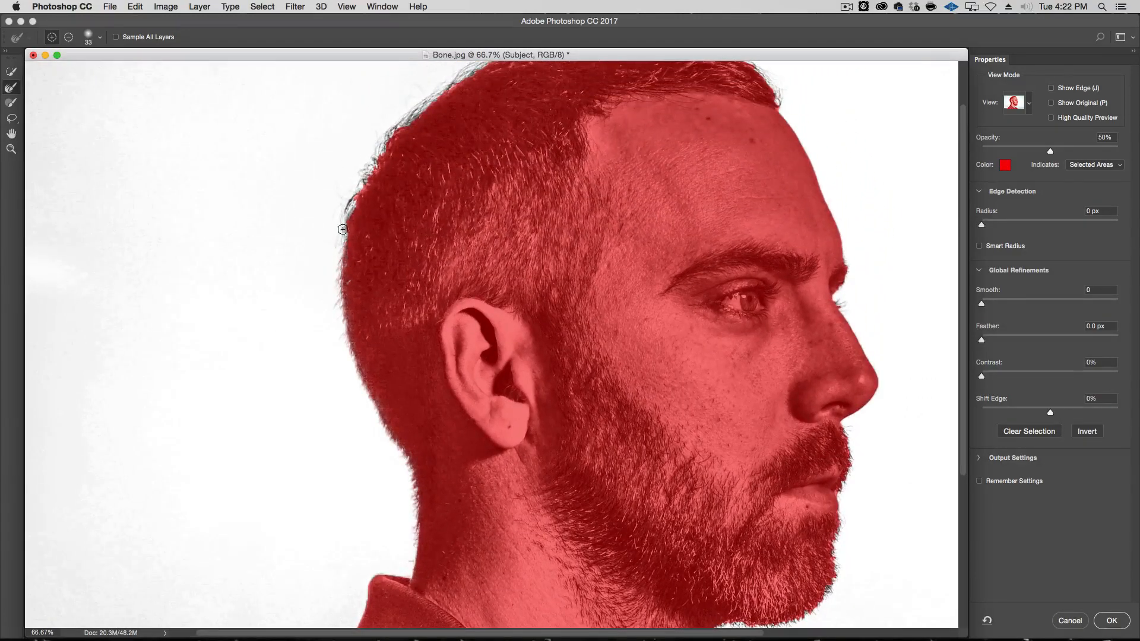
left_click_drag(342, 229, 418, 110)
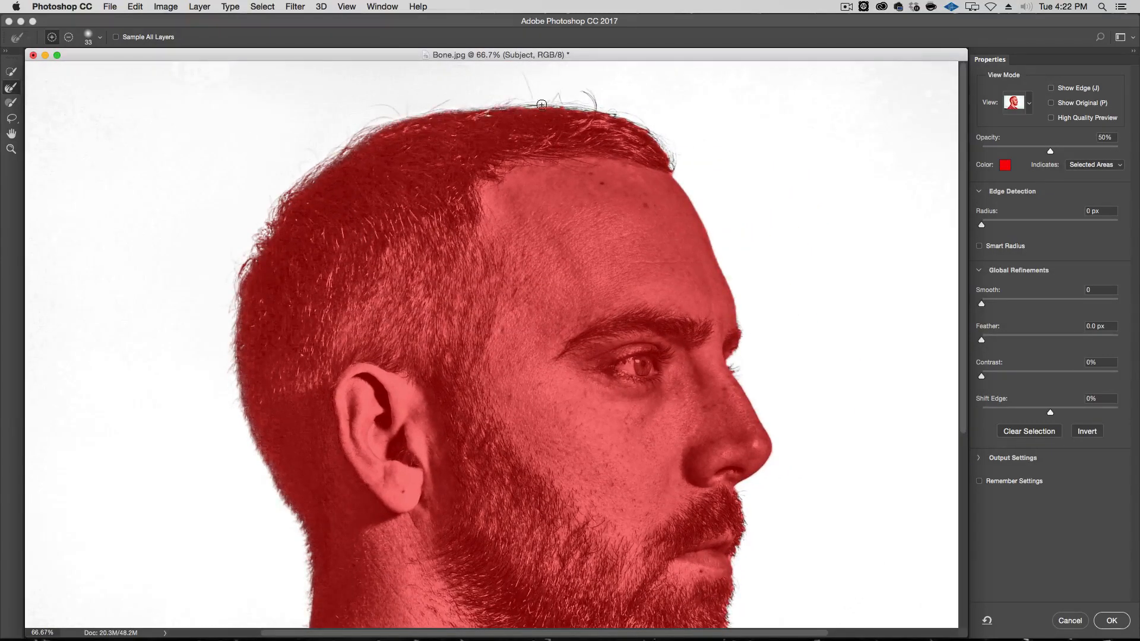
left_click_drag(541, 105, 652, 130)
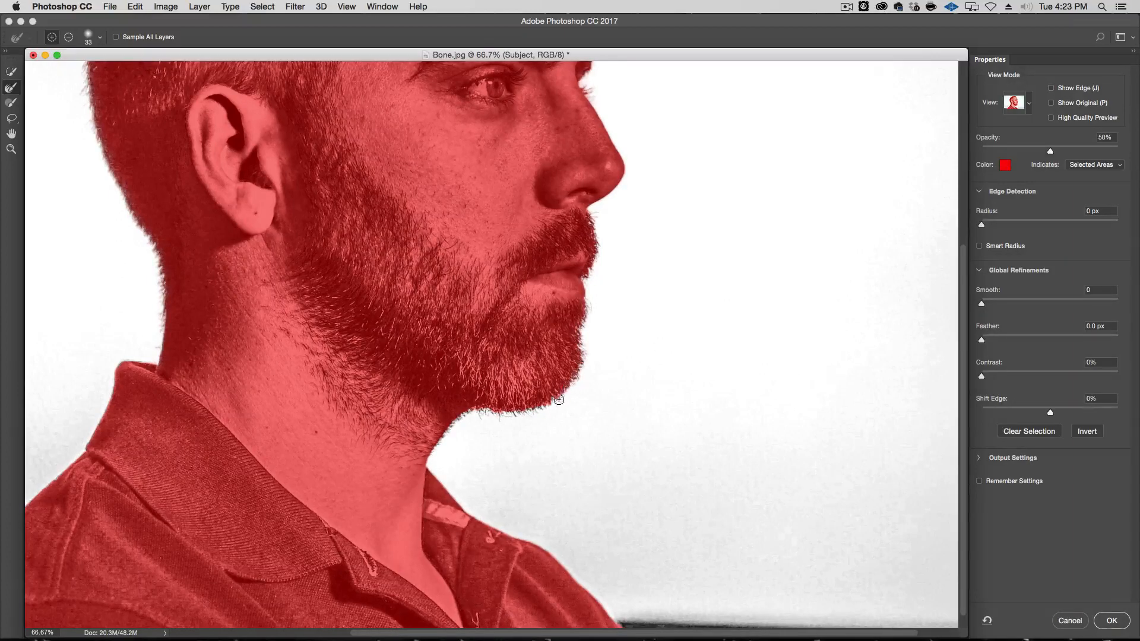
left_click_drag(558, 400, 434, 452)
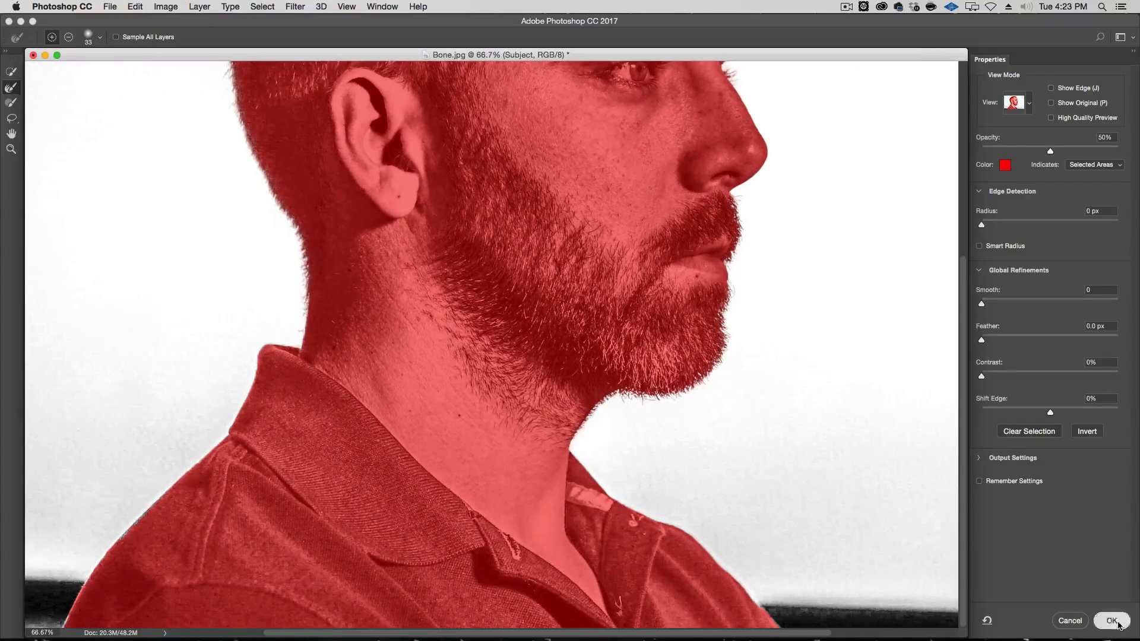
left_click(1111, 620)
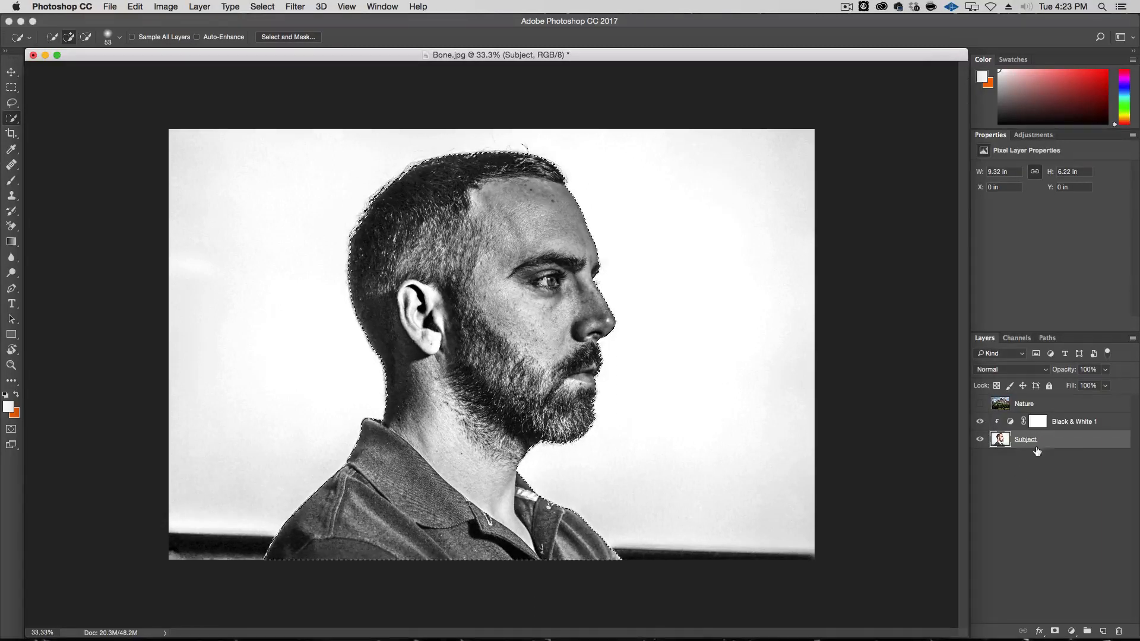
Group Nature, Black & White 1 and Subject into Group 1 and mask it to the head selection.
left_click(980, 405)
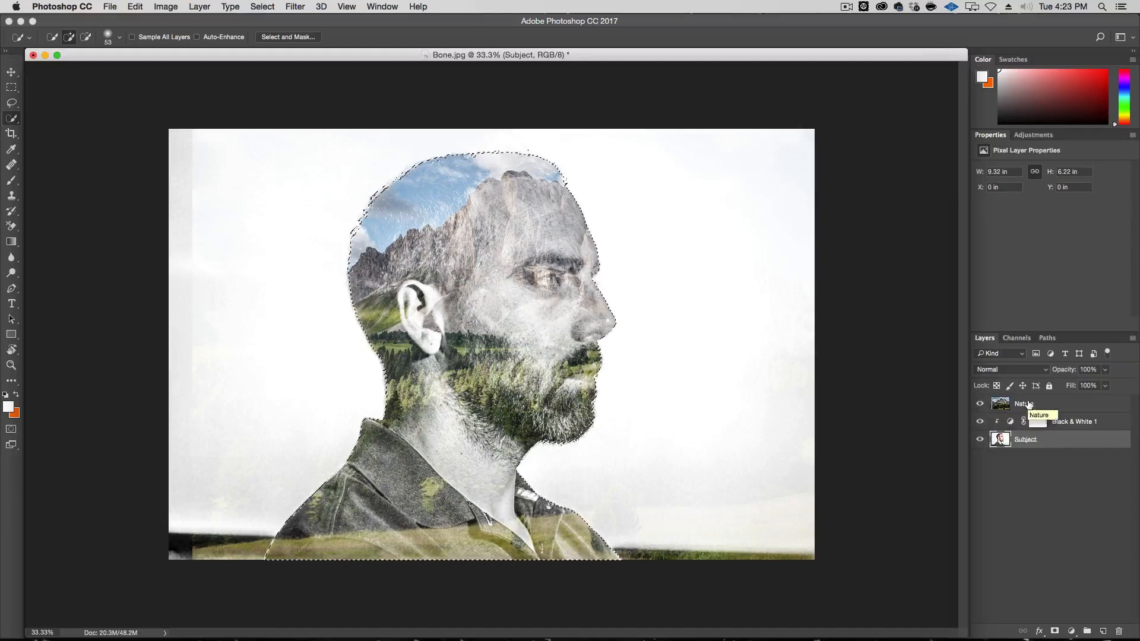
left_click(1024, 438)
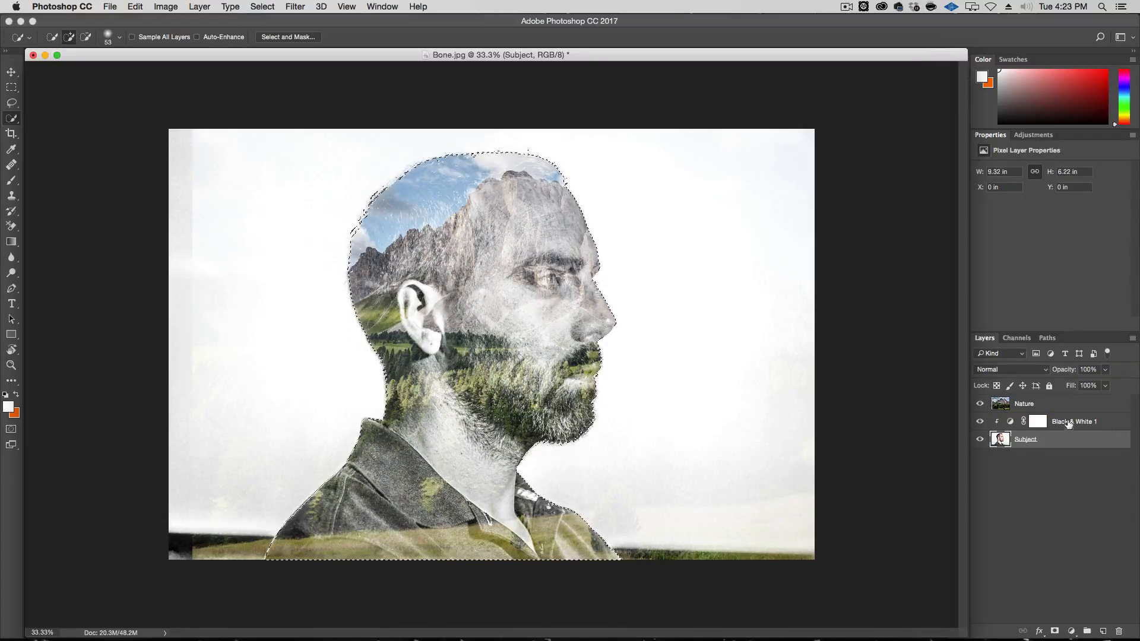
left_click(1023, 404)
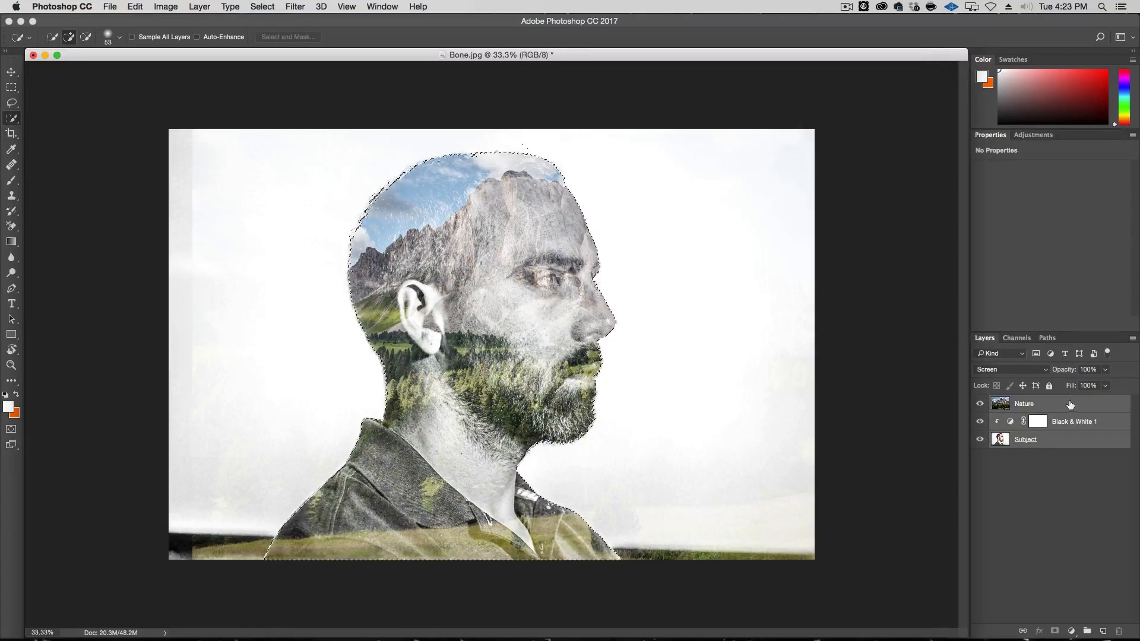
left_click(1089, 630)
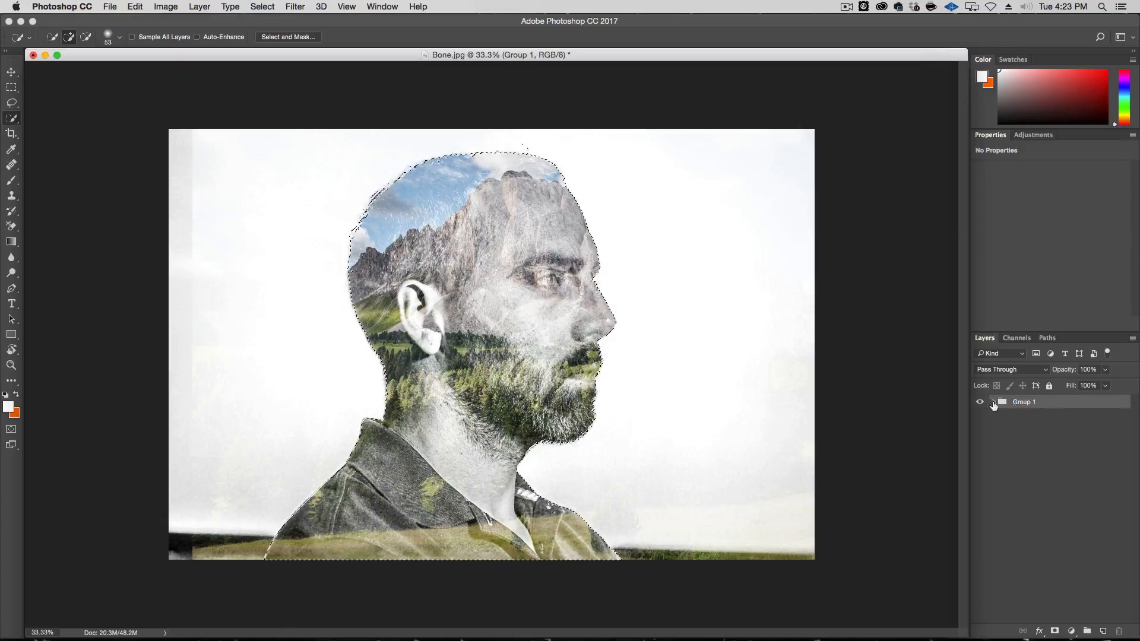
left_click(992, 403)
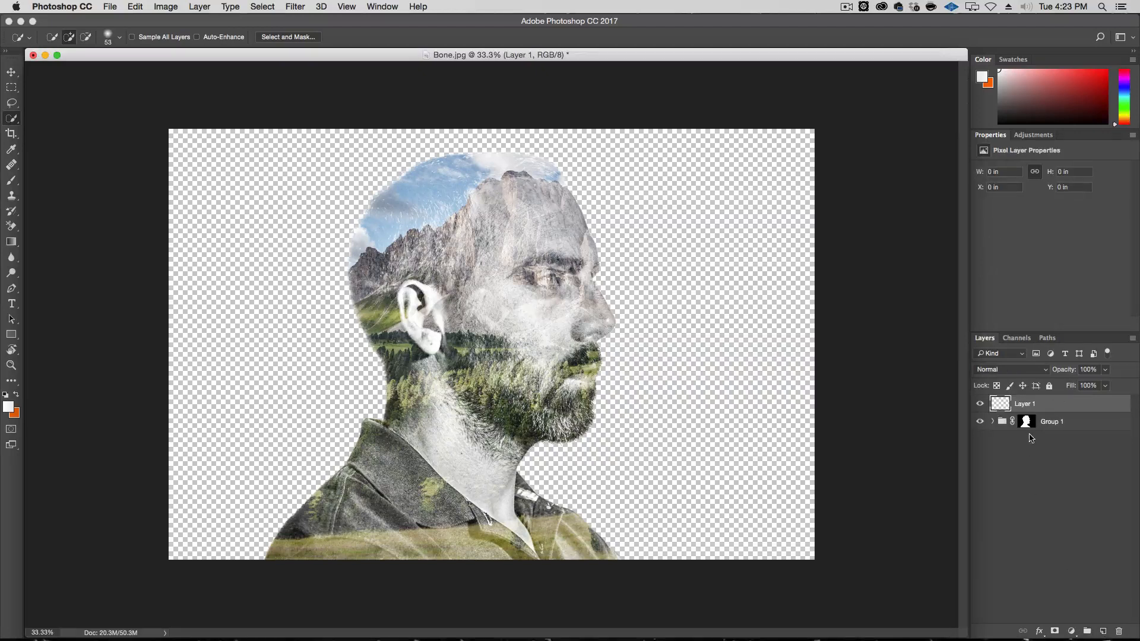
Move the new layer below Group 1 and fill it with white.
left_click(1026, 404)
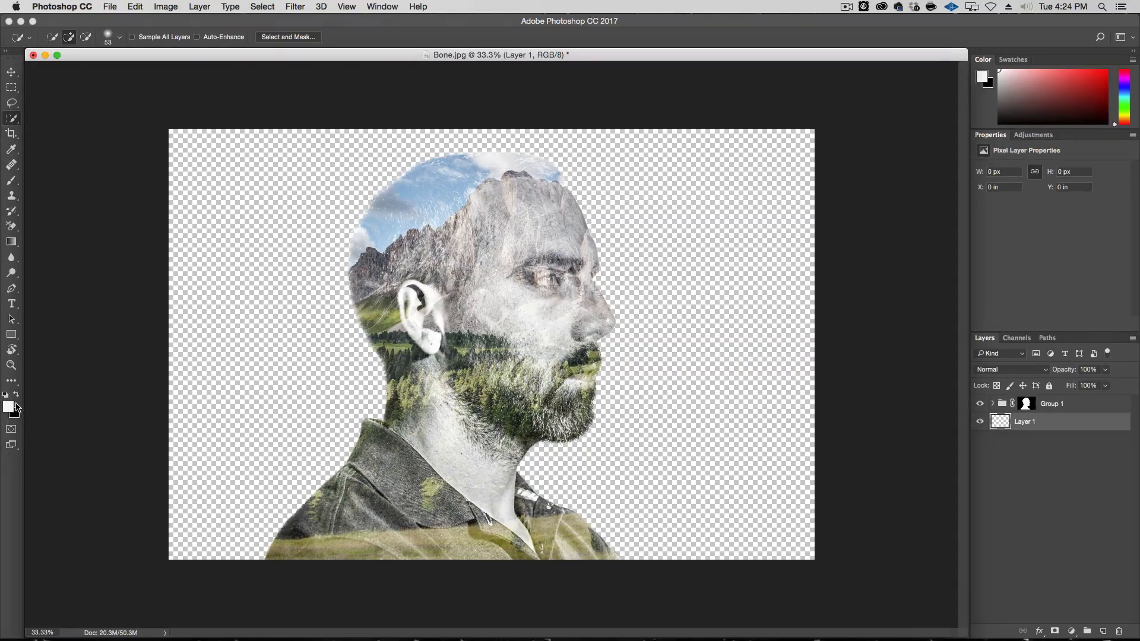
left_click(134, 7)
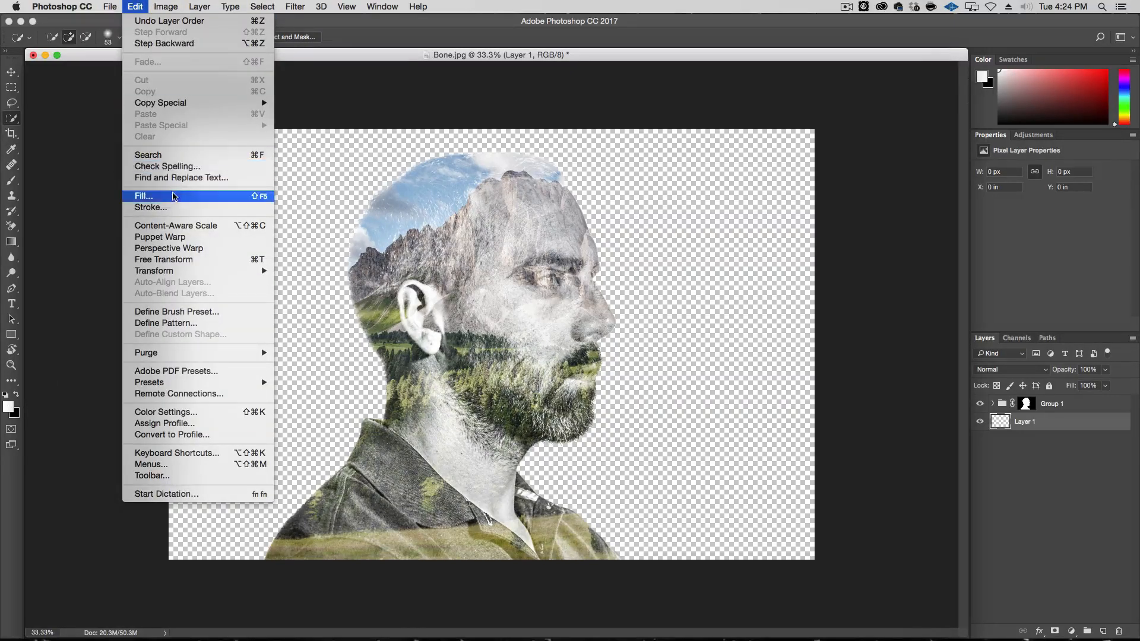
left_click(143, 196)
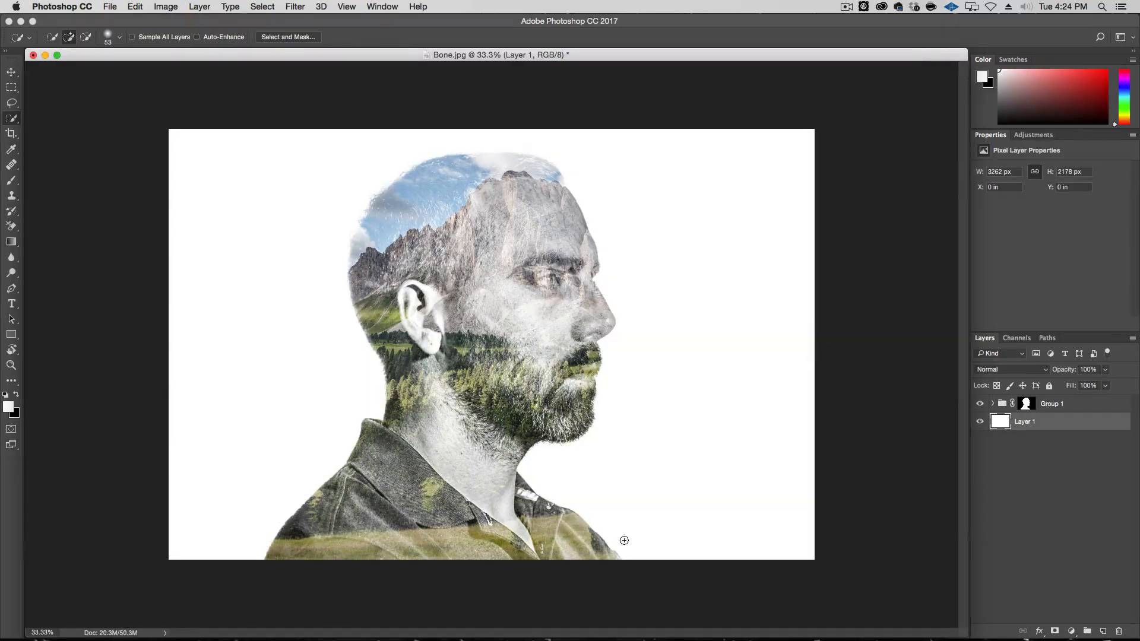
mouse_move(966, 390)
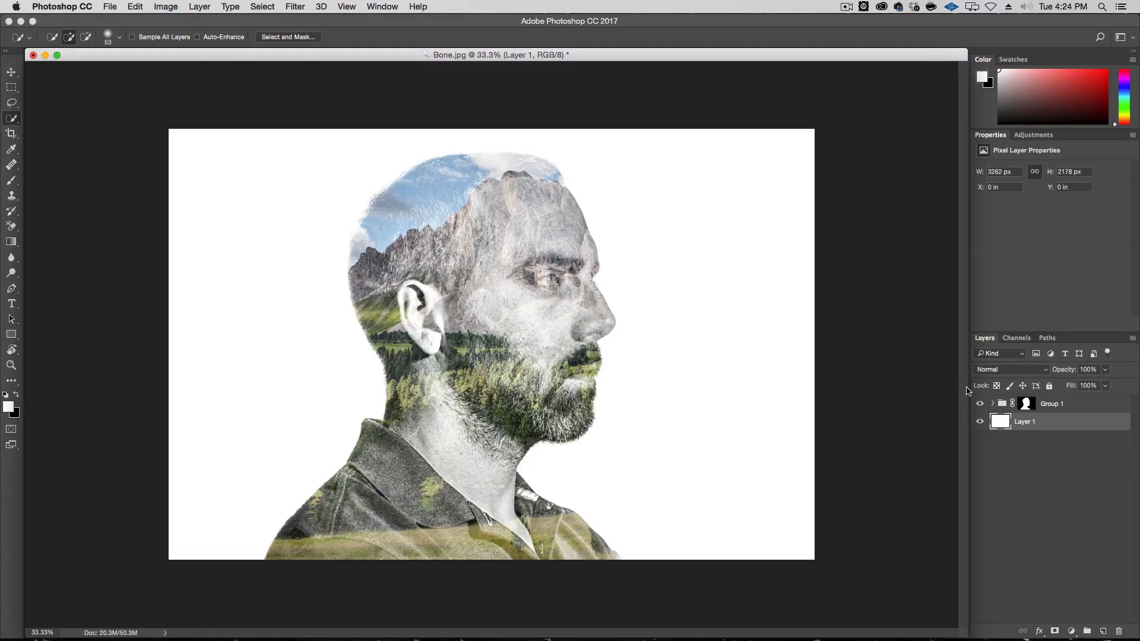
Rename the white layer to 'White BG' and expand Group 1.
double_click(1025, 422)
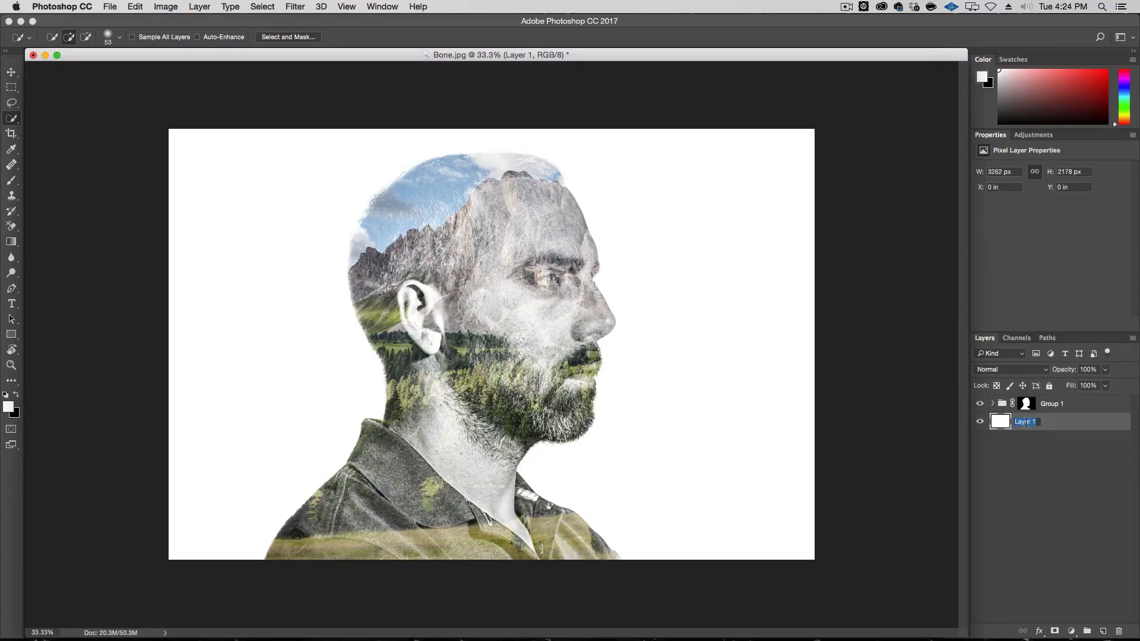
type("White B")
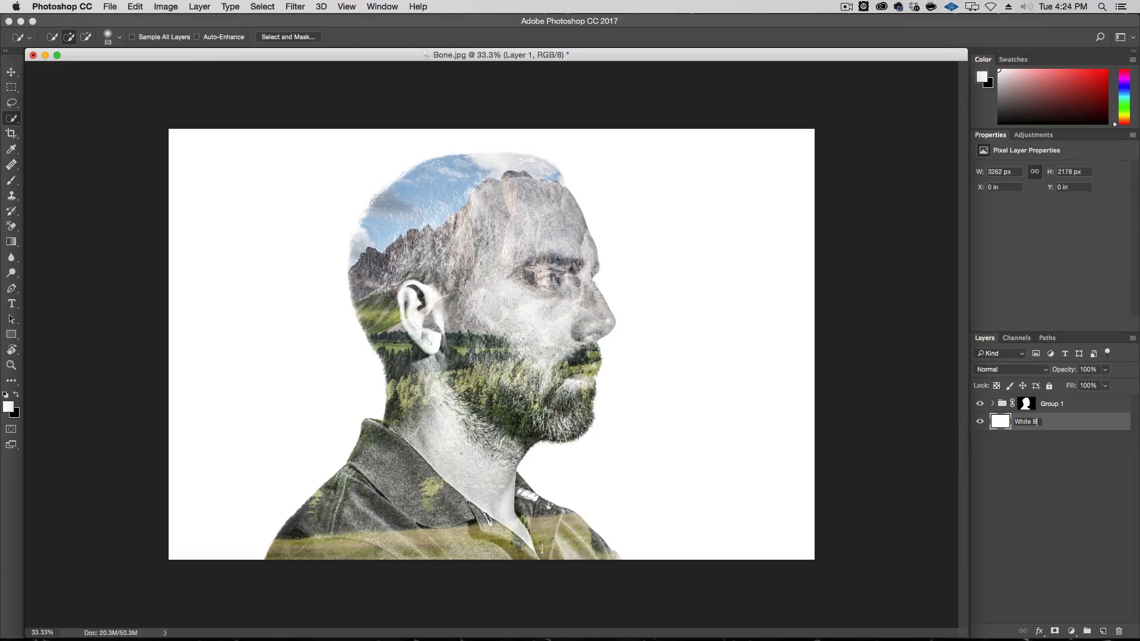
left_click(1027, 420)
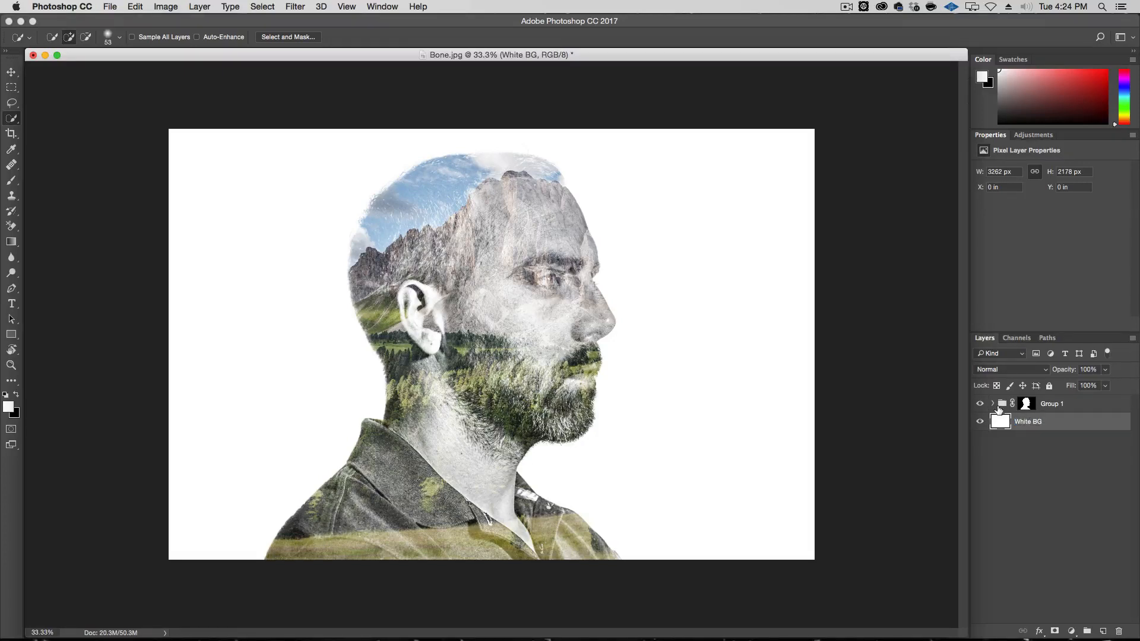
left_click(992, 404)
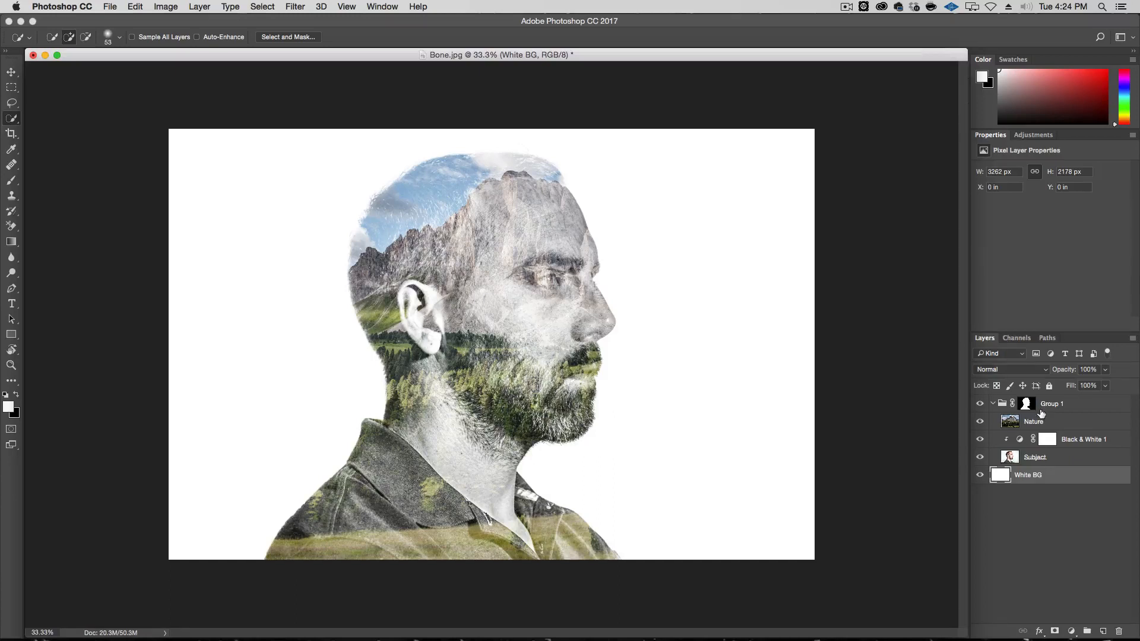
mouse_move(1066, 411)
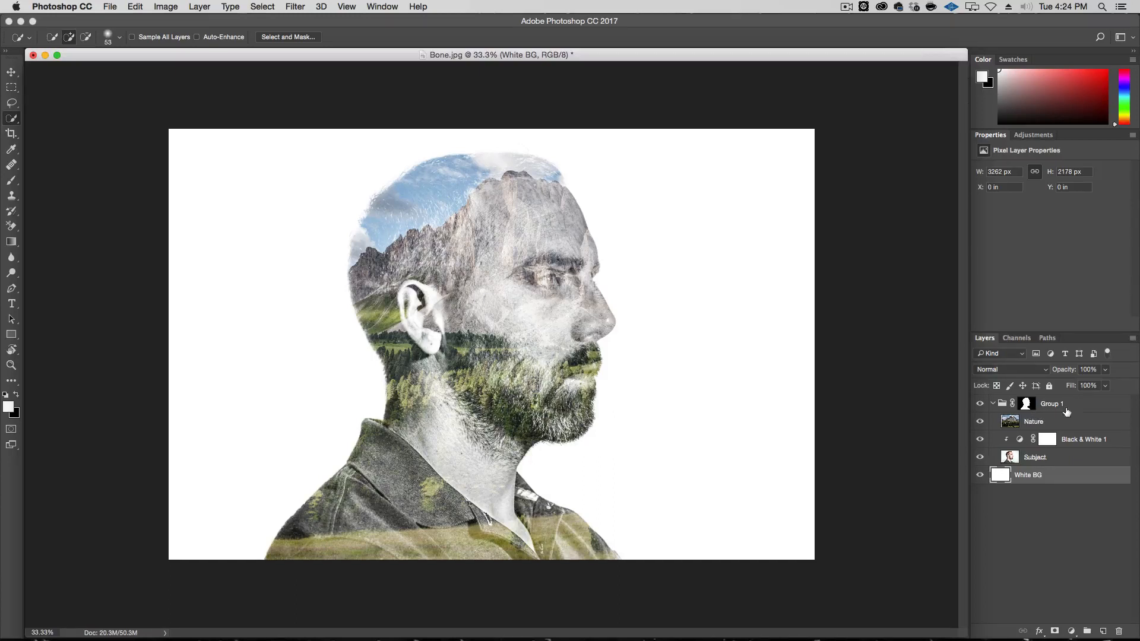
Select Group 1's mask, then set the Nature layer to Normal blending.
left_click(1025, 403)
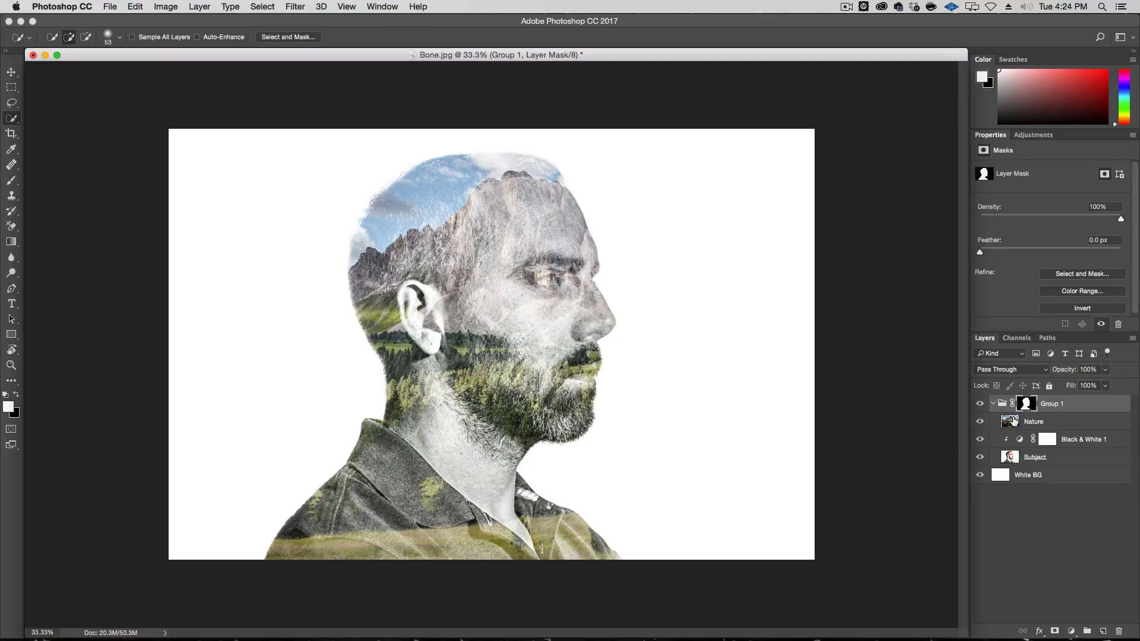
left_click(1009, 421)
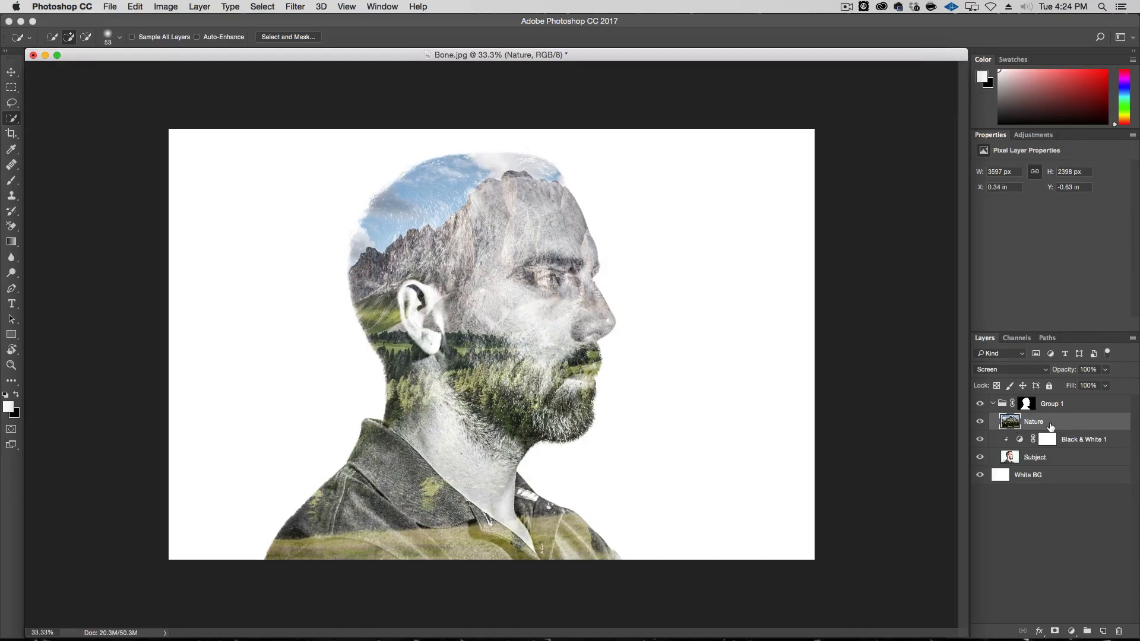
mouse_move(1025, 428)
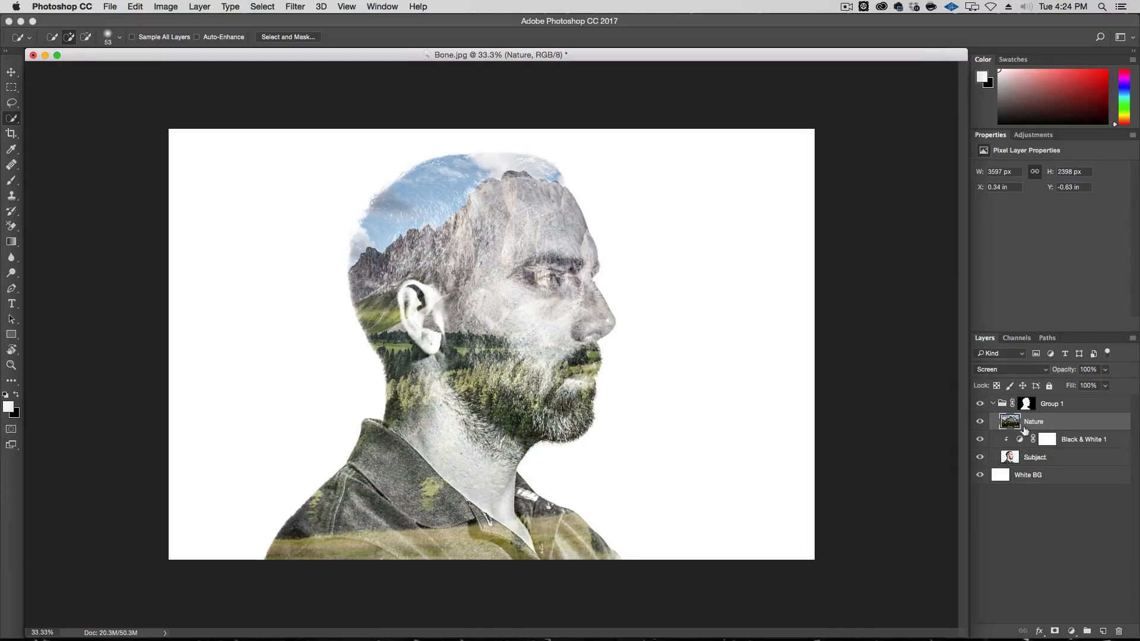
left_click(1009, 368)
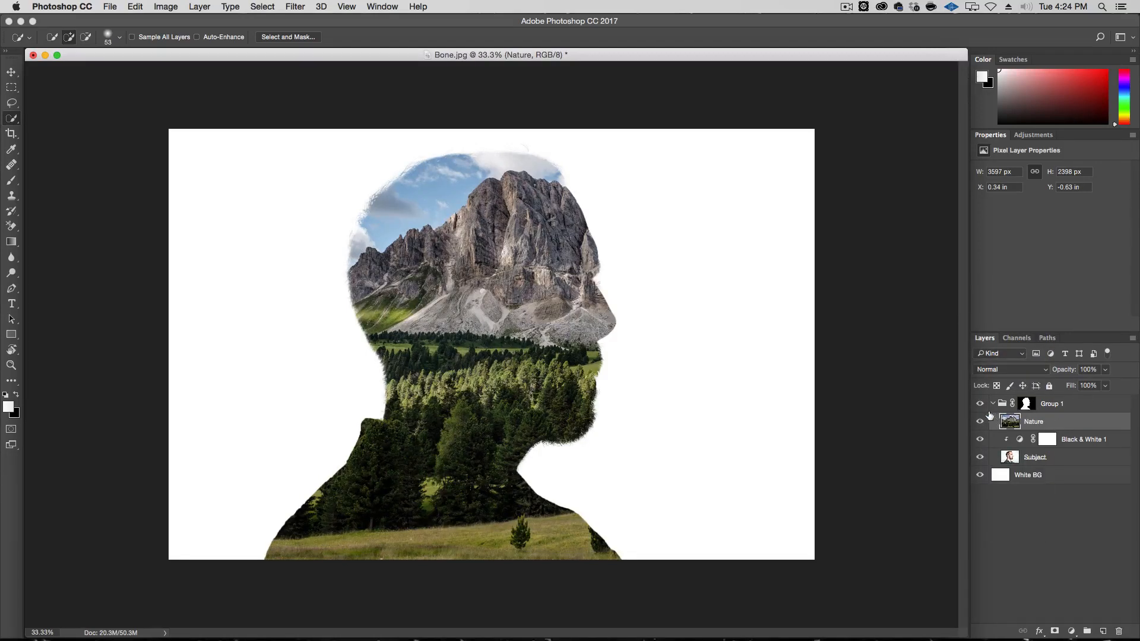
left_click(1050, 403)
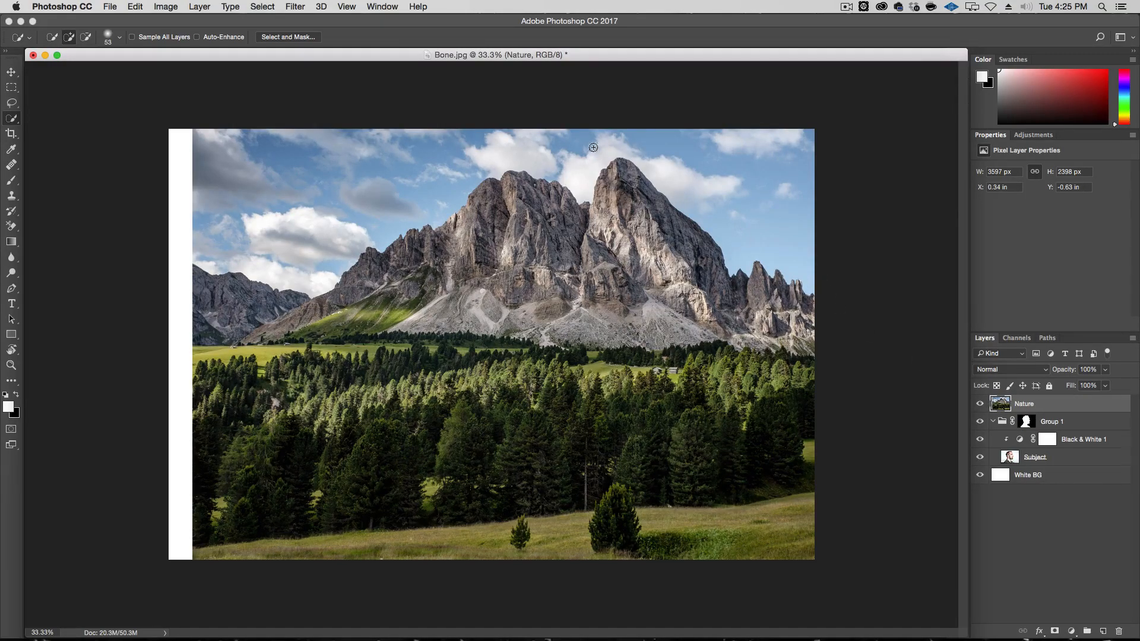
mouse_move(249, 241)
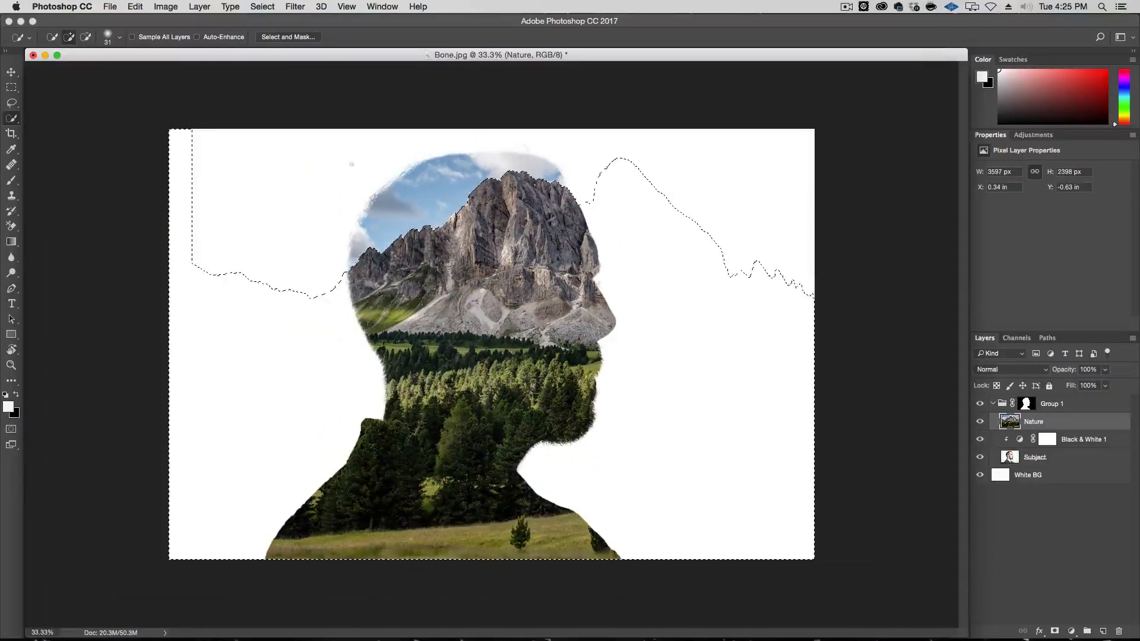
Select Group 1 so its silhouette mask clips the landscape to the head.
left_click(1052, 403)
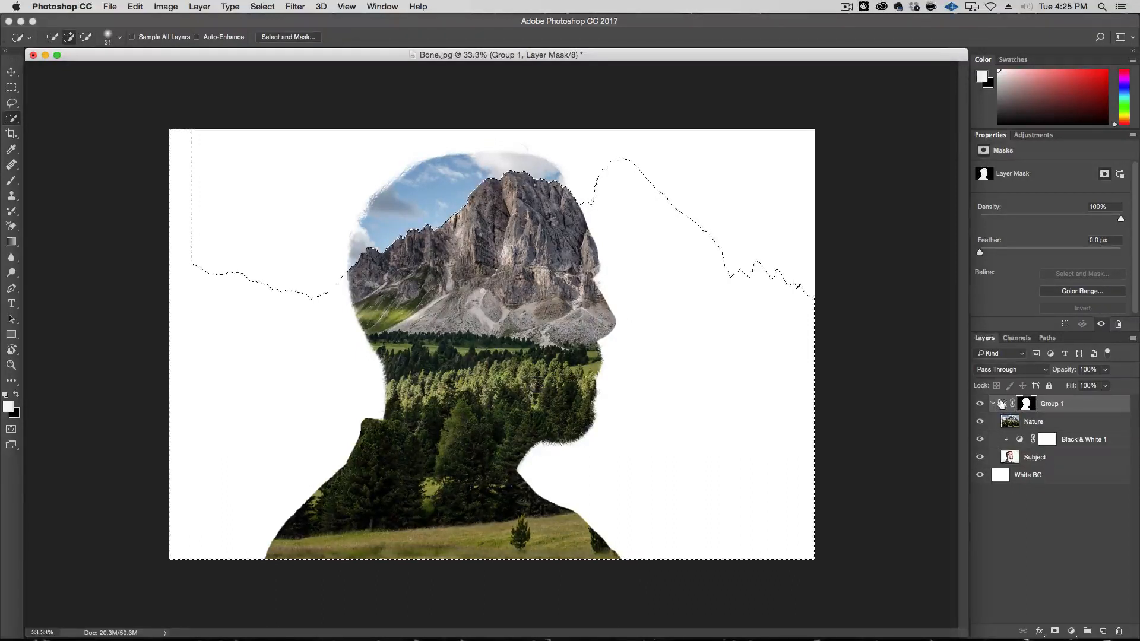
Nest Group 1 inside Group 2 and mask Group 2 with the mountain-ridge selection.
left_click(1085, 630)
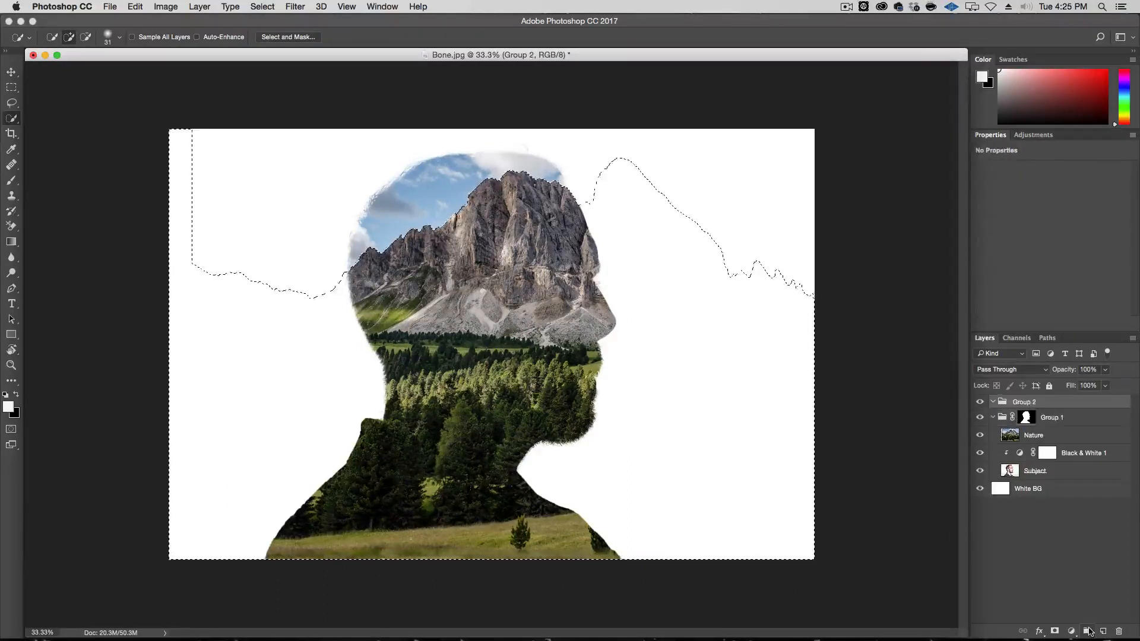
left_click(1026, 417)
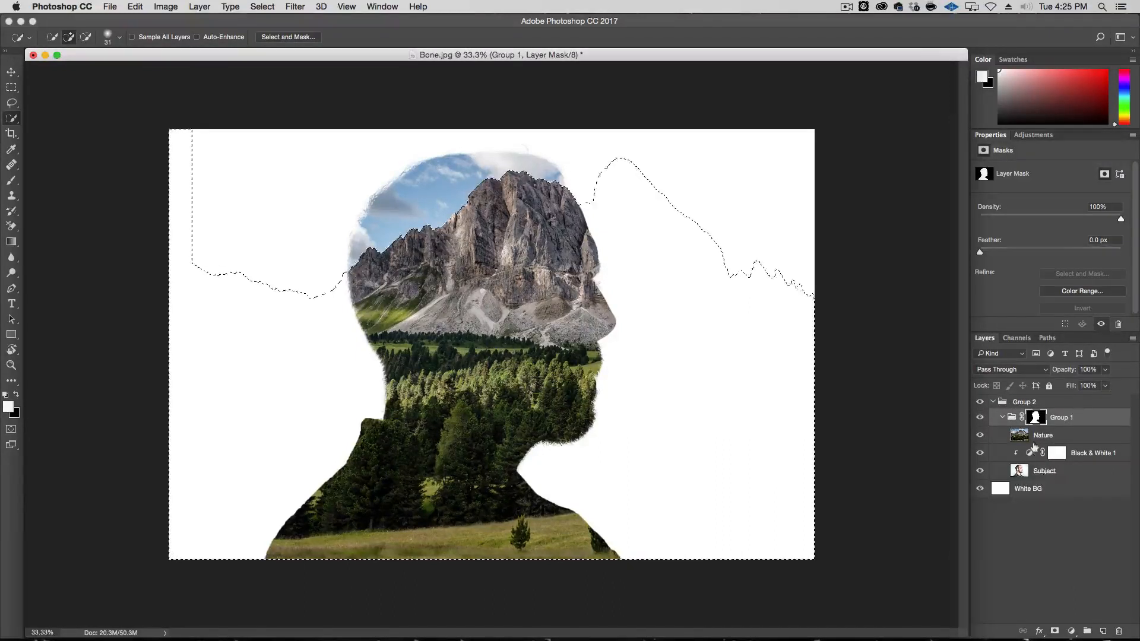
left_click(1025, 401)
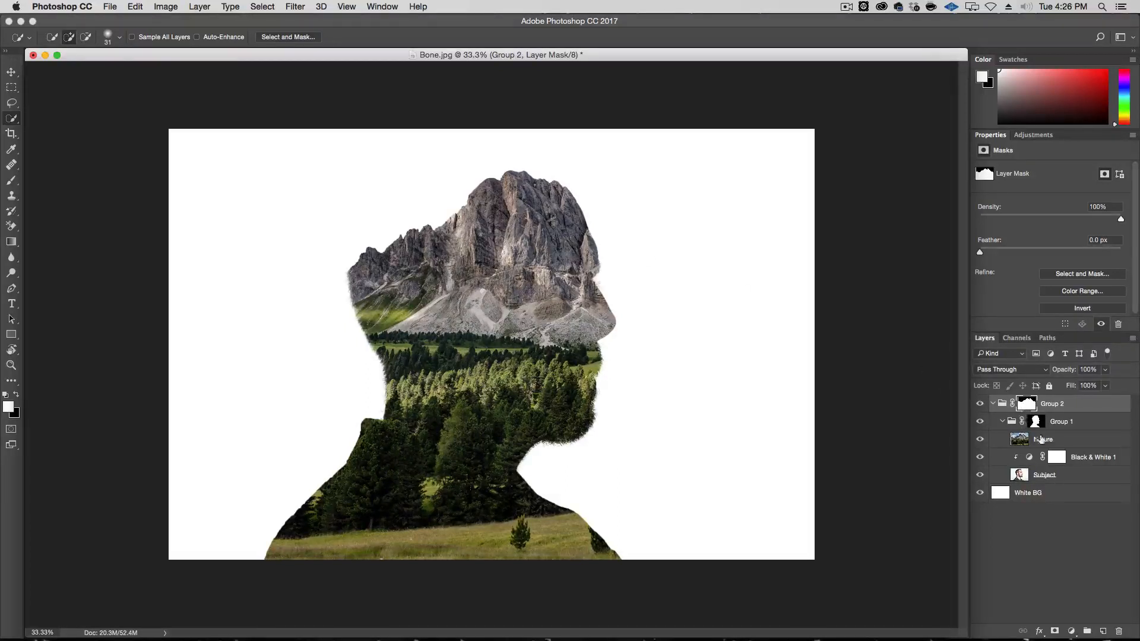
Set the Nature layer's blend mode to Screen.
left_click(1044, 439)
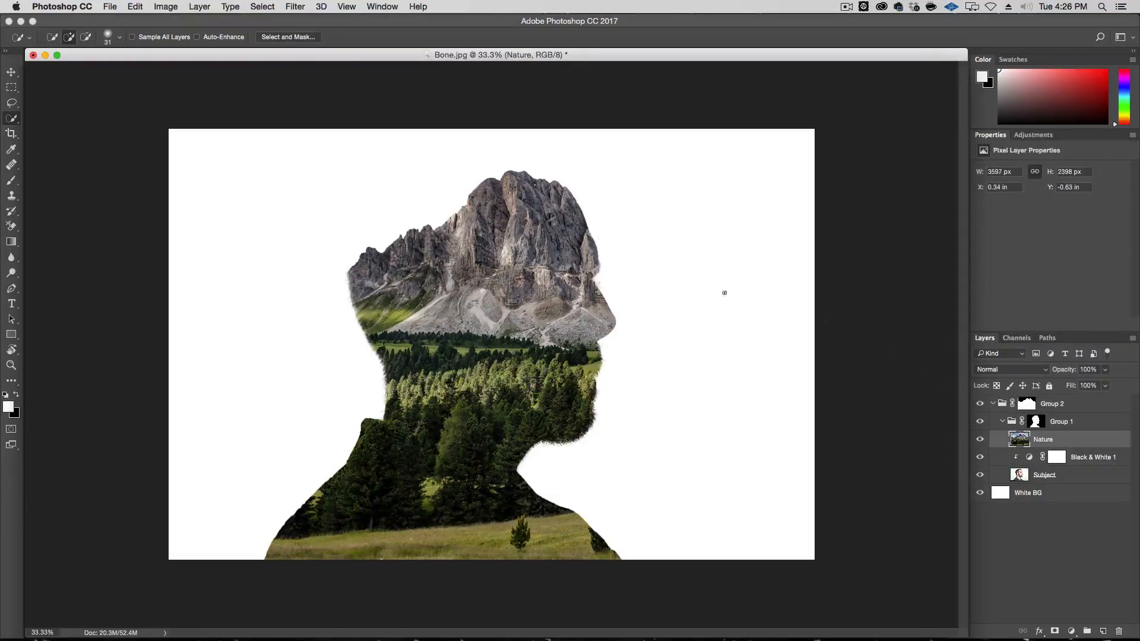
left_click(1010, 369)
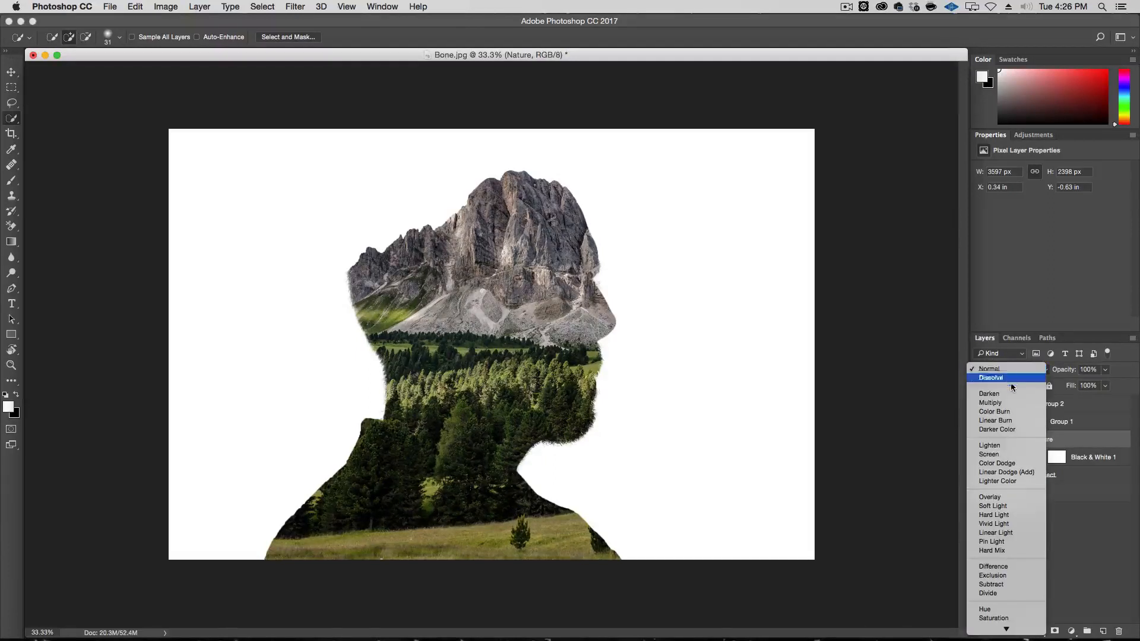
left_click(989, 454)
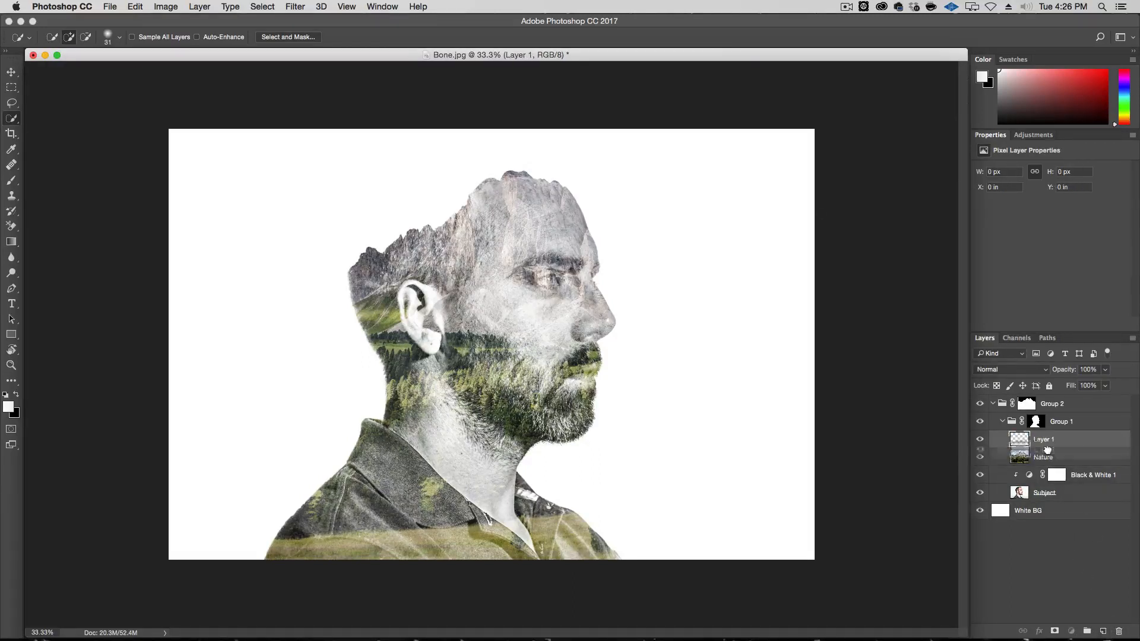
Place a new layer named 'Reveal Nature' beneath Nature with brush opacity 20%.
left_click_drag(1043, 451, 1043, 436)
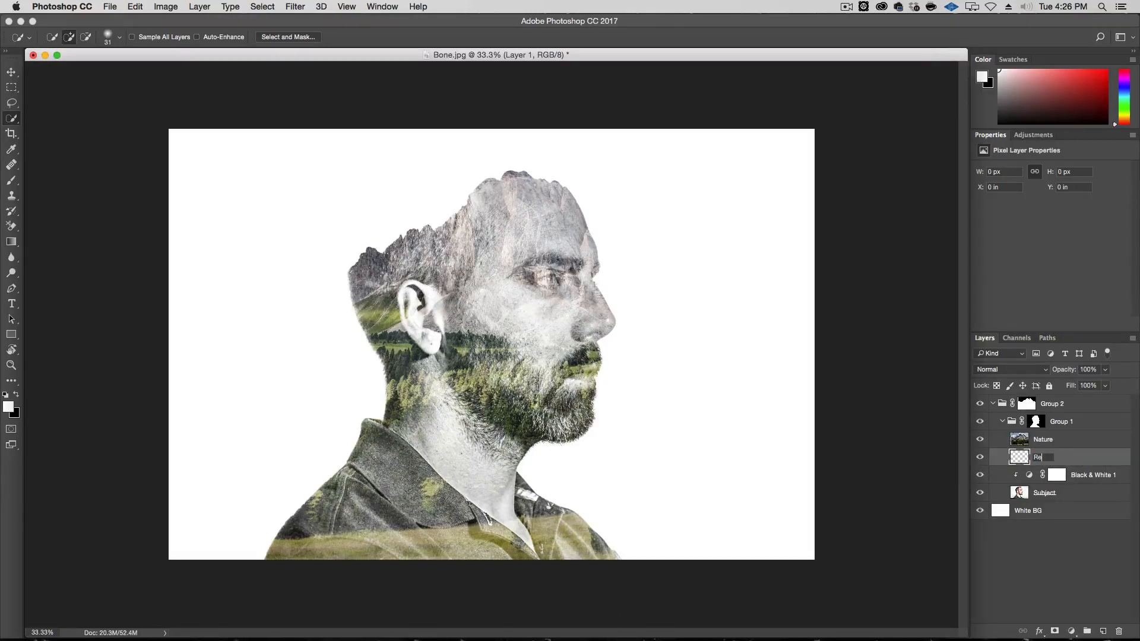
type("Reveal Nature")
type("2")
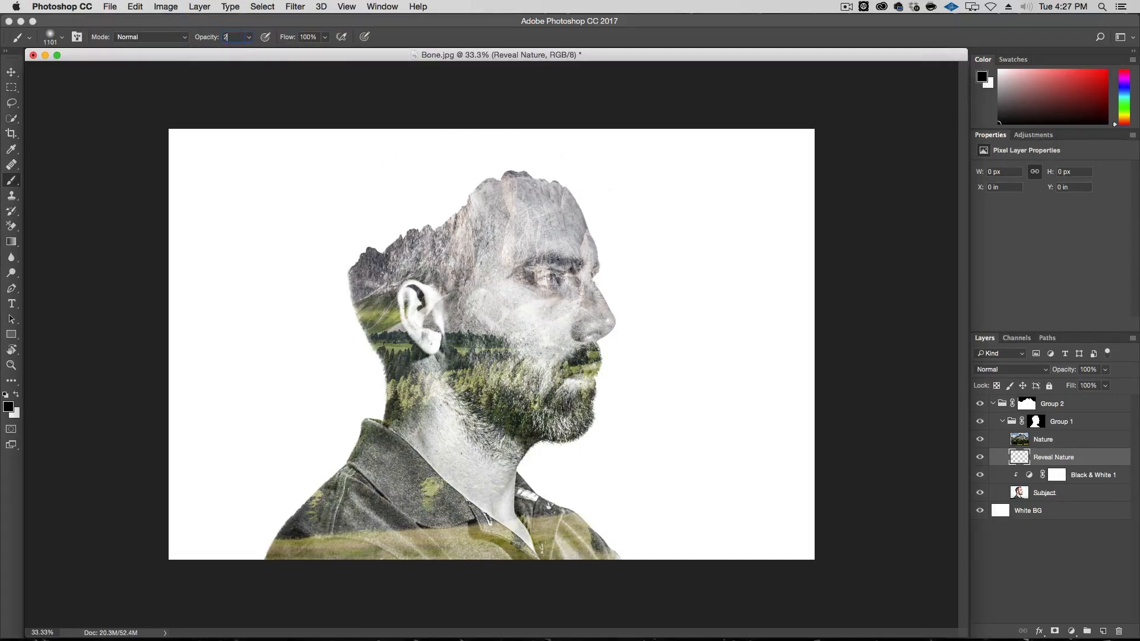
type("0%")
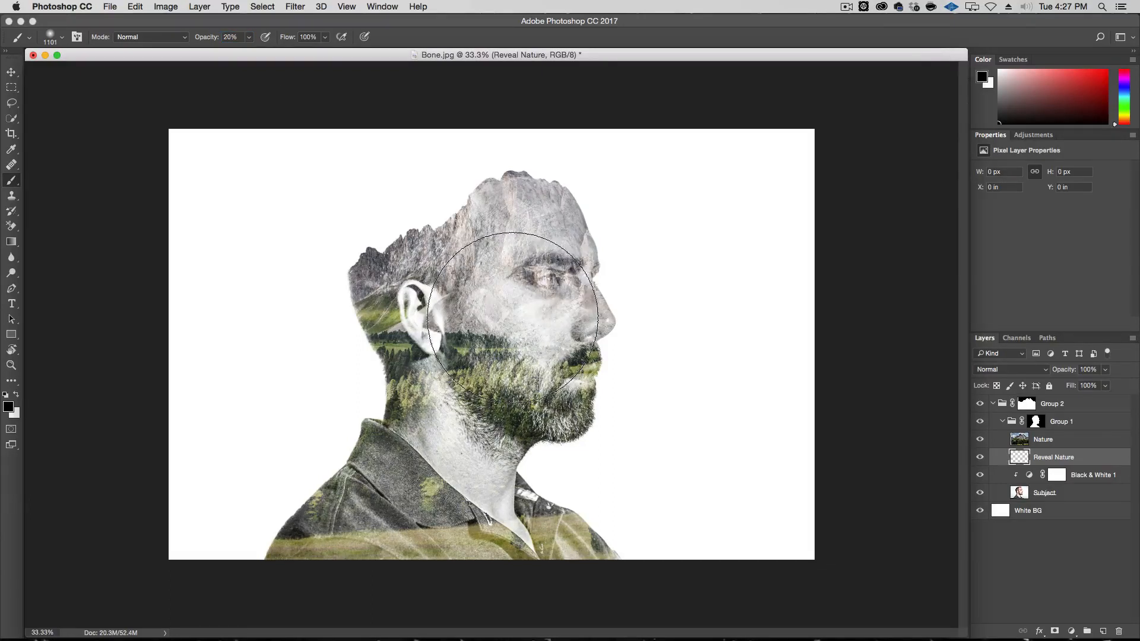
Paint black over the face and top of the head to bring out the mountain peaks.
left_click_drag(510, 316, 509, 316)
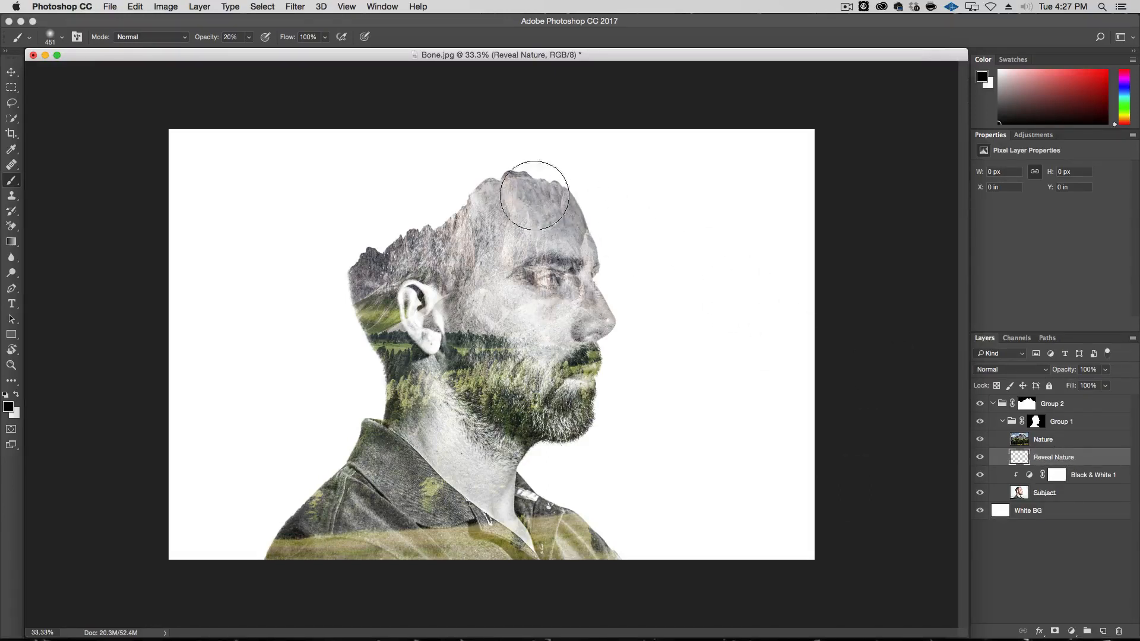
left_click_drag(534, 193, 490, 195)
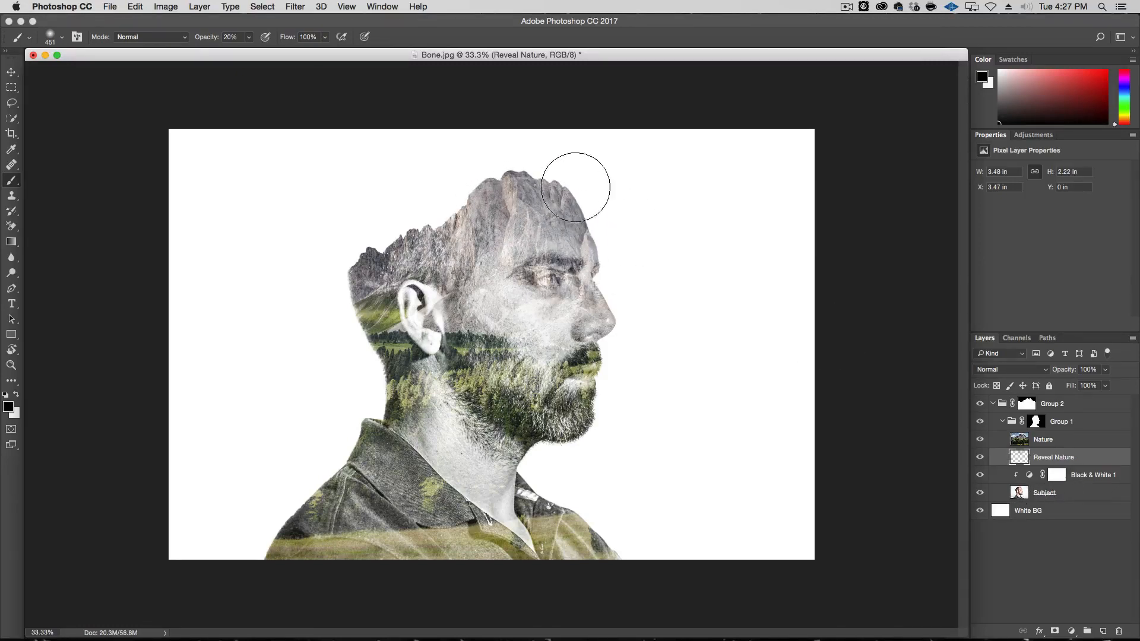
left_click_drag(575, 187, 487, 181)
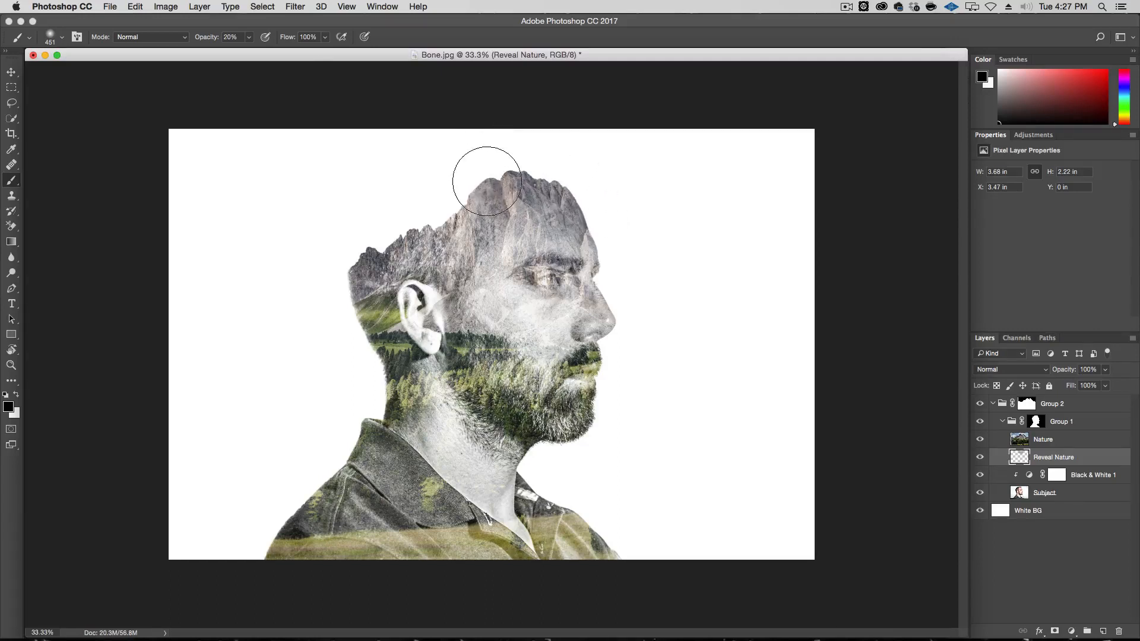
left_click_drag(486, 179, 387, 239)
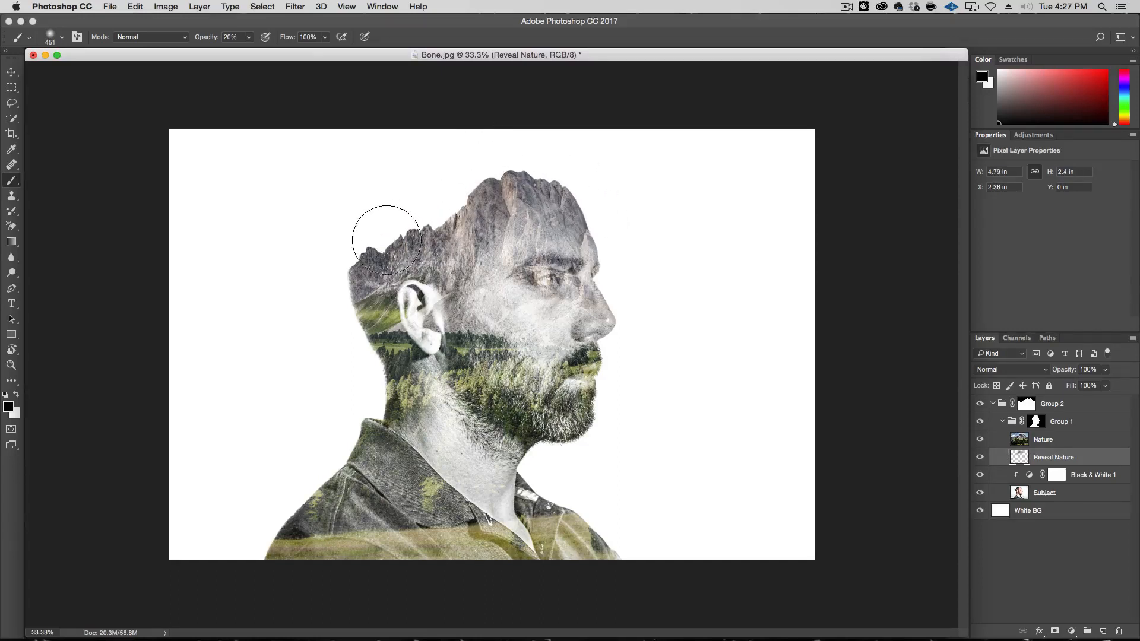
left_click_drag(389, 240, 418, 261)
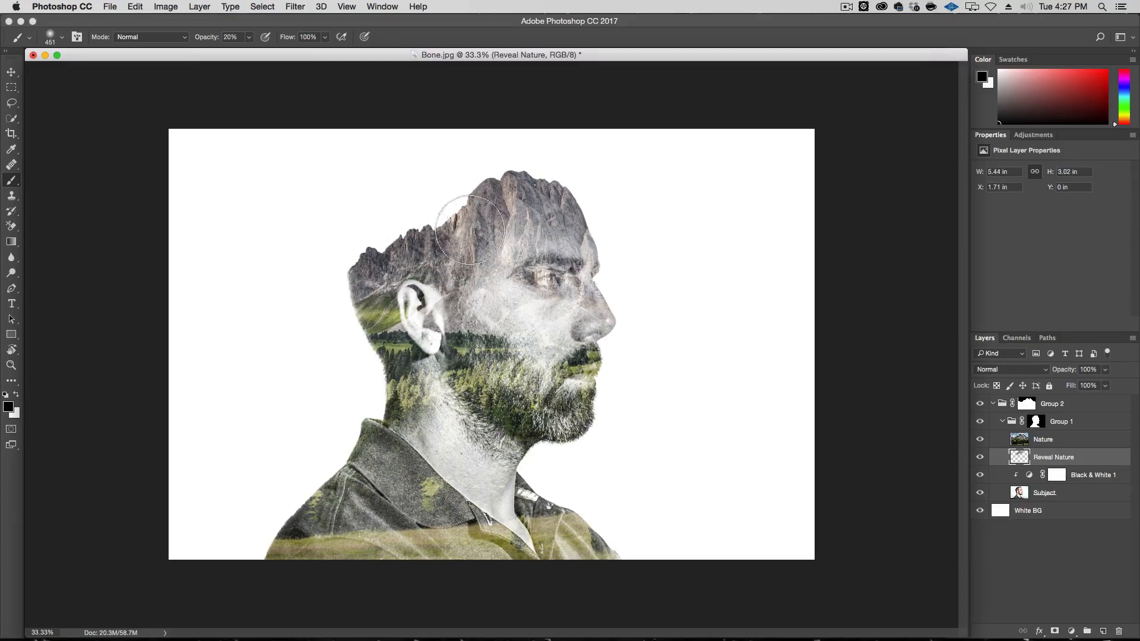
left_click_drag(469, 232, 615, 242)
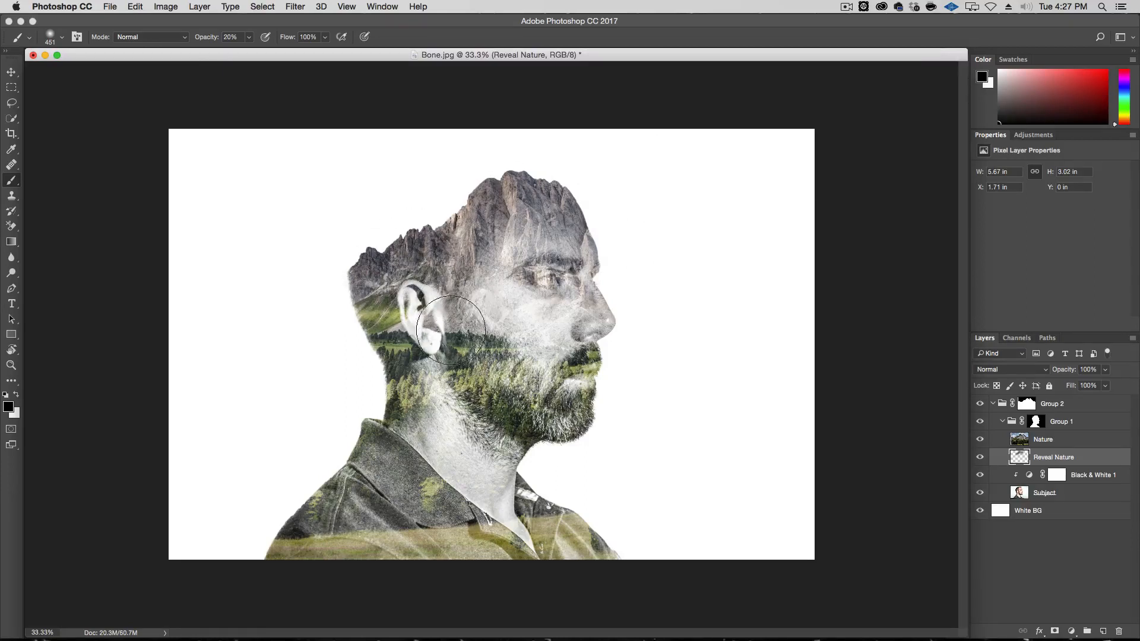
Paint around the ear and back of the head to reveal the forest and slopes.
left_click_drag(451, 331, 436, 338)
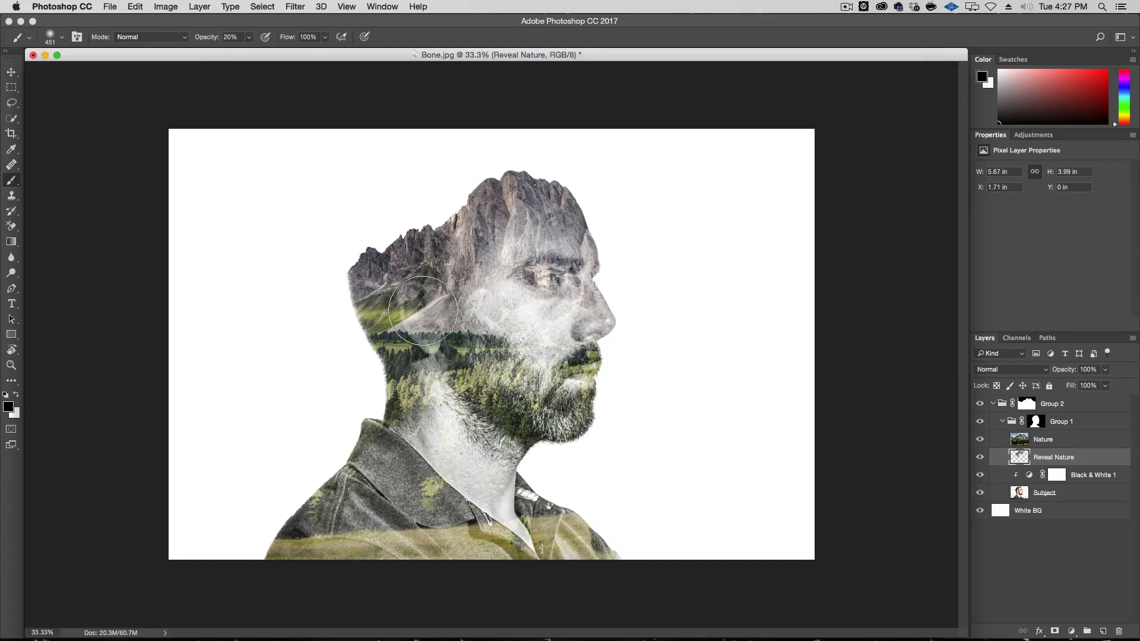
left_click_drag(421, 309, 425, 349)
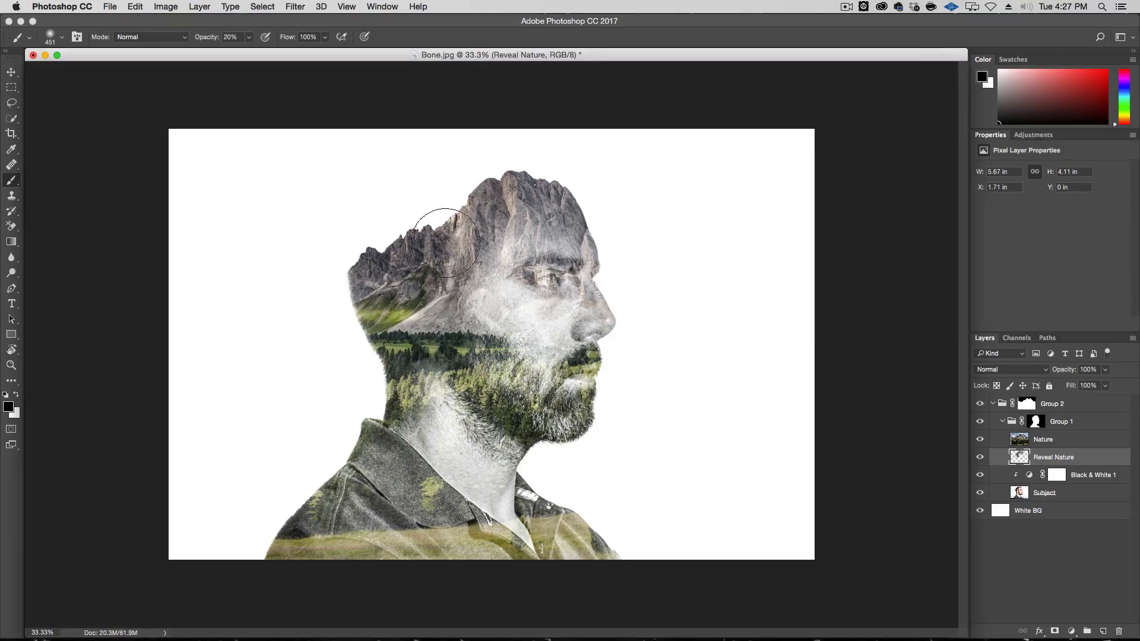
left_click_drag(448, 240, 378, 283)
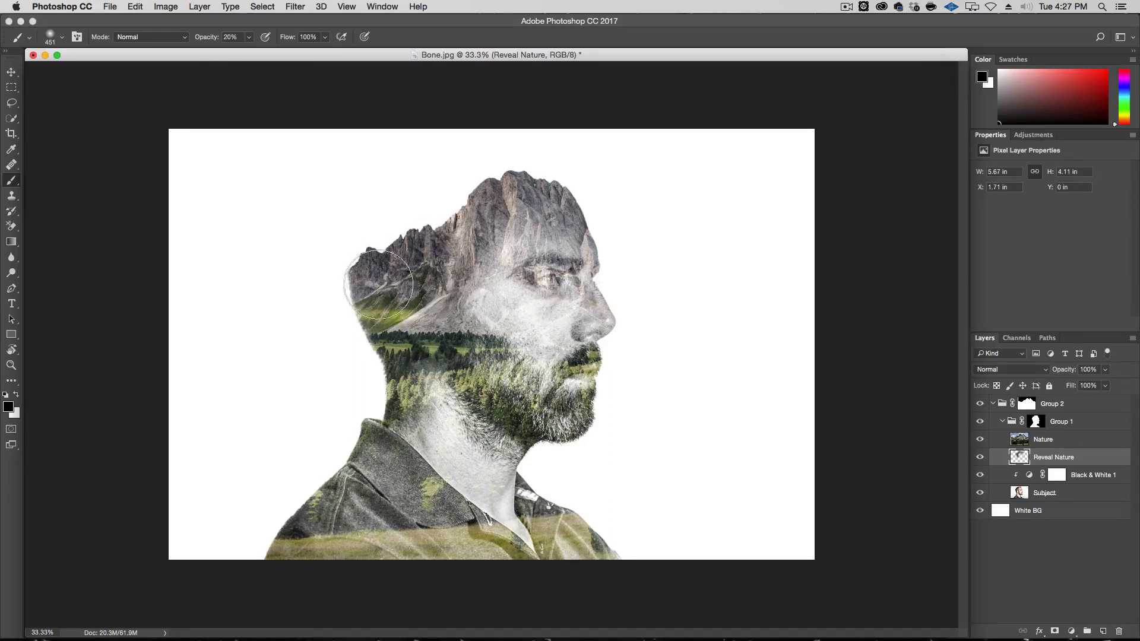
left_click_drag(378, 284, 418, 345)
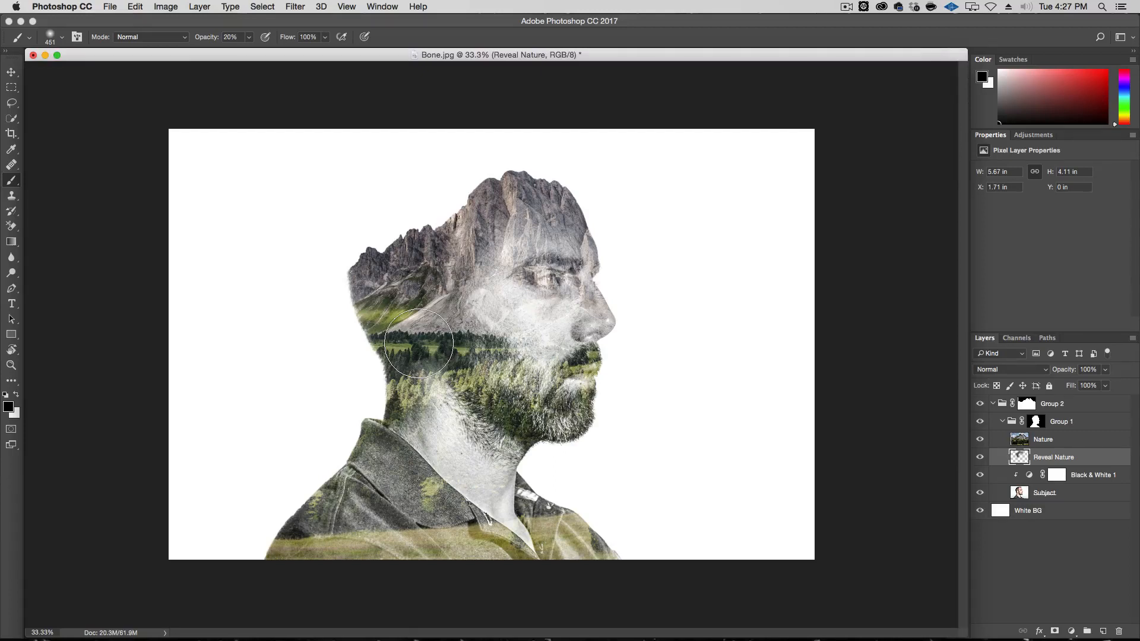
mouse_move(581, 306)
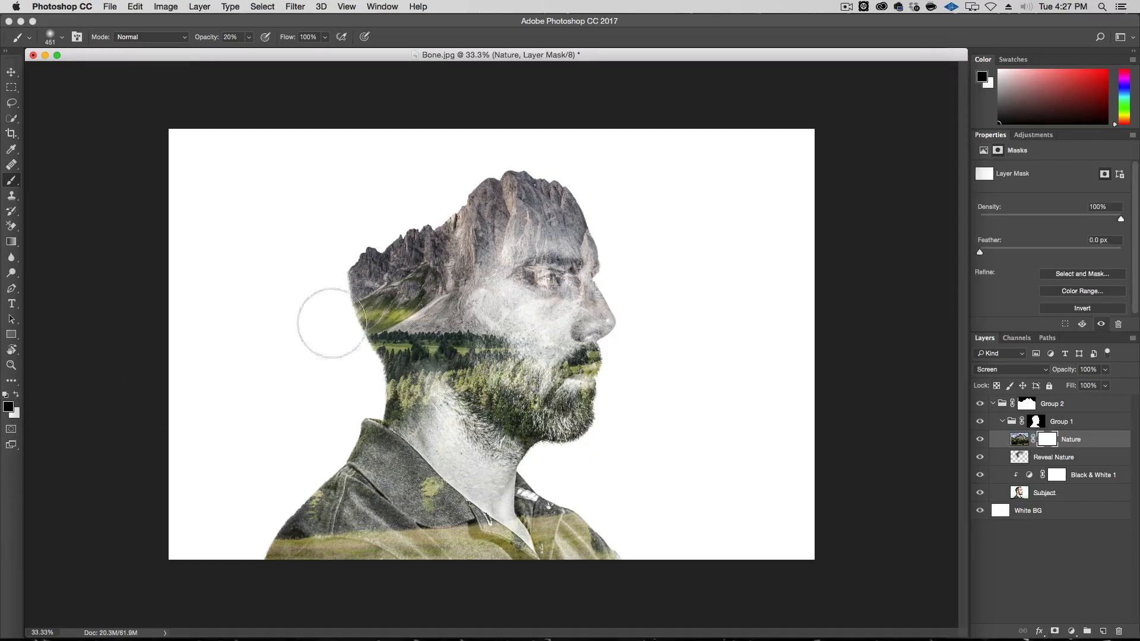
mouse_move(577, 285)
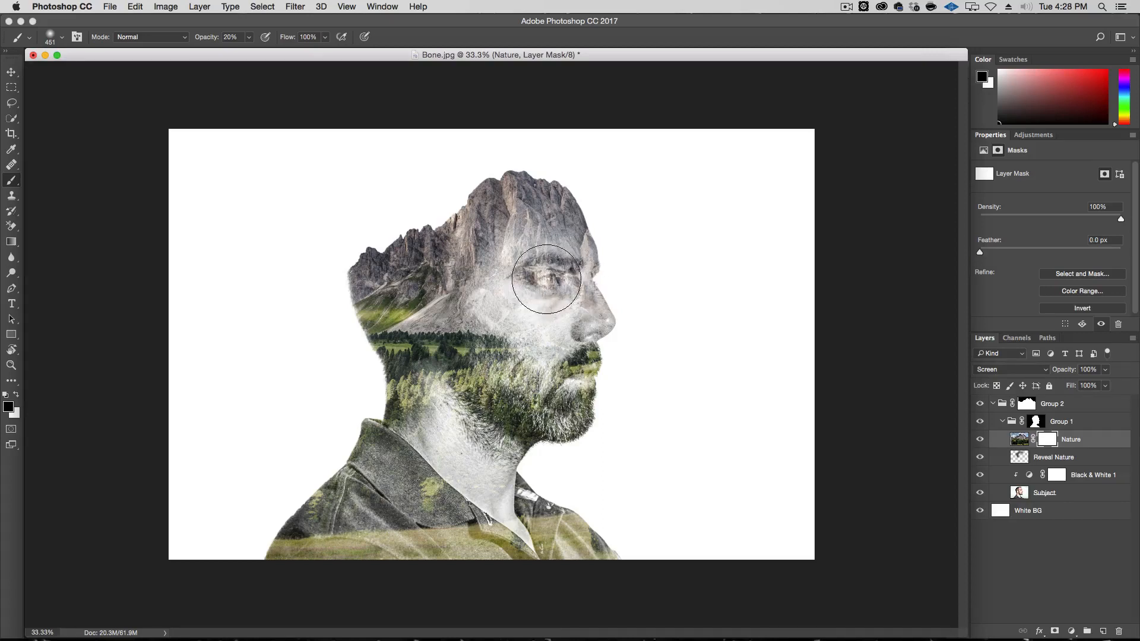
Paint the Nature mask to clear the landscape from the eye, nose and cheek.
left_click_drag(546, 280, 534, 286)
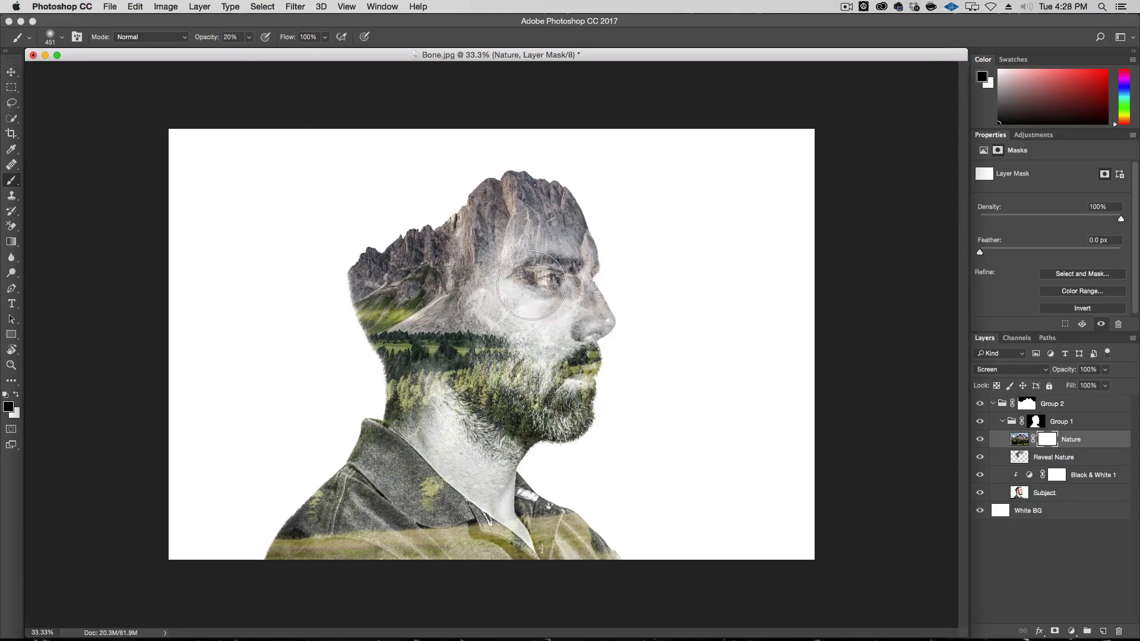
left_click_drag(531, 284, 603, 301)
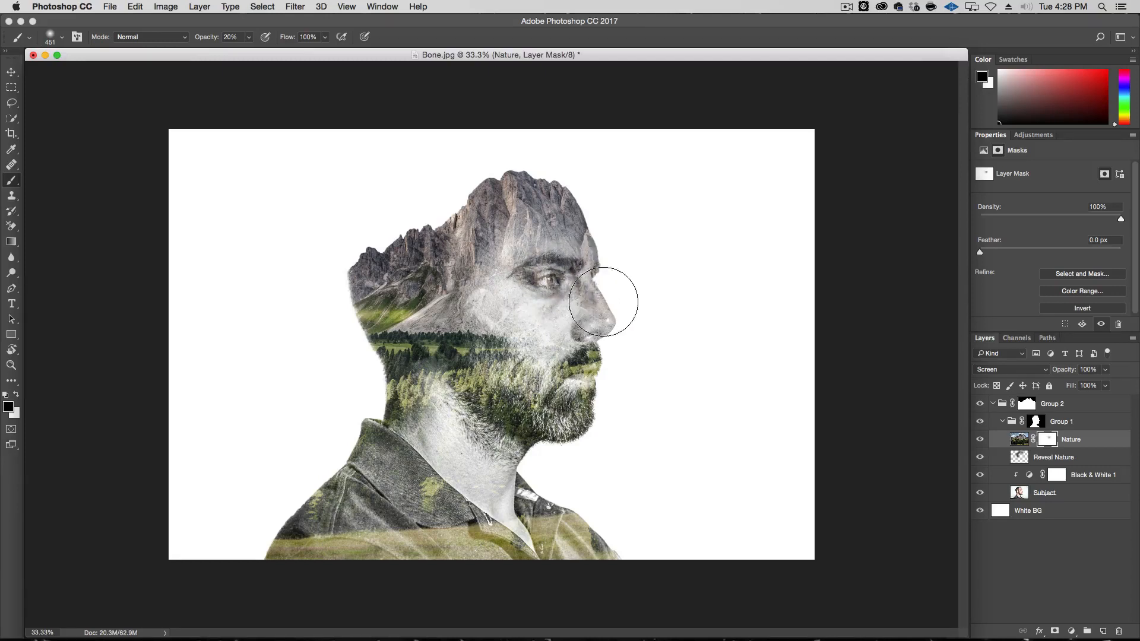
left_click_drag(603, 301, 606, 316)
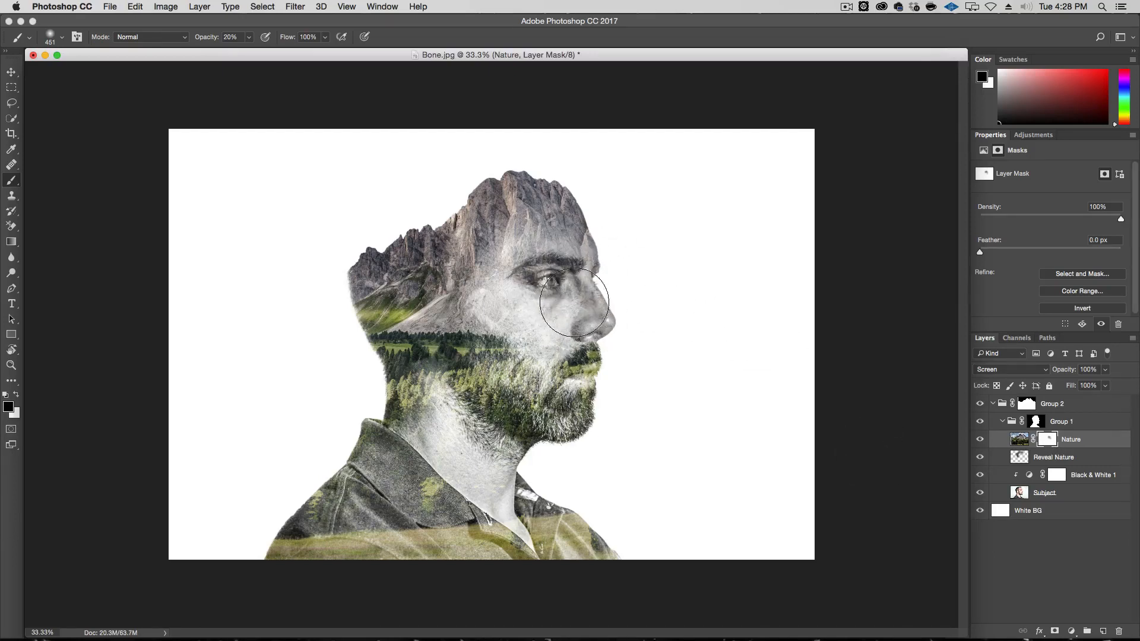
left_click_drag(575, 302, 378, 404)
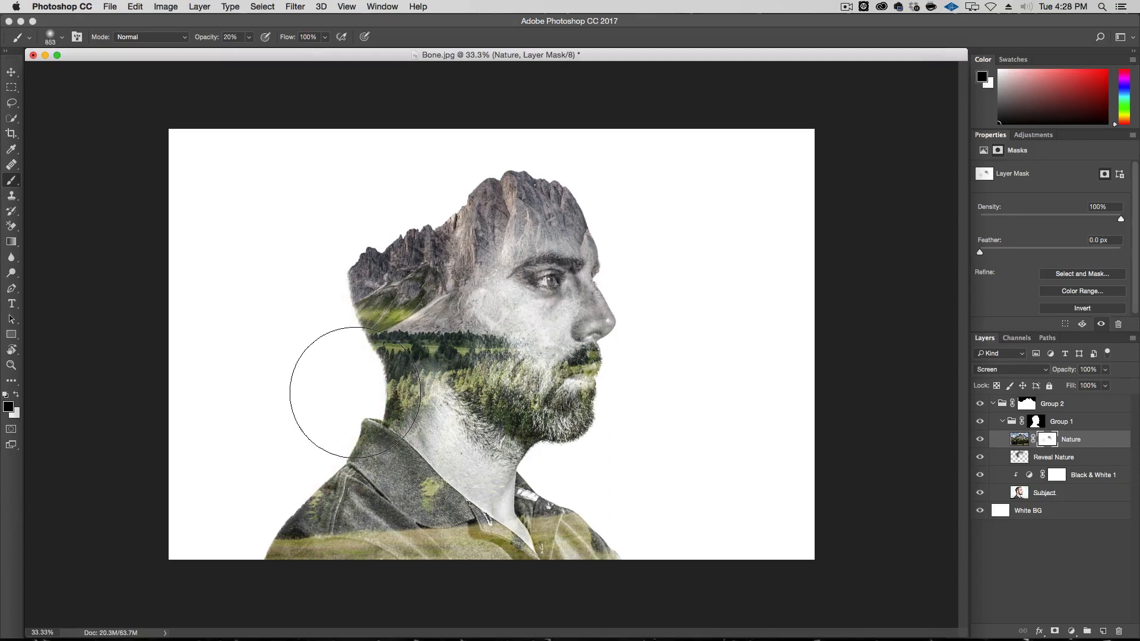
Soften the forest texture into the back of the neck, shoulder and chin.
left_click_drag(356, 393, 334, 353)
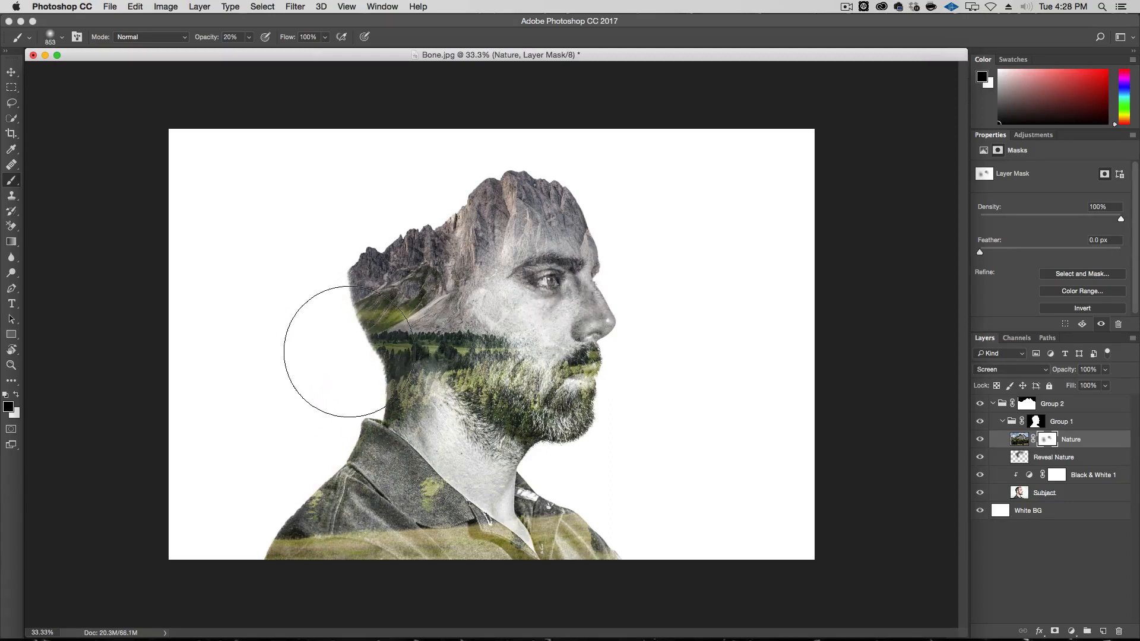
left_click_drag(349, 349, 316, 461)
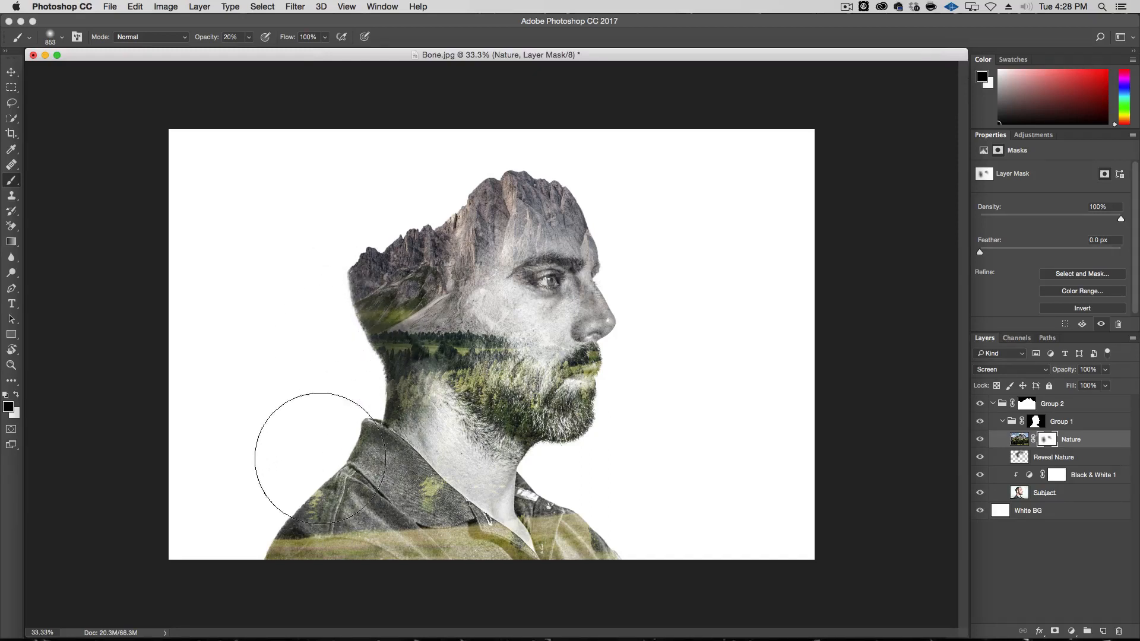
left_click_drag(316, 462, 335, 280)
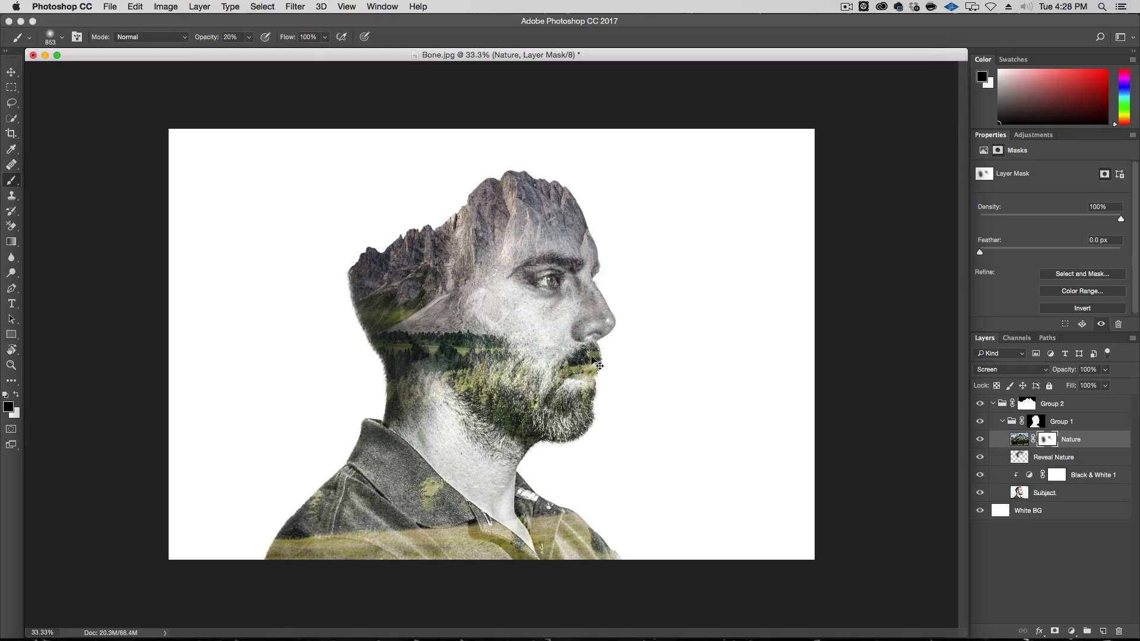
mouse_move(598, 384)
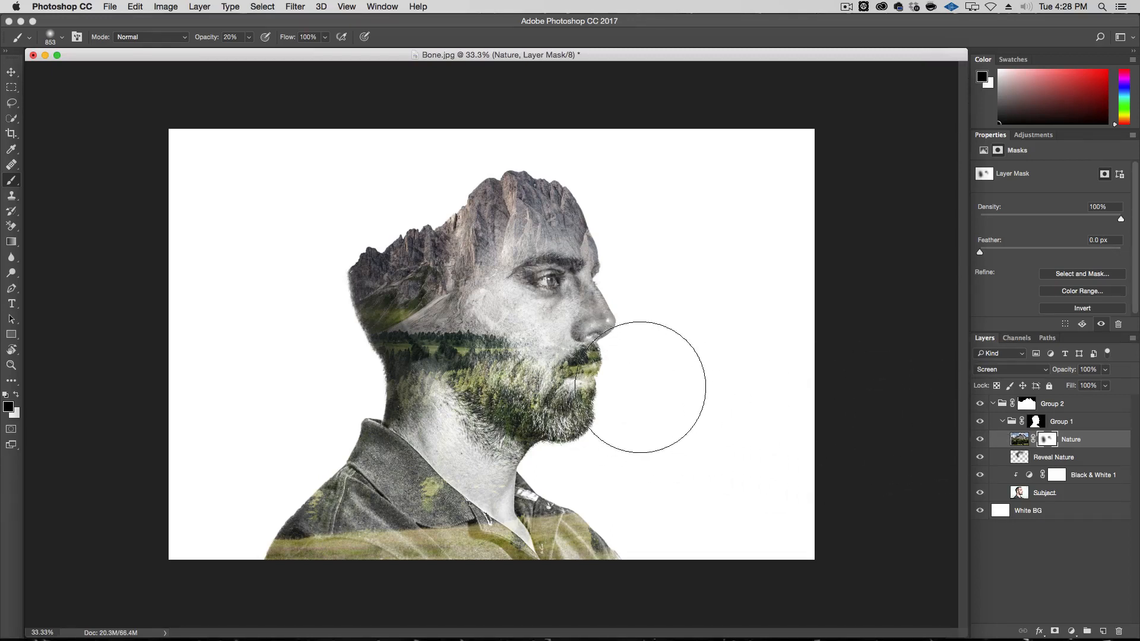
left_click_drag(643, 384, 578, 378)
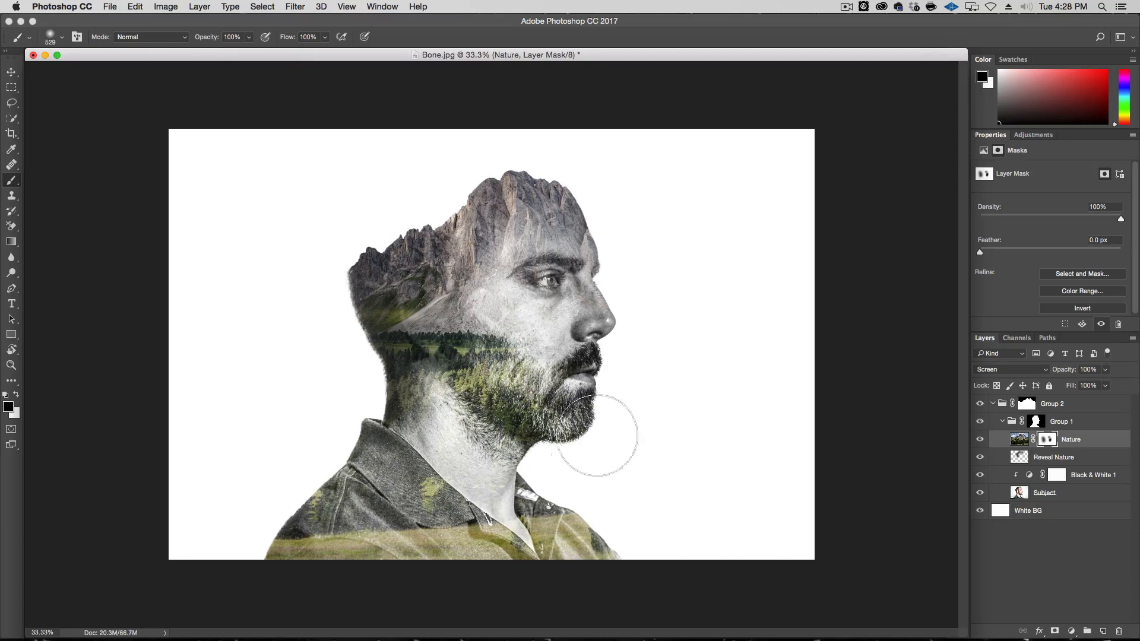
mouse_move(713, 390)
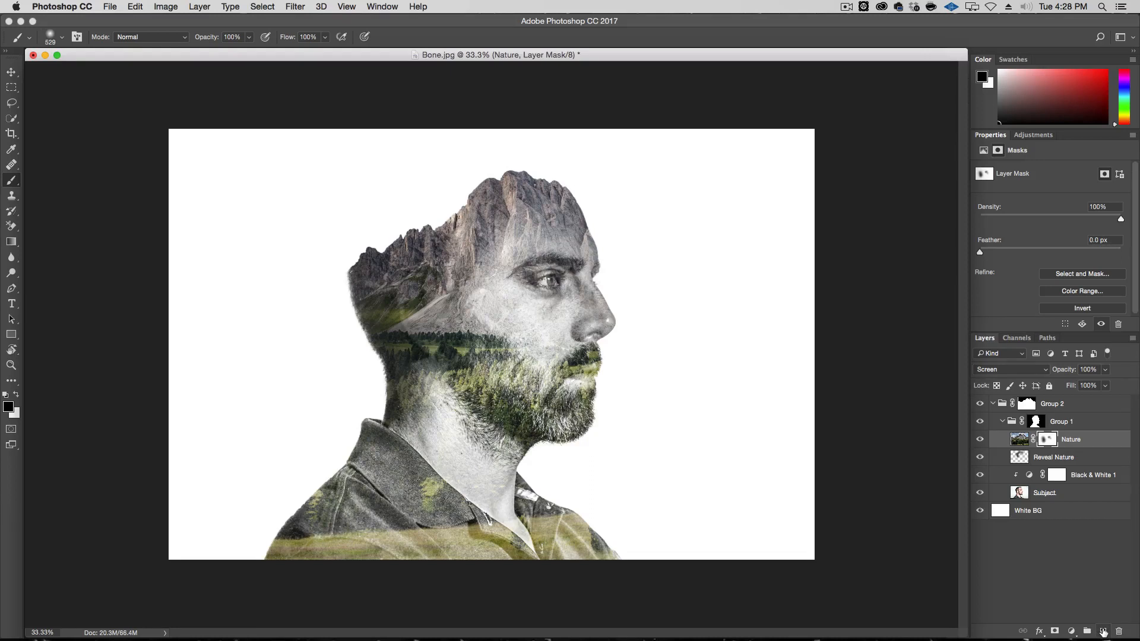
Add a 'Desat' layer above Nature in Color mode with brush opacity 20%.
left_click(1103, 631)
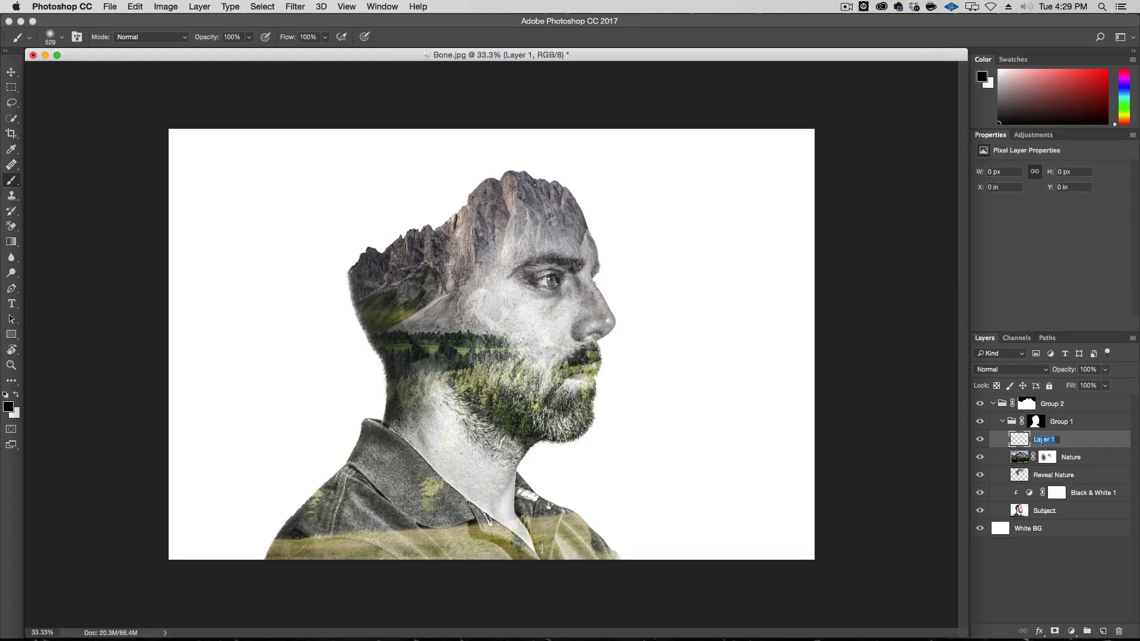
type("Desat")
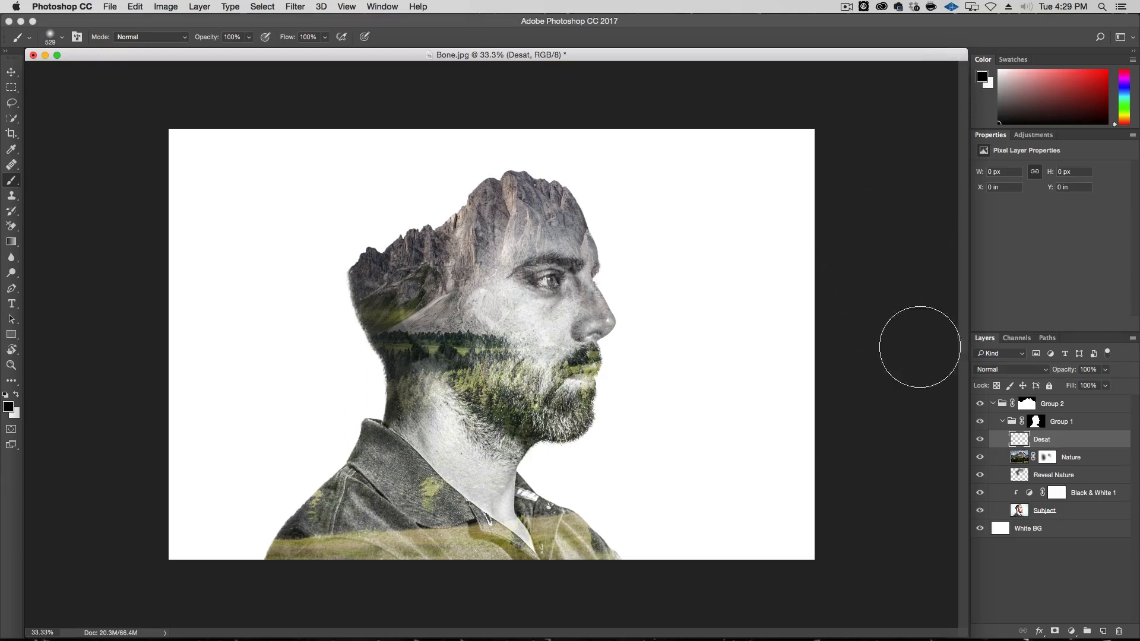
left_click(1010, 369)
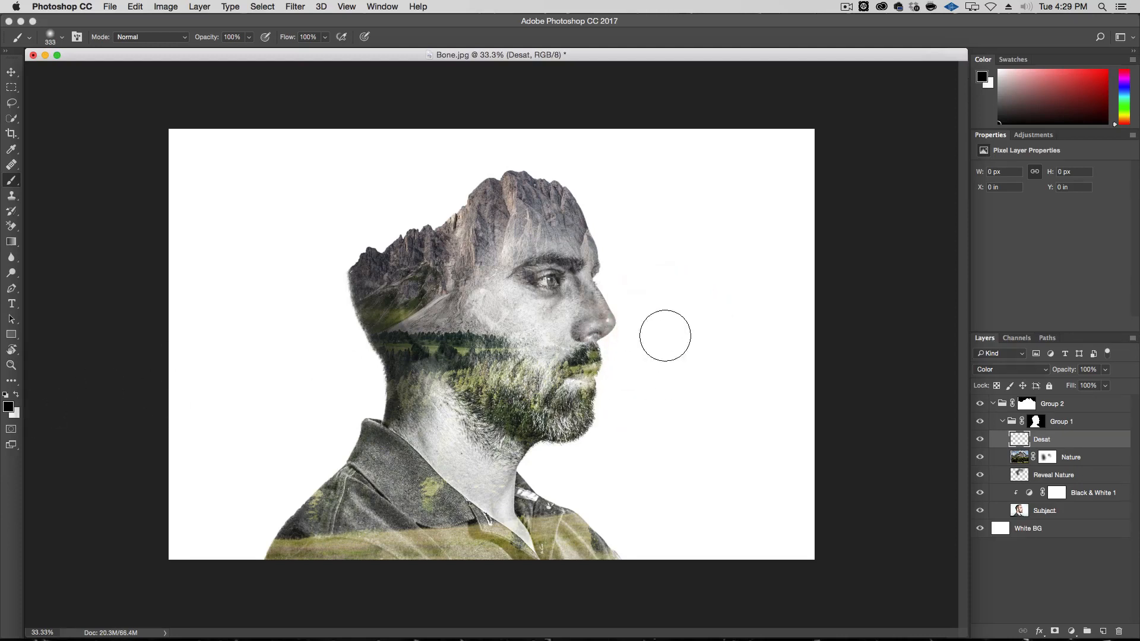
mouse_move(232, 61)
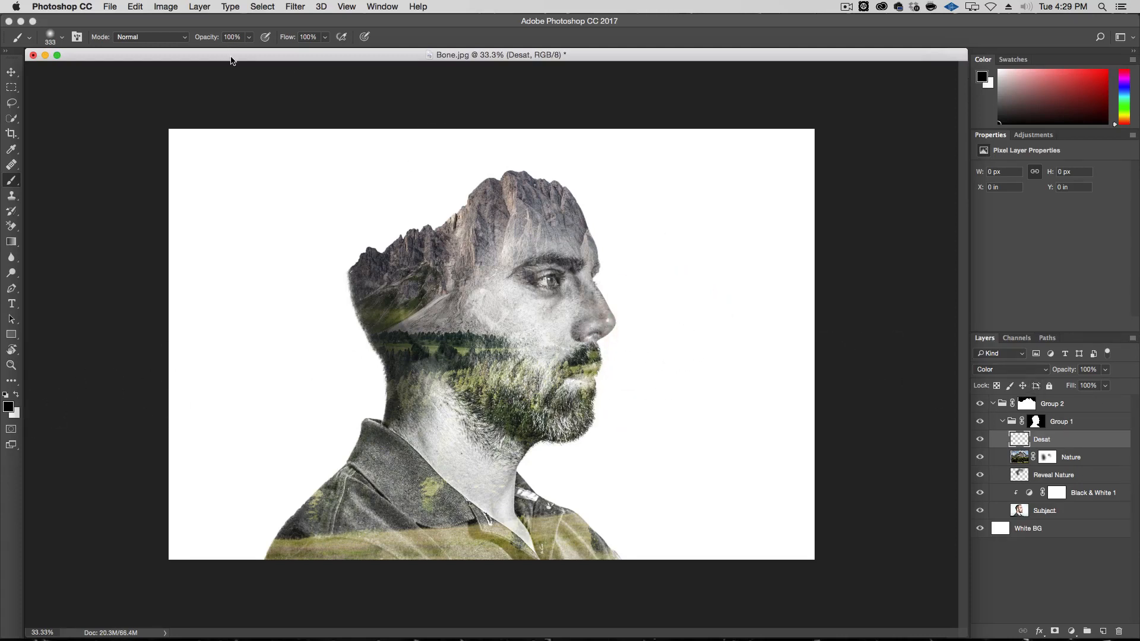
type("20")
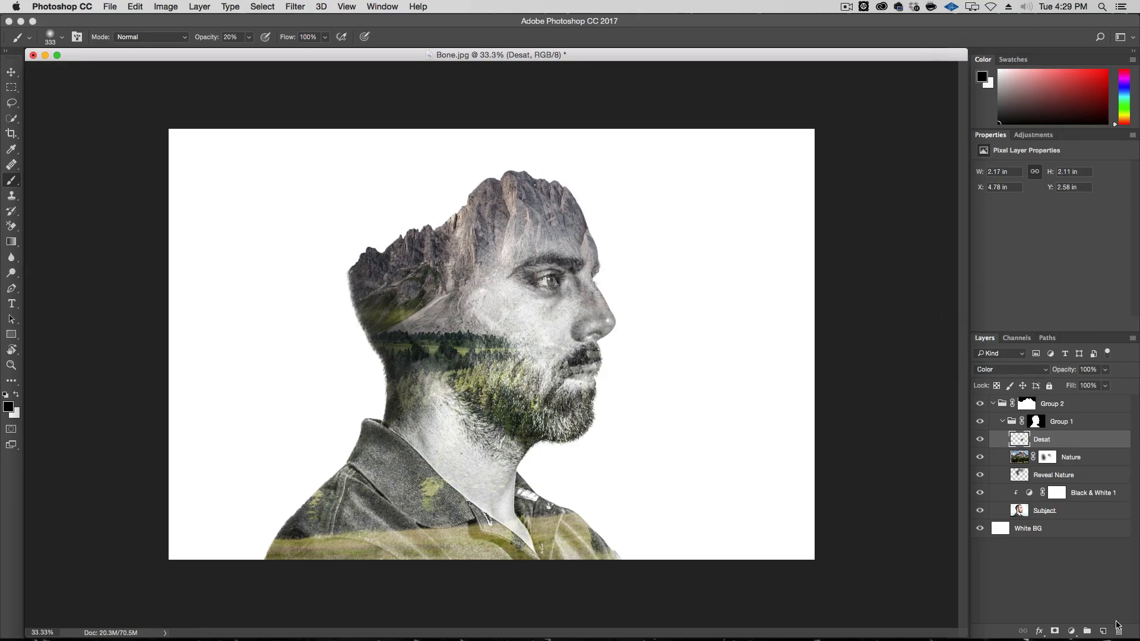
Add a Color-mode Mountains Sunset layer and paint an orange tint over the peaks.
left_click(1089, 630)
type("Mountains Sunset")
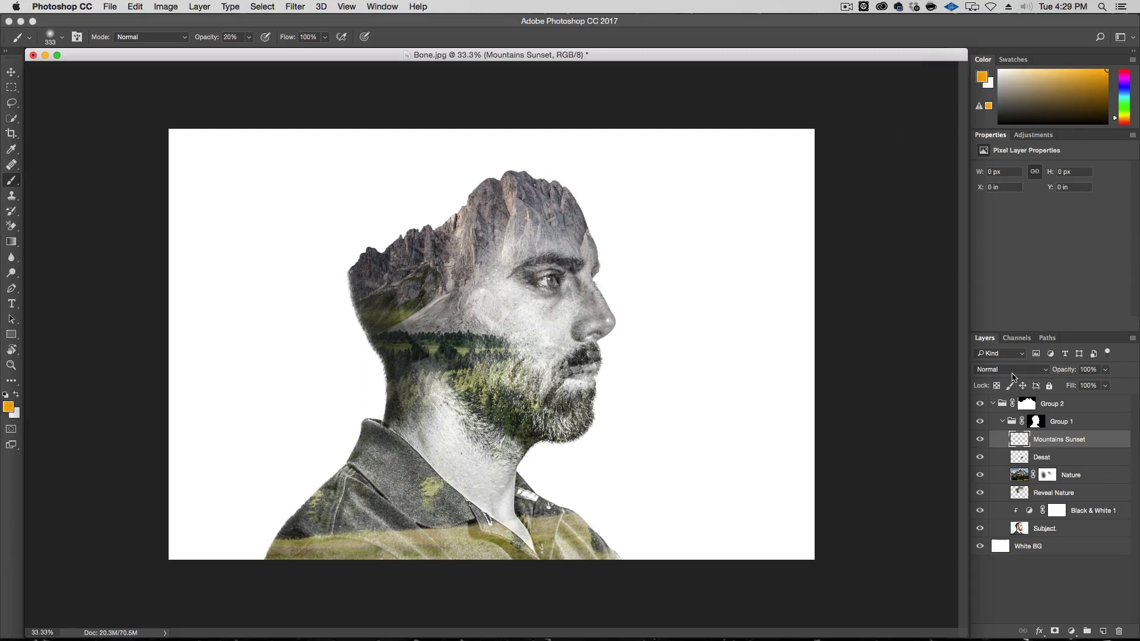
left_click(1009, 369)
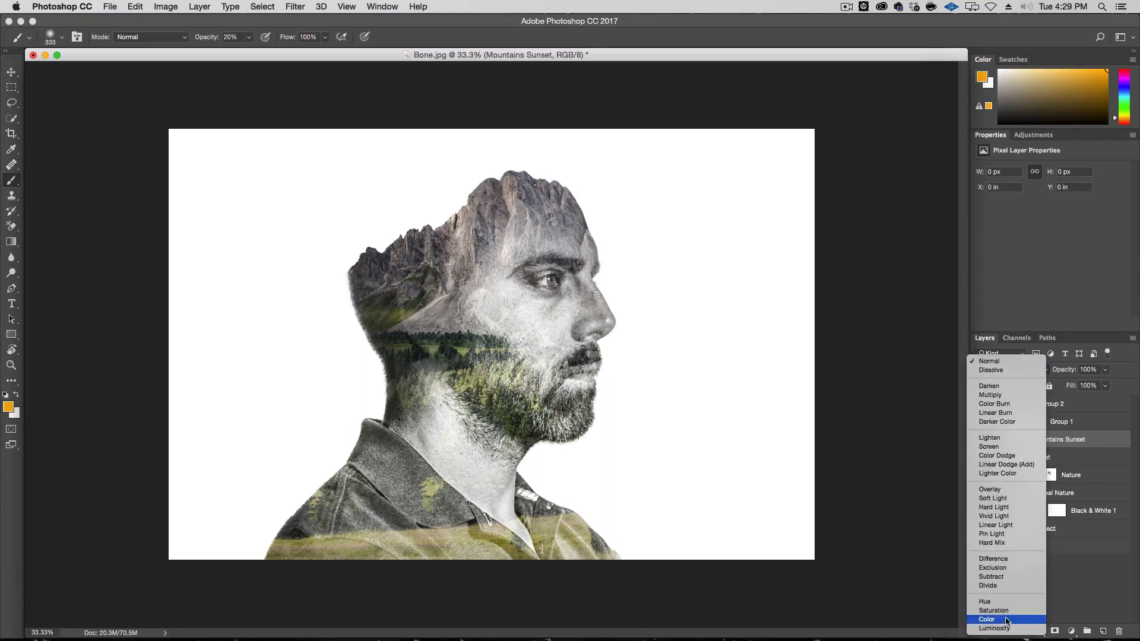
left_click(987, 619)
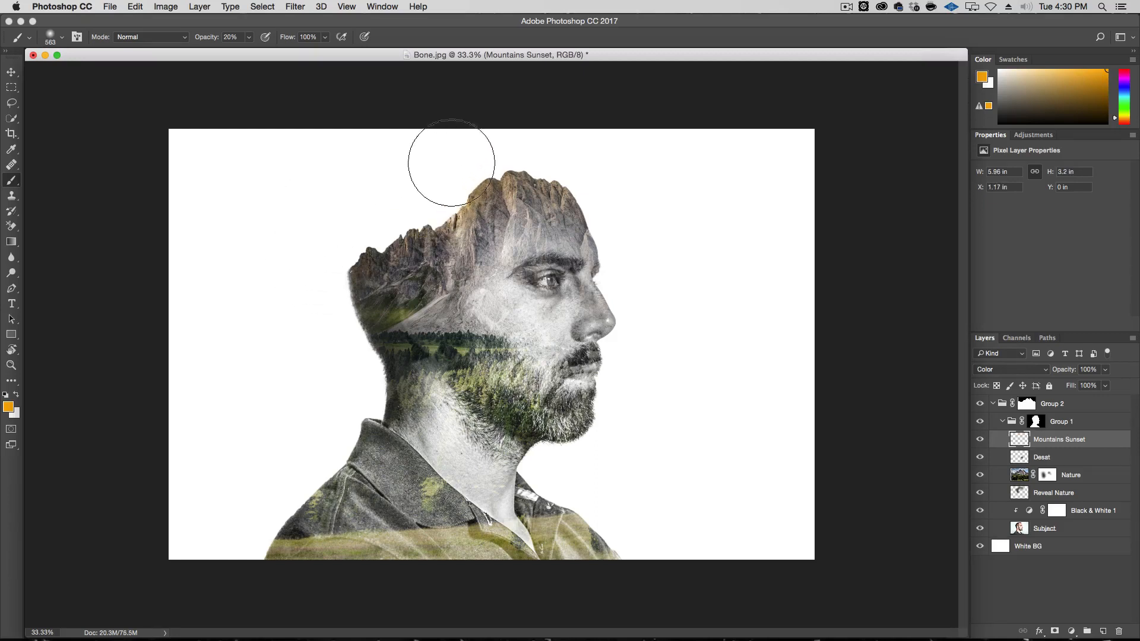
left_click_drag(451, 162, 655, 206)
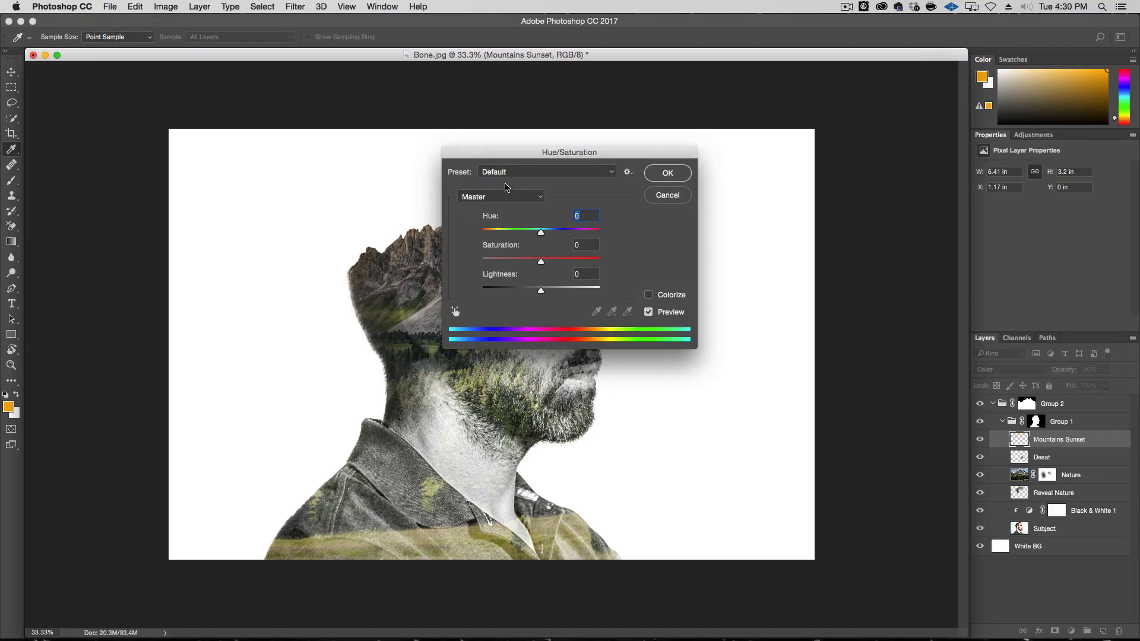
Shift the peaks' tint slightly toward red in Hue/Saturation, compare with Preview and confirm.
left_click_drag(568, 152, 766, 183)
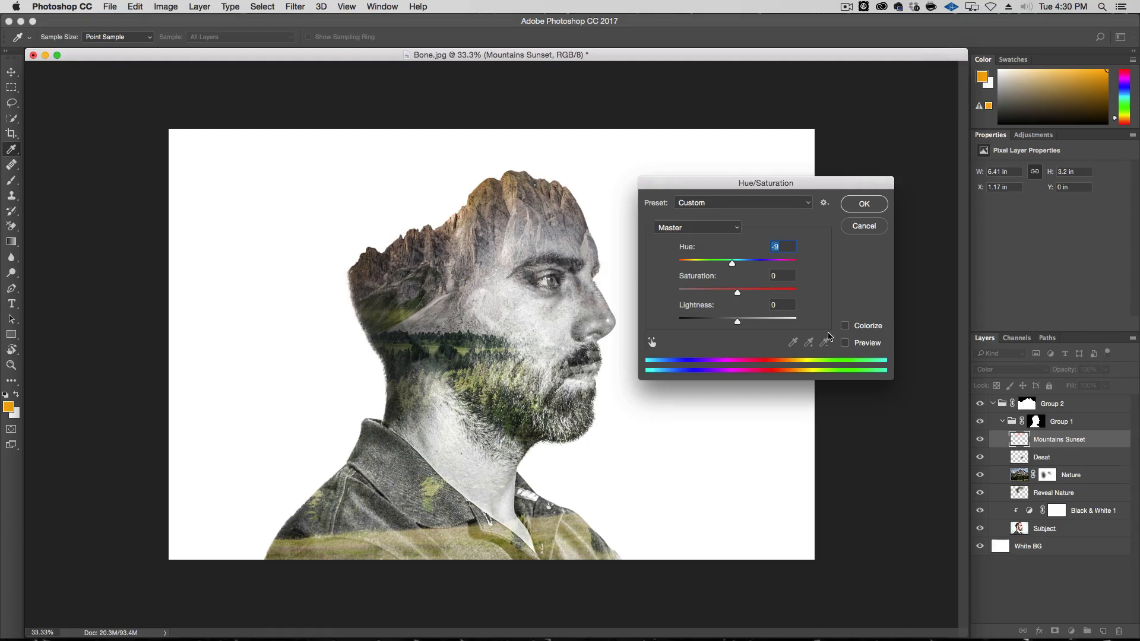
left_click(844, 342)
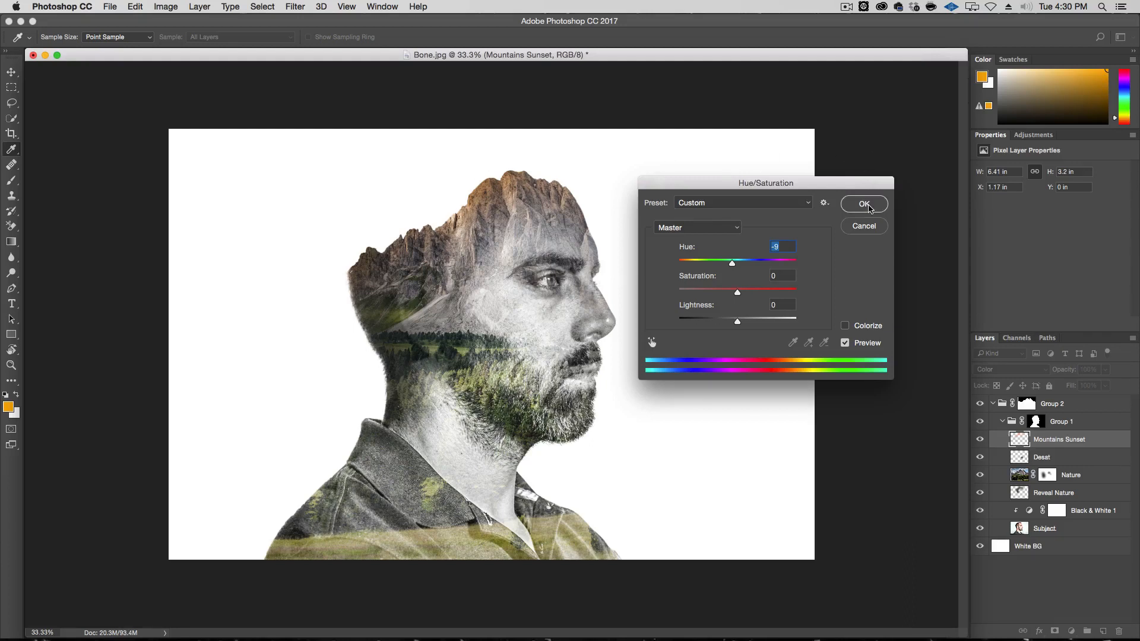
left_click(863, 203)
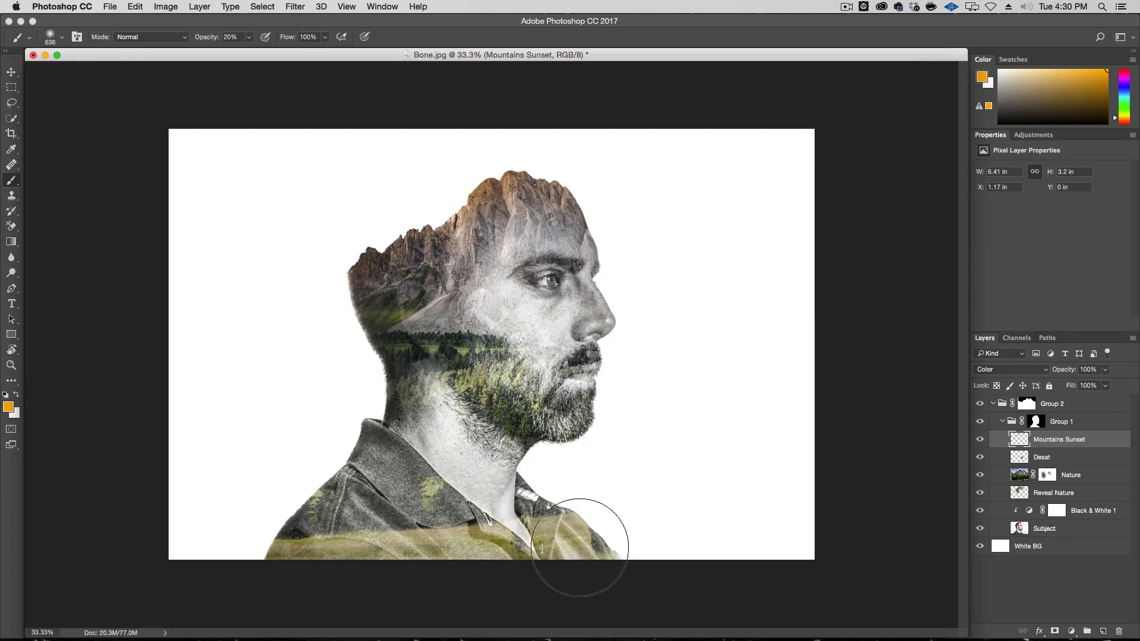
Fade the forest out of the lower shirt with a black gradient on the Nature mask, then preview original skin colour.
left_click_drag(578, 548, 385, 448)
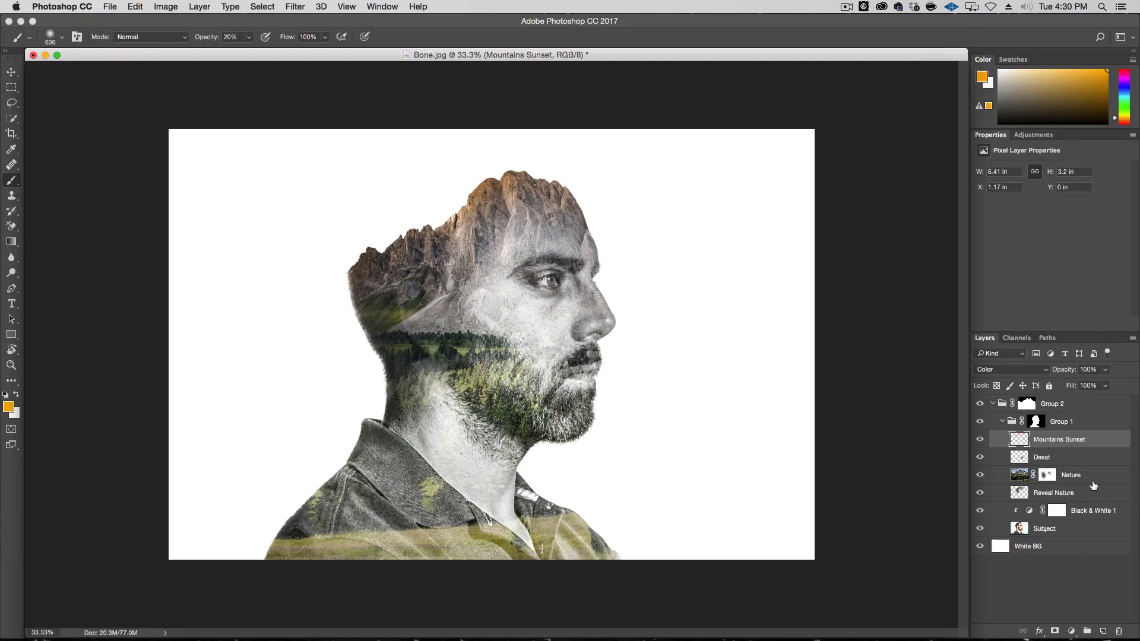
left_click(1047, 475)
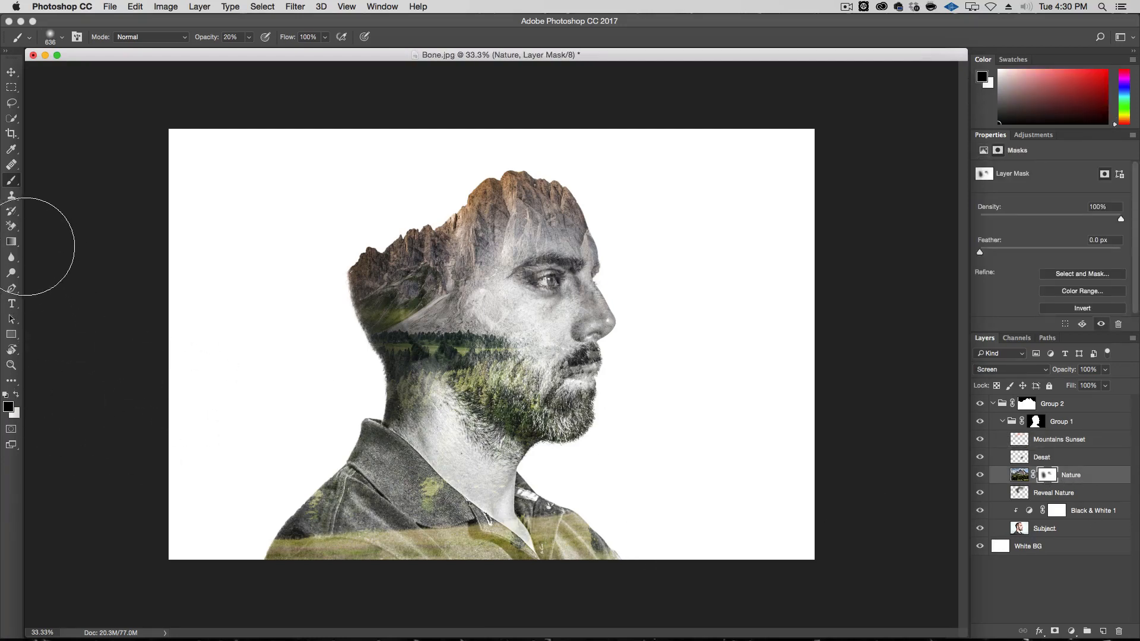
left_click(12, 241)
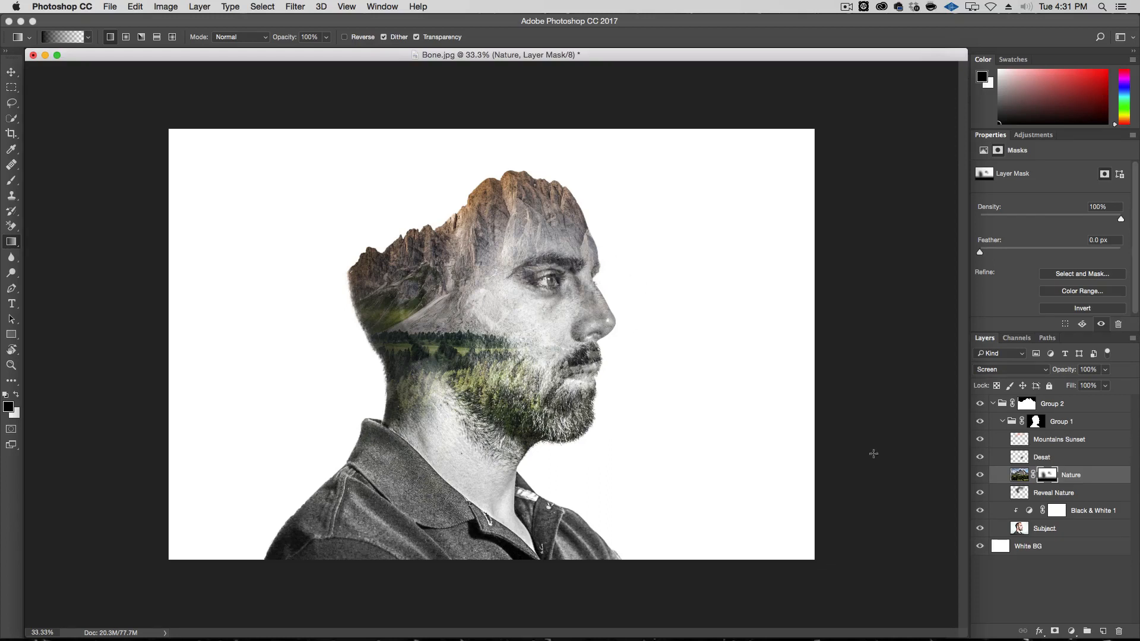
left_click(1056, 510)
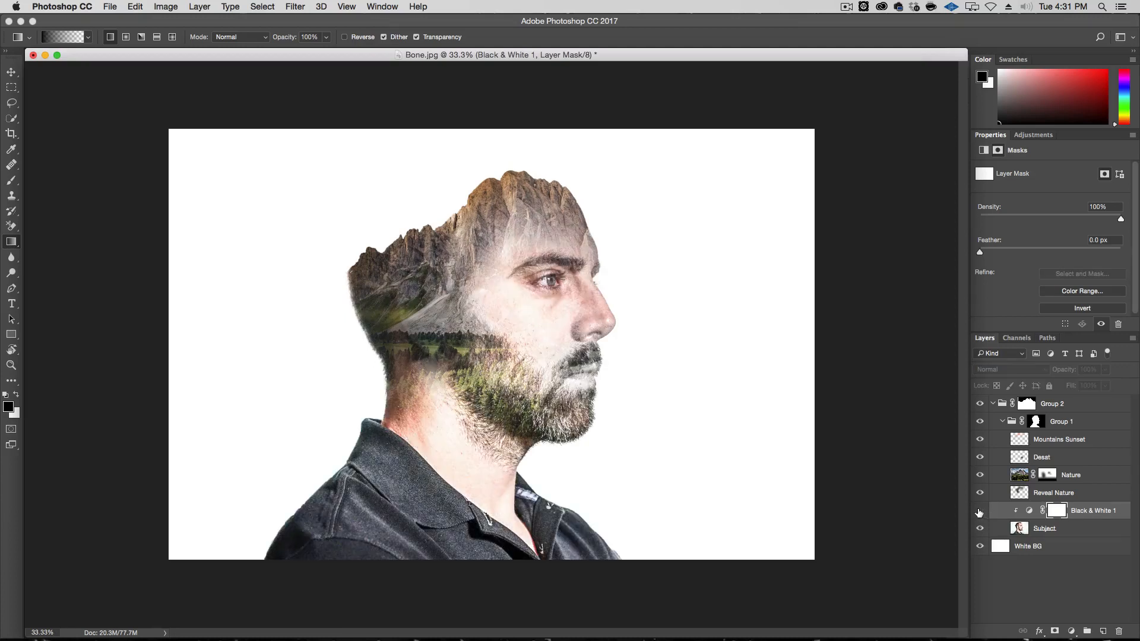
Paint black at 20% on the Black & White 1 mask to restore skin tone on the face, nose, neck and eye.
left_click(980, 510)
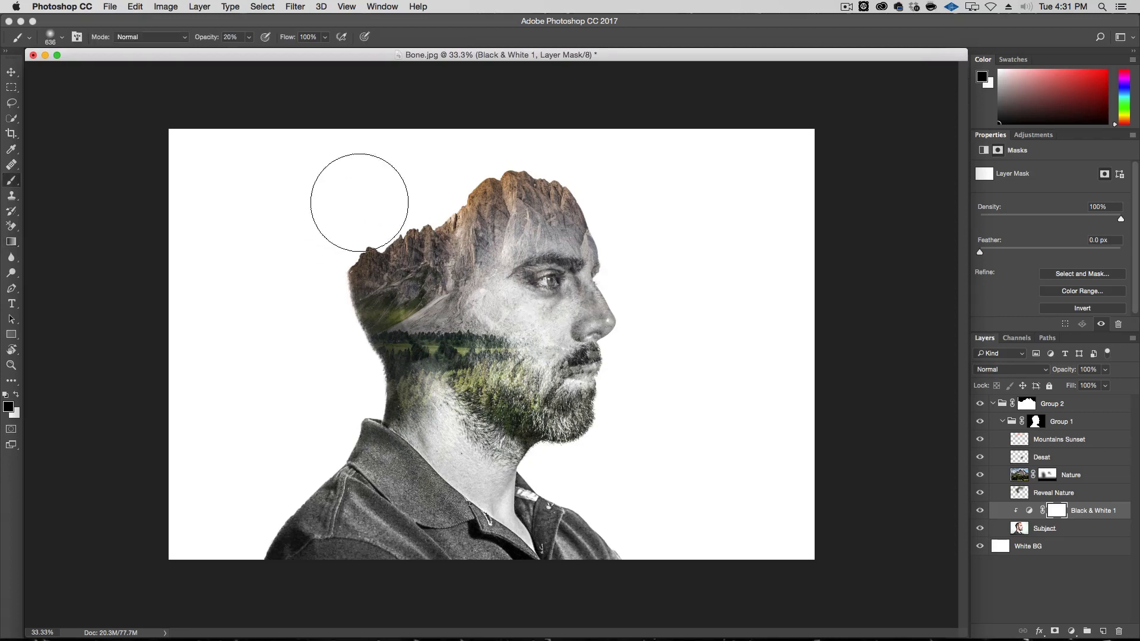
left_click_drag(359, 202, 593, 321)
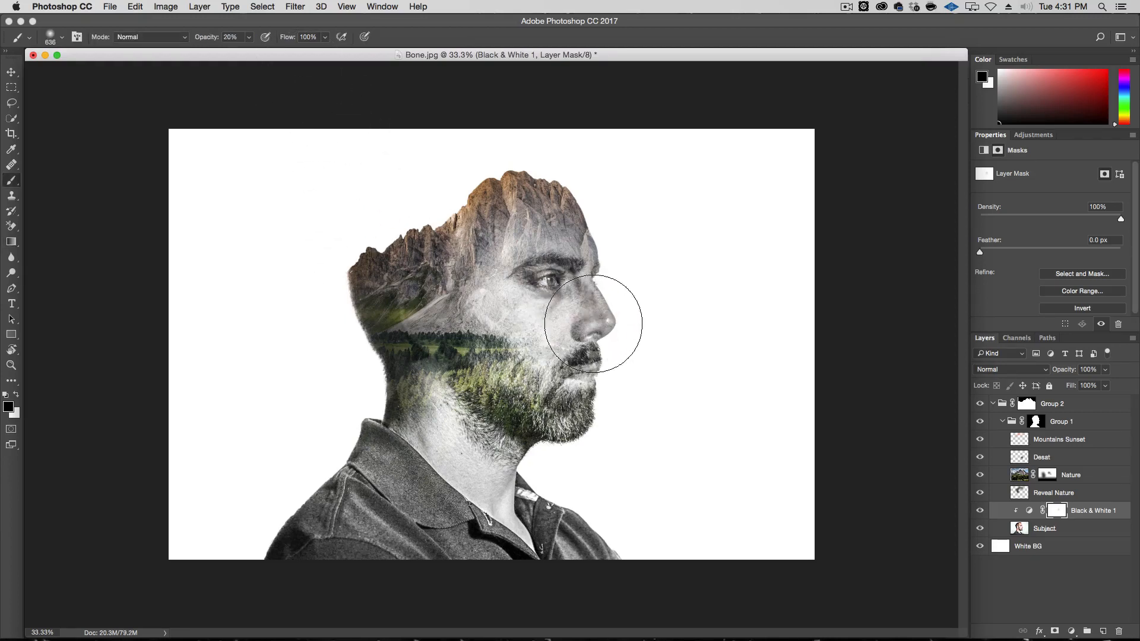
left_click_drag(592, 323, 610, 308)
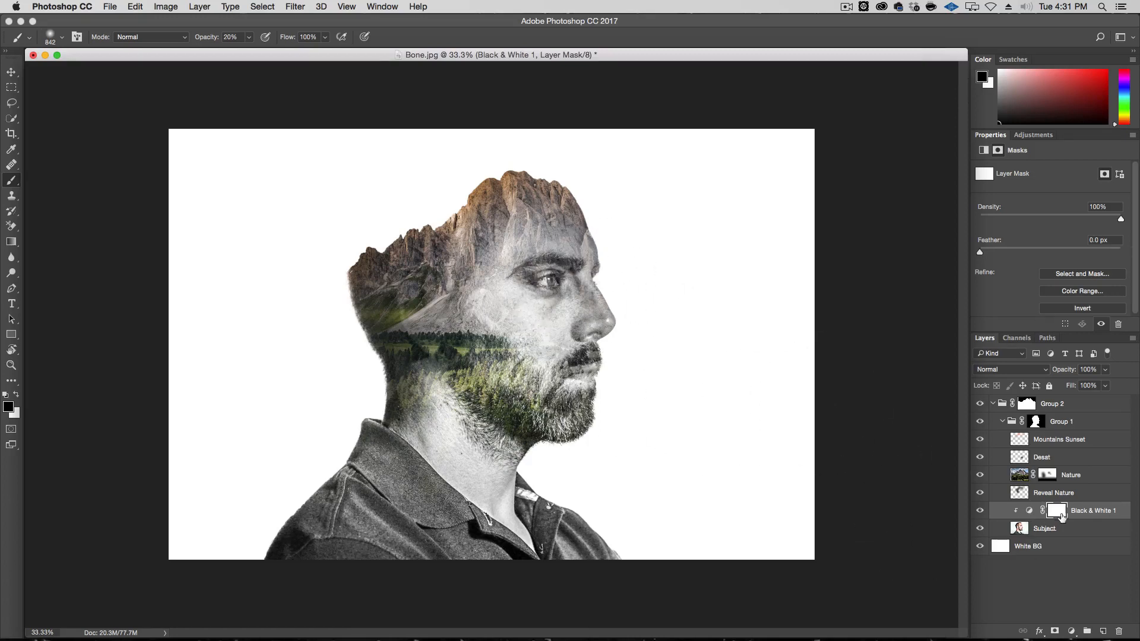
mouse_move(355, 370)
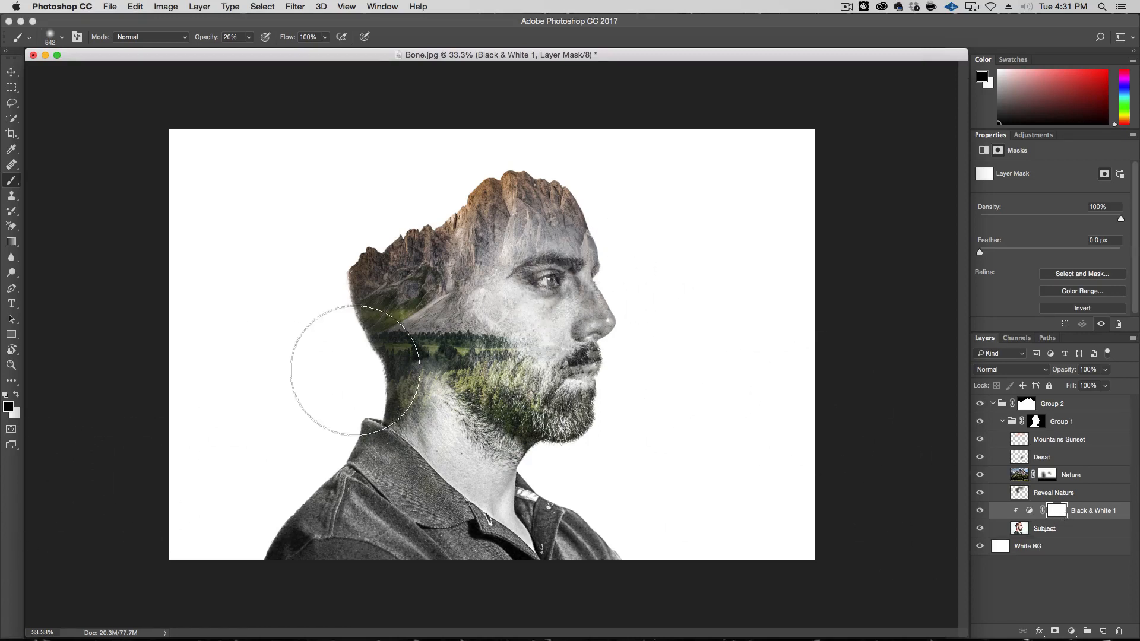
left_click_drag(356, 370, 568, 291)
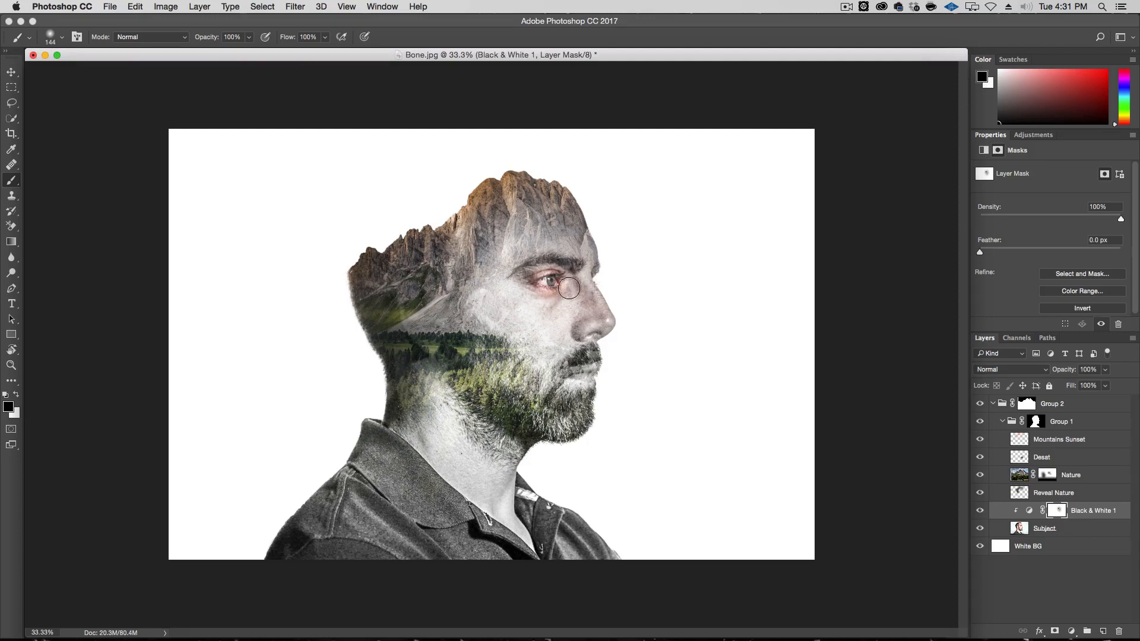
left_click_drag(569, 289, 524, 289)
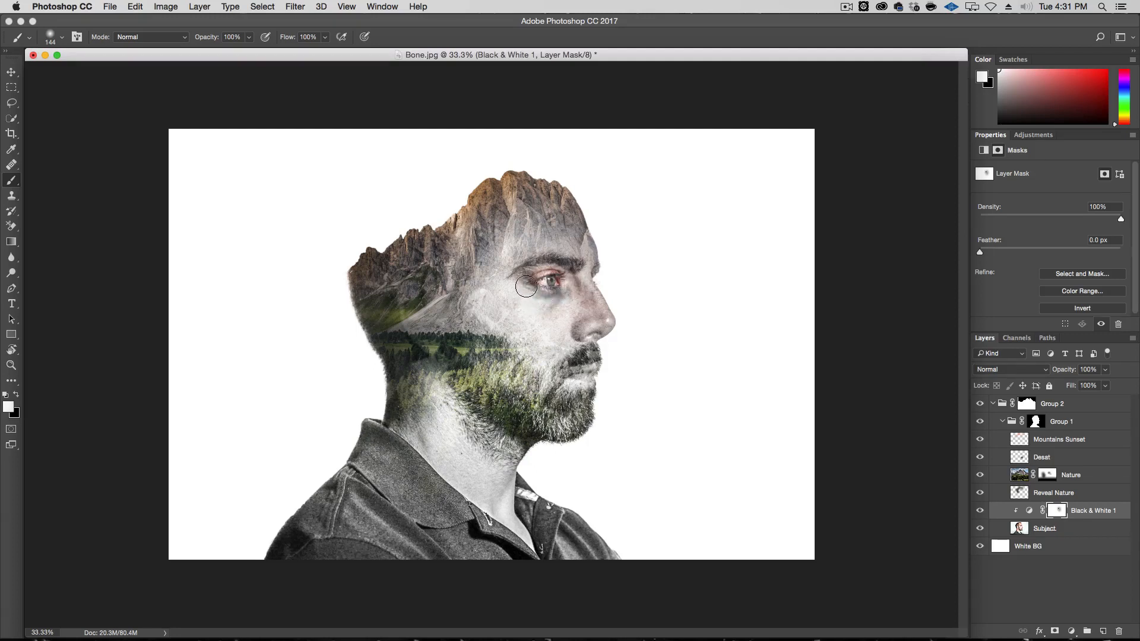
left_click_drag(526, 286, 554, 299)
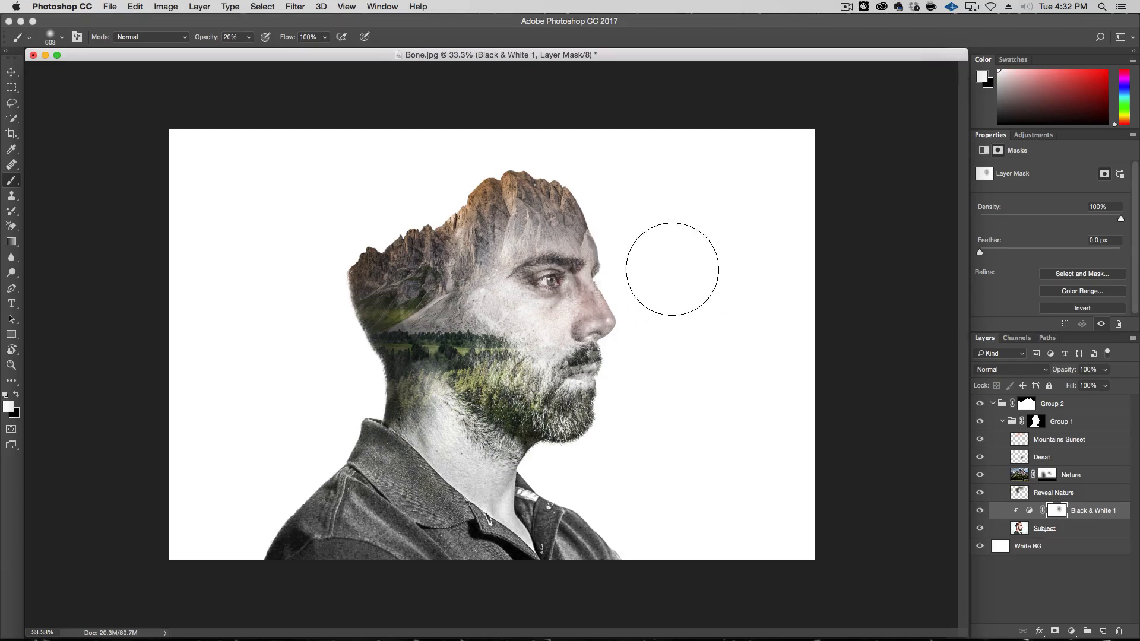
mouse_move(709, 281)
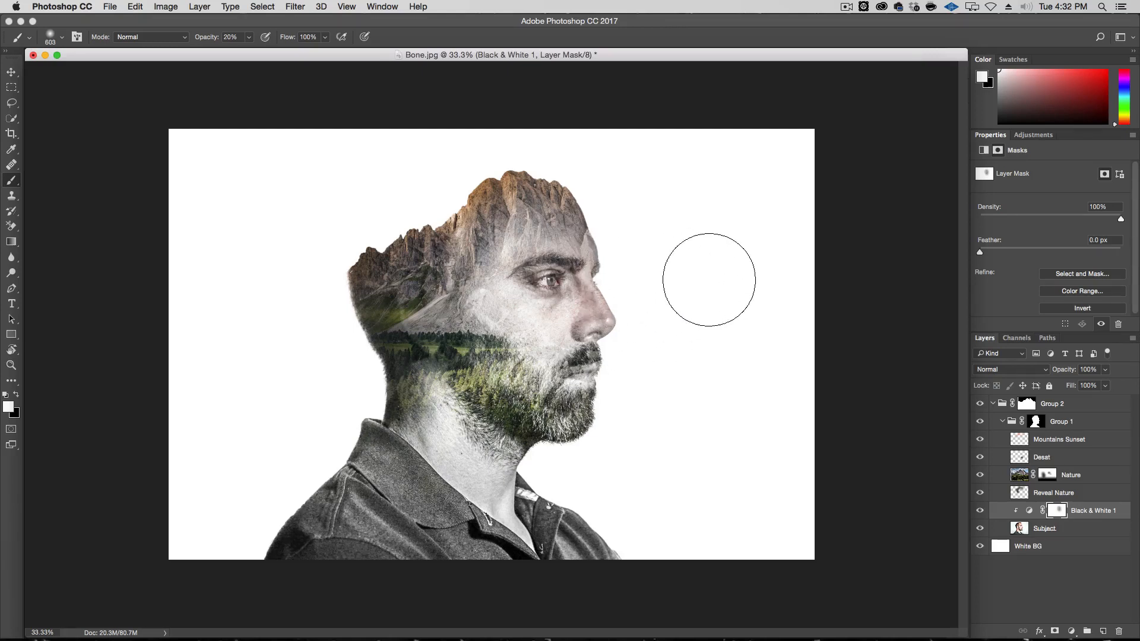
mouse_move(660, 328)
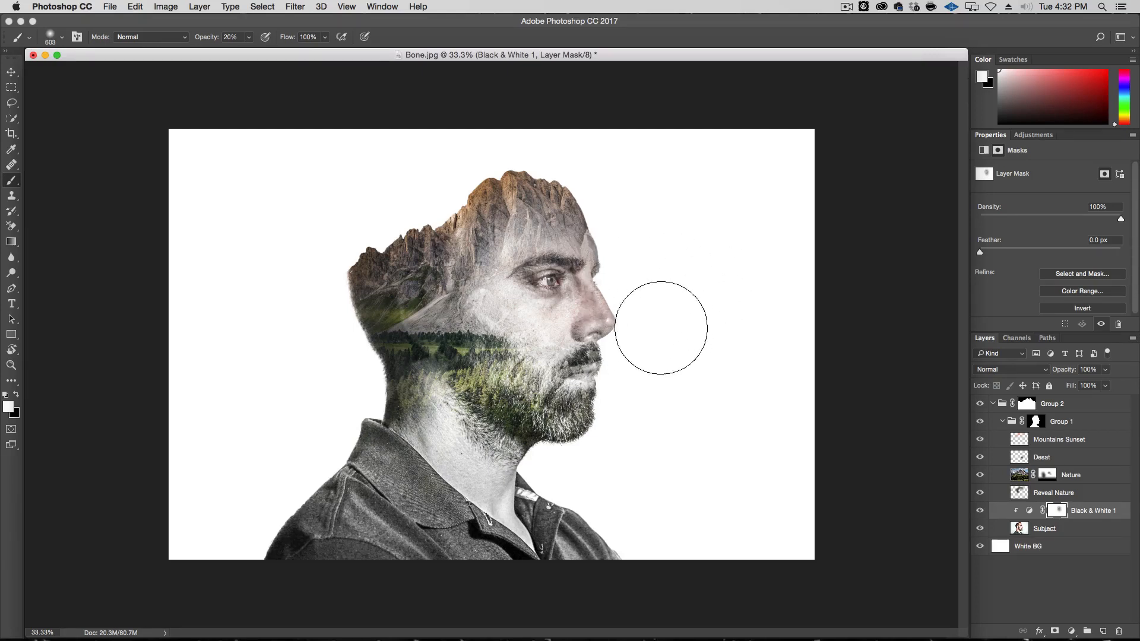
mouse_move(609, 153)
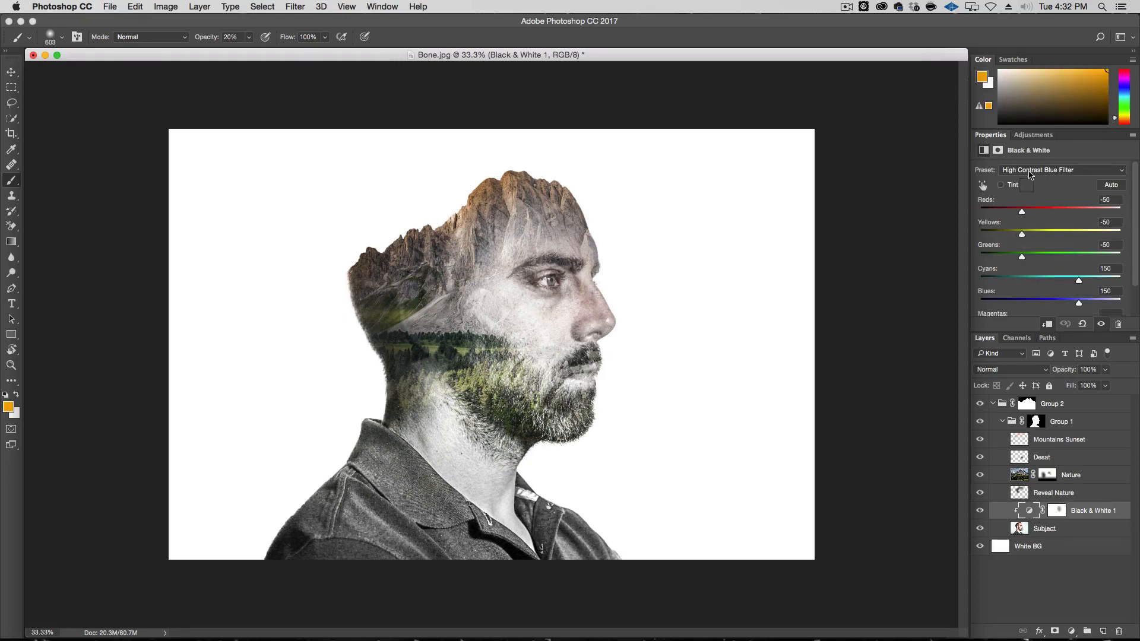
Set the Black & White 1 adjustment to the High Contrast Blue Filter preset.
left_click(1062, 170)
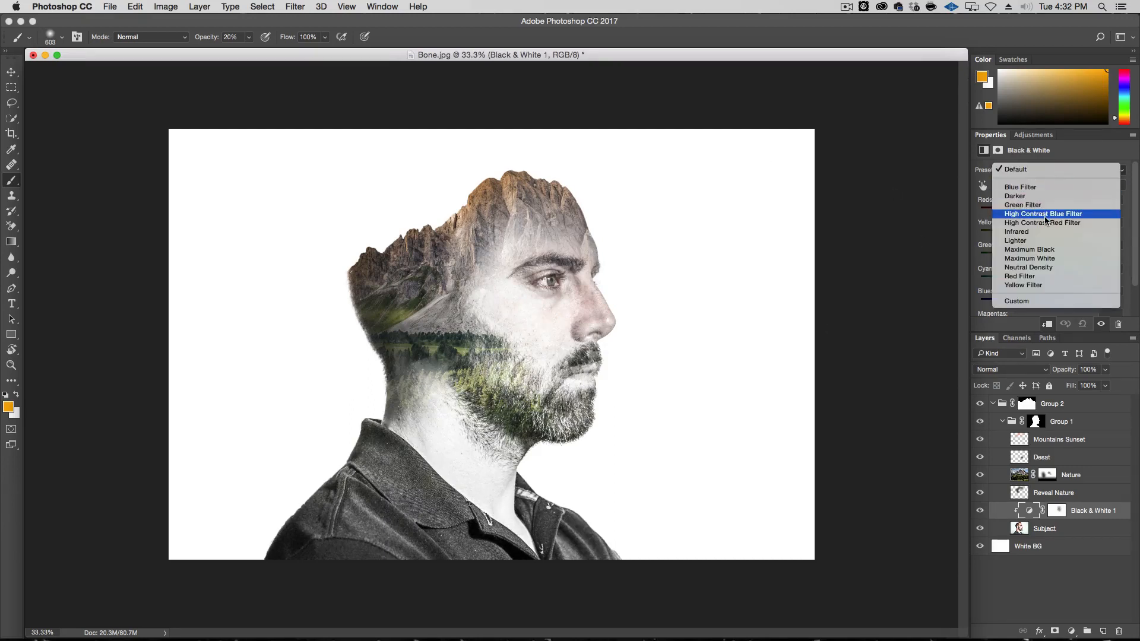
left_click(1042, 214)
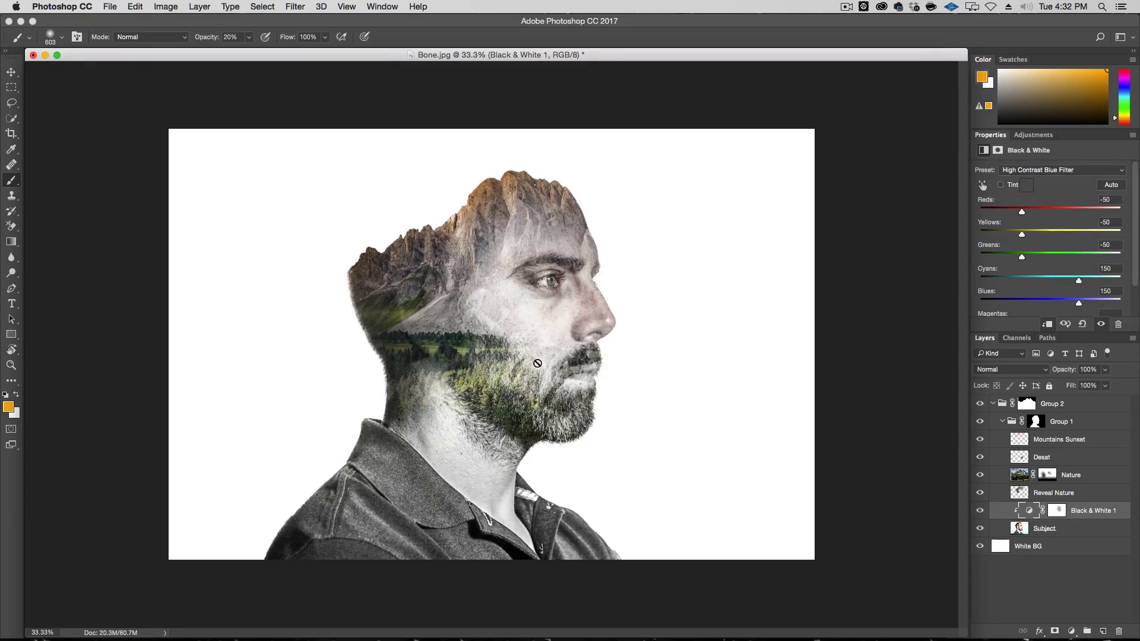
mouse_move(456, 322)
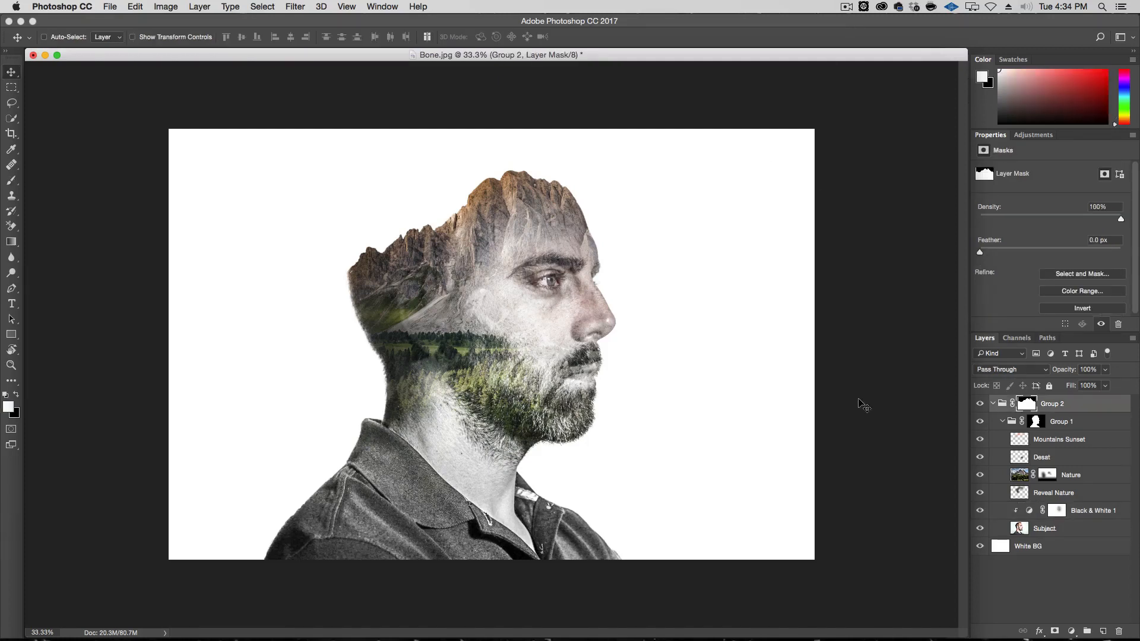
mouse_move(1068, 526)
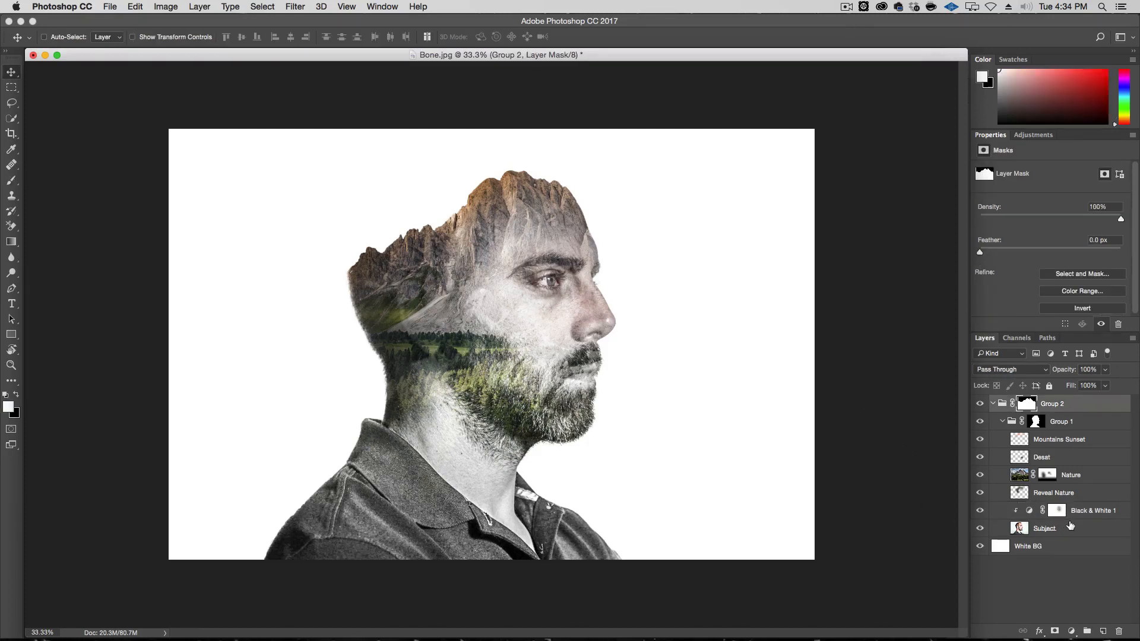
Duplicate the Nature layer and apply its layer mask permanently to the copy.
left_click(1069, 475)
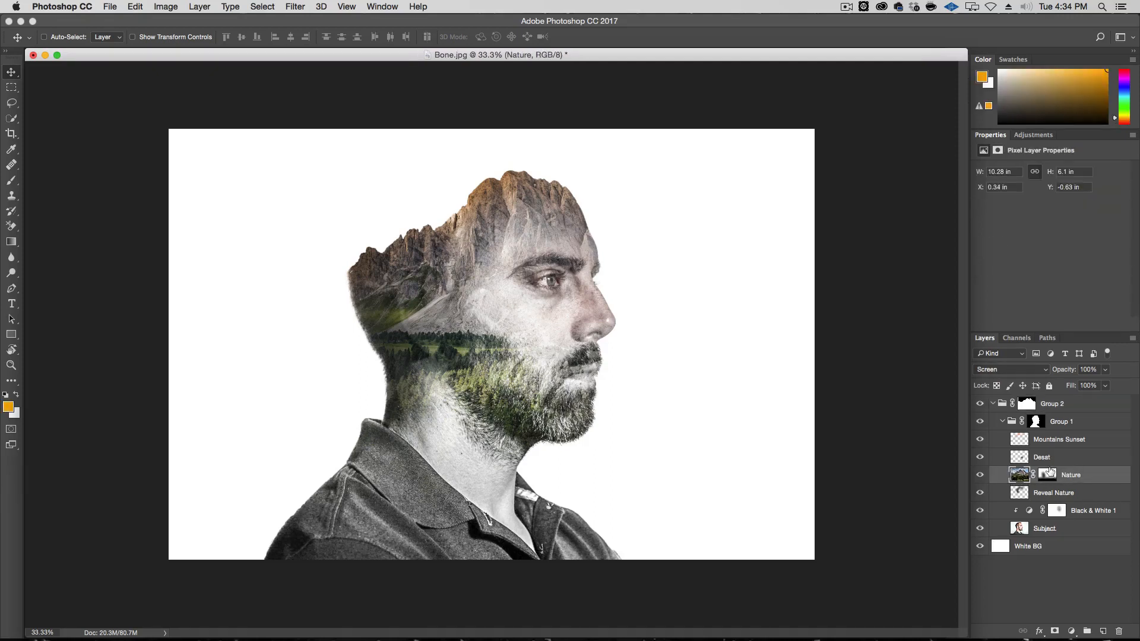
key("cmd+j")
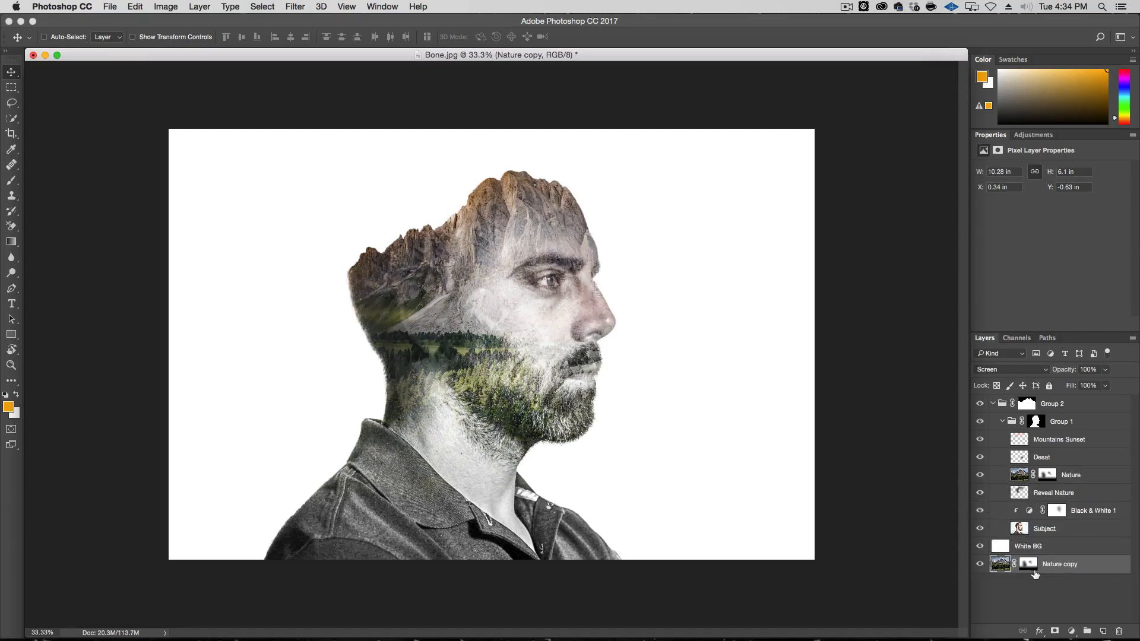
right_click(1028, 562)
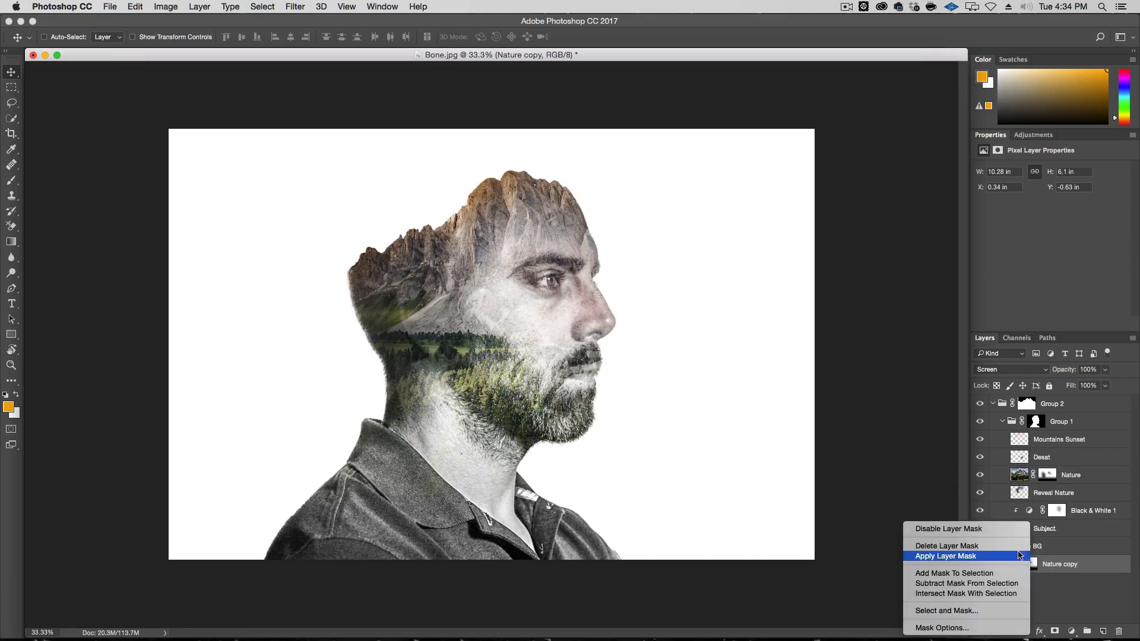
left_click(945, 555)
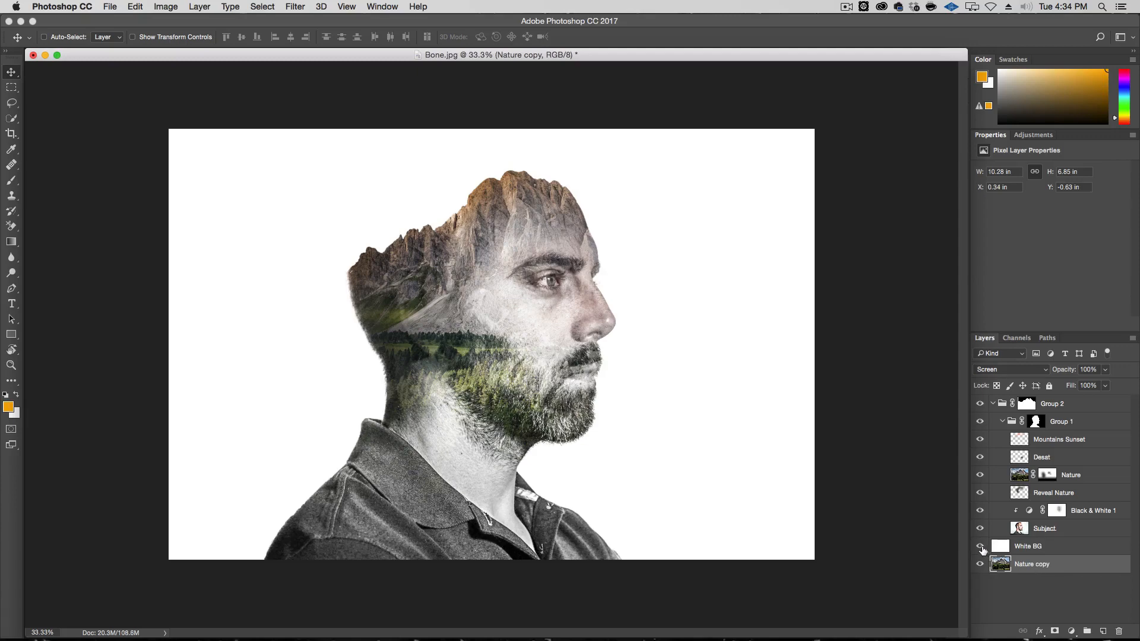
Set Nature copy above the white background to Normal blending at 20% opacity.
left_click(980, 546)
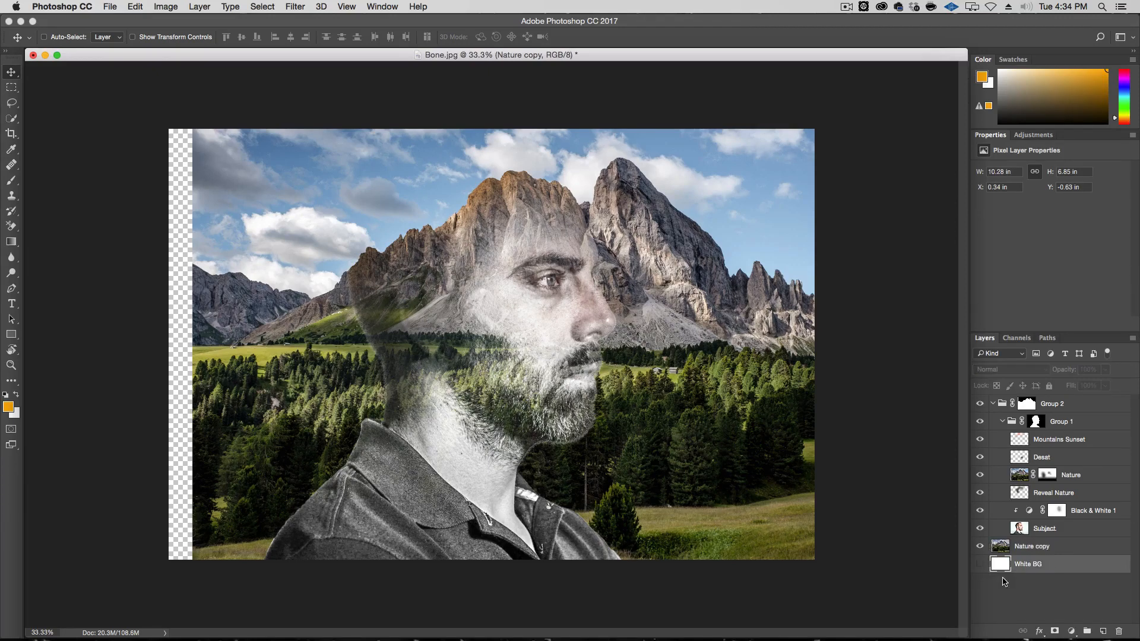
left_click(1028, 562)
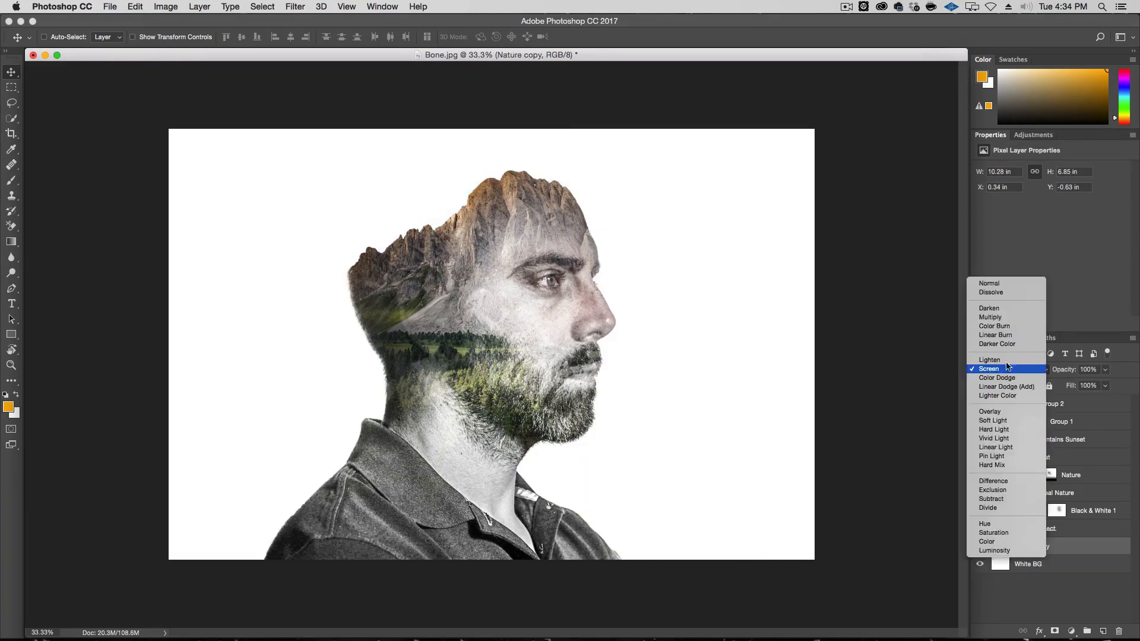
left_click(989, 283)
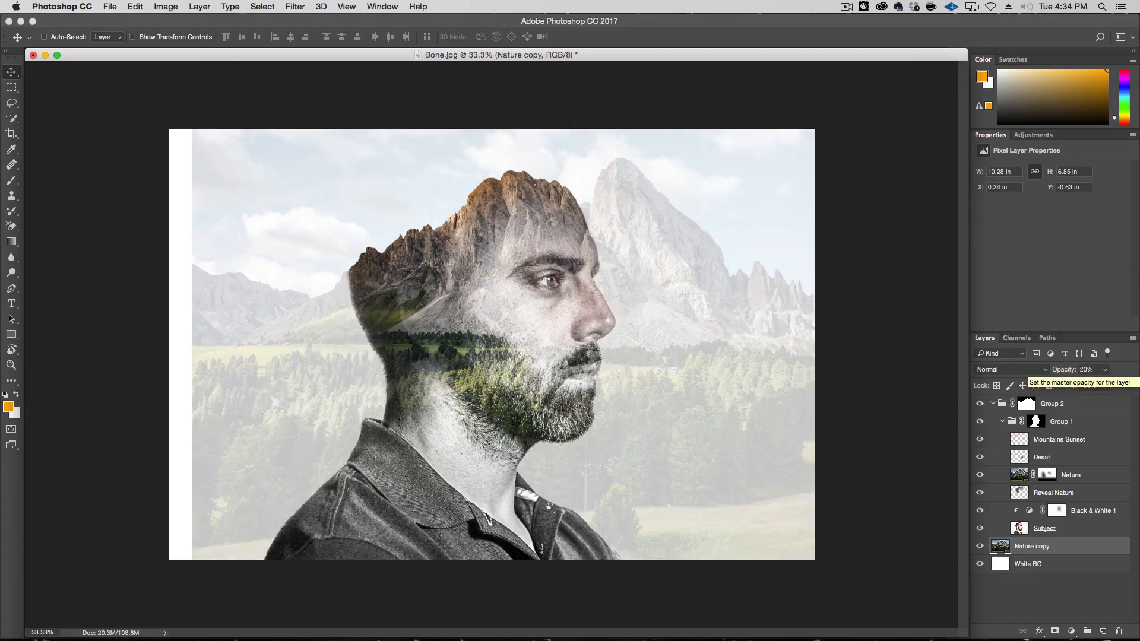
left_click(294, 7)
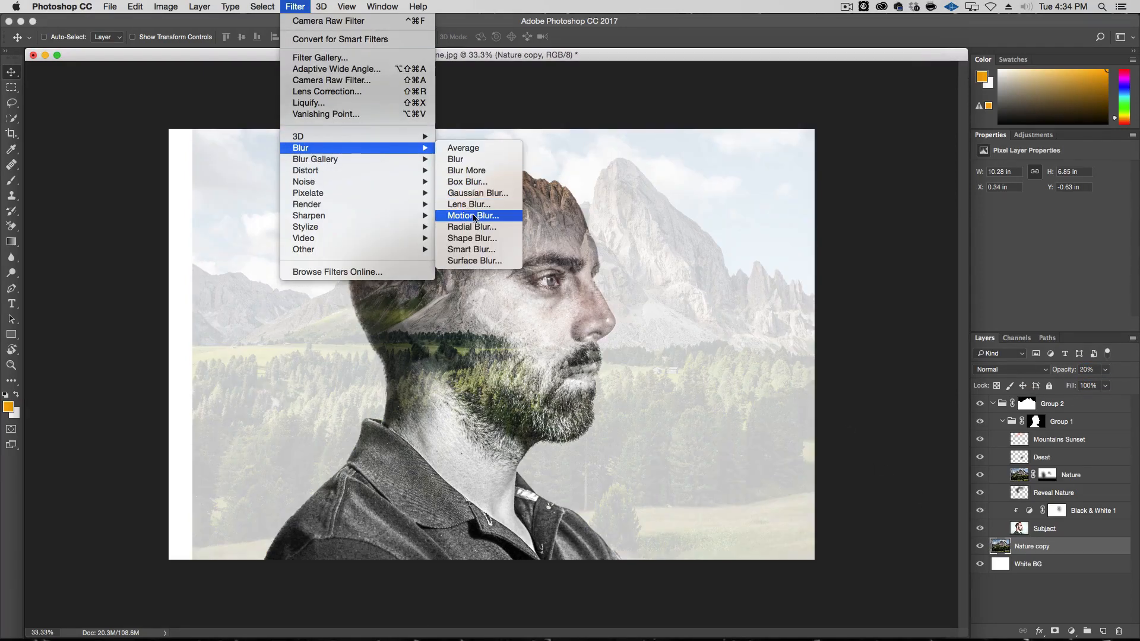
Apply a 200-pixel Gaussian Blur to the faint Nature copy backdrop.
left_click(478, 193)
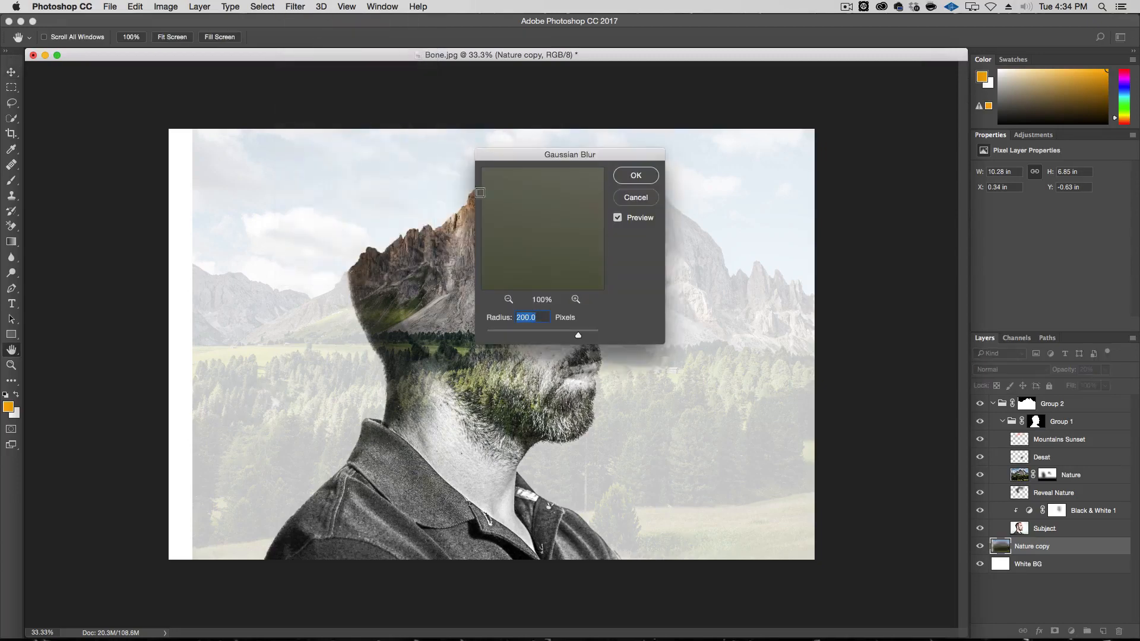
left_click_drag(569, 155, 859, 248)
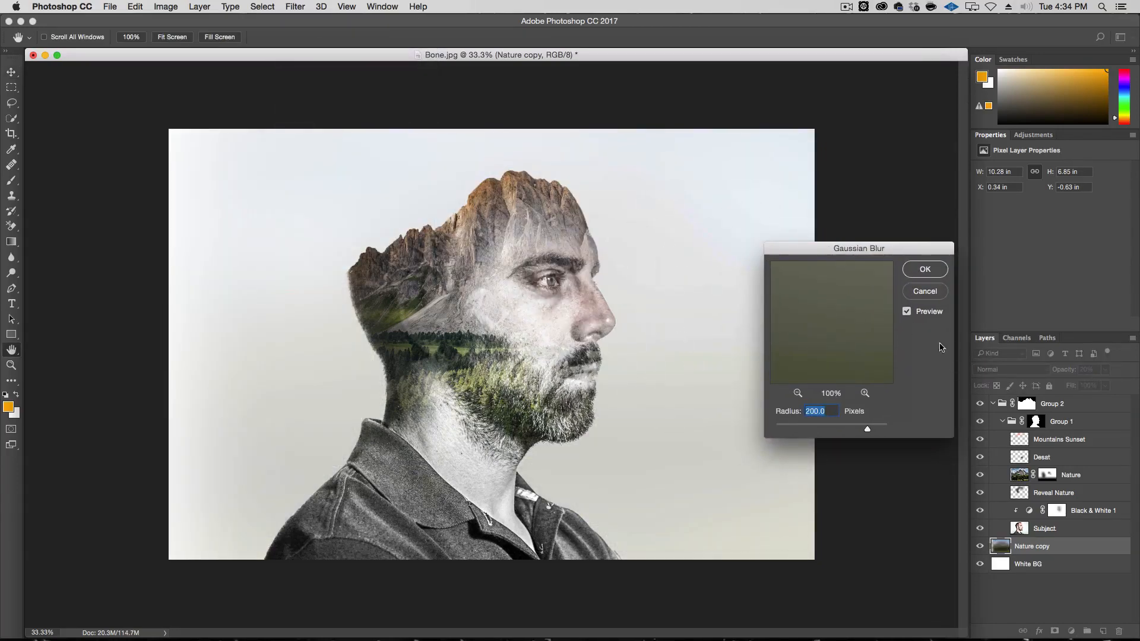
left_click(925, 269)
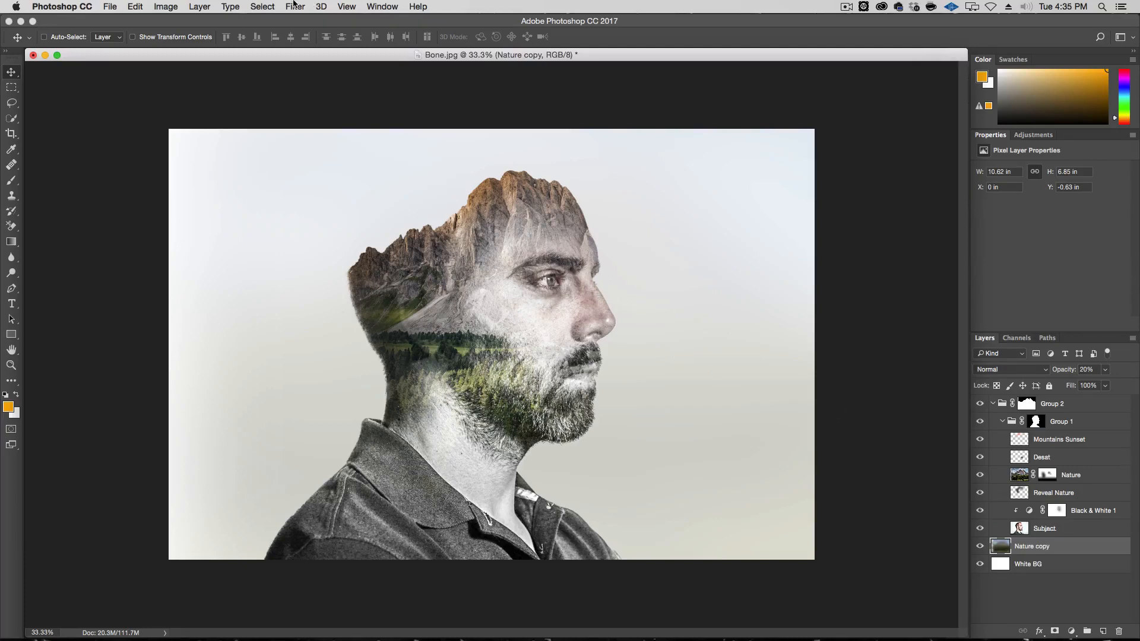
Apply Vibrance +55 and Saturation +46 to enrich the blurred backdrop.
left_click(165, 6)
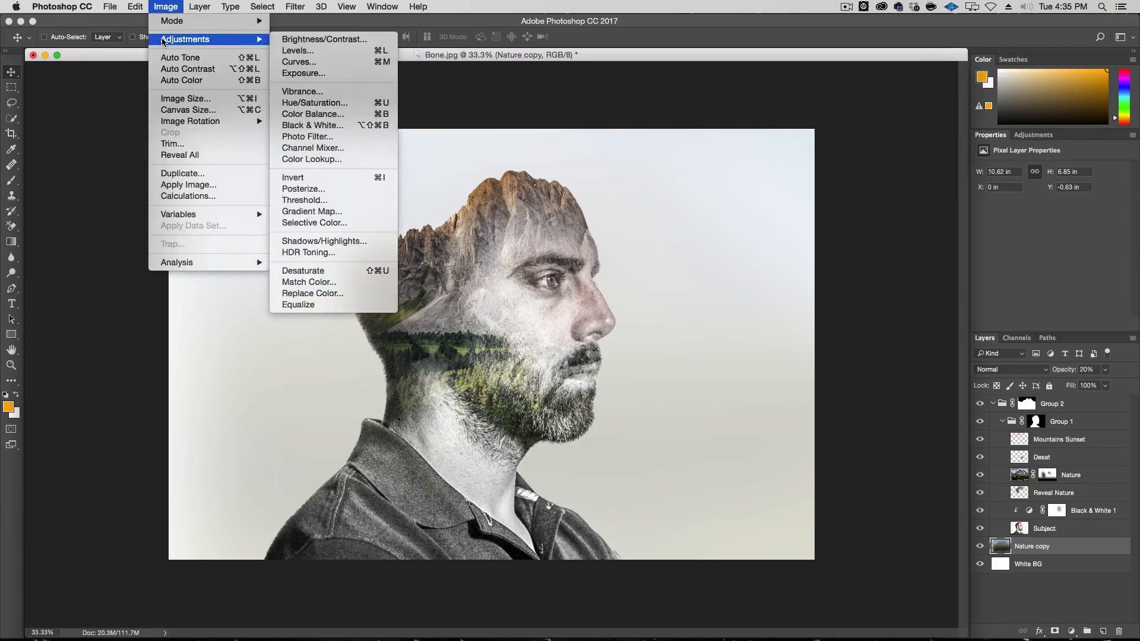
left_click(302, 92)
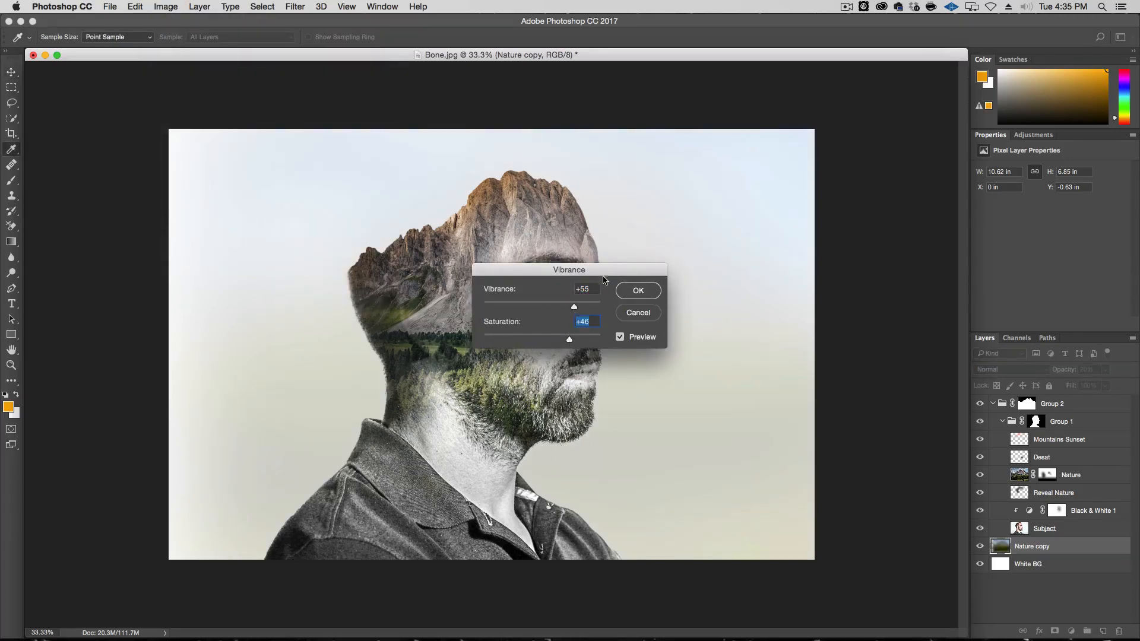
left_click_drag(569, 270, 825, 261)
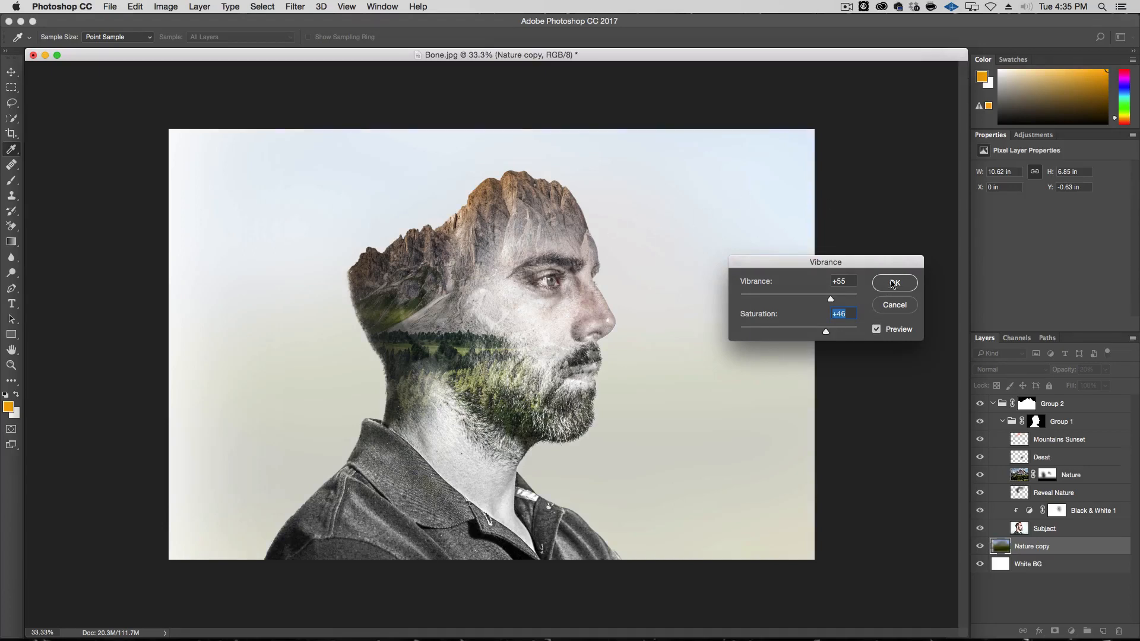
left_click(893, 283)
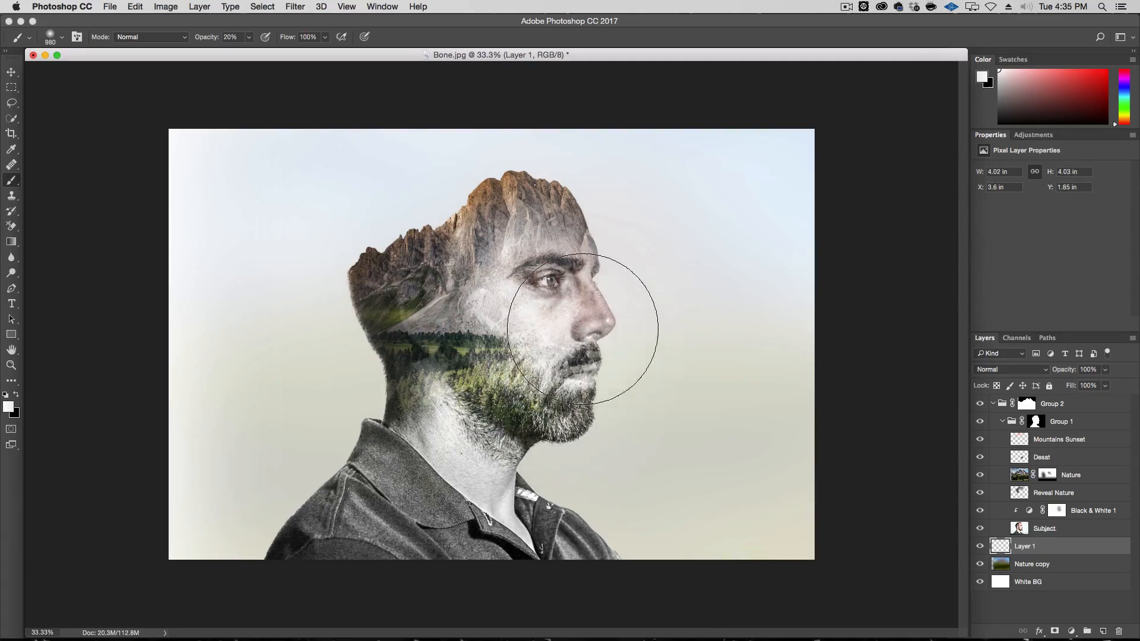
Paint soft white 20% strokes on Layer 1 to glow around the man's profile.
left_click_drag(582, 331, 538, 458)
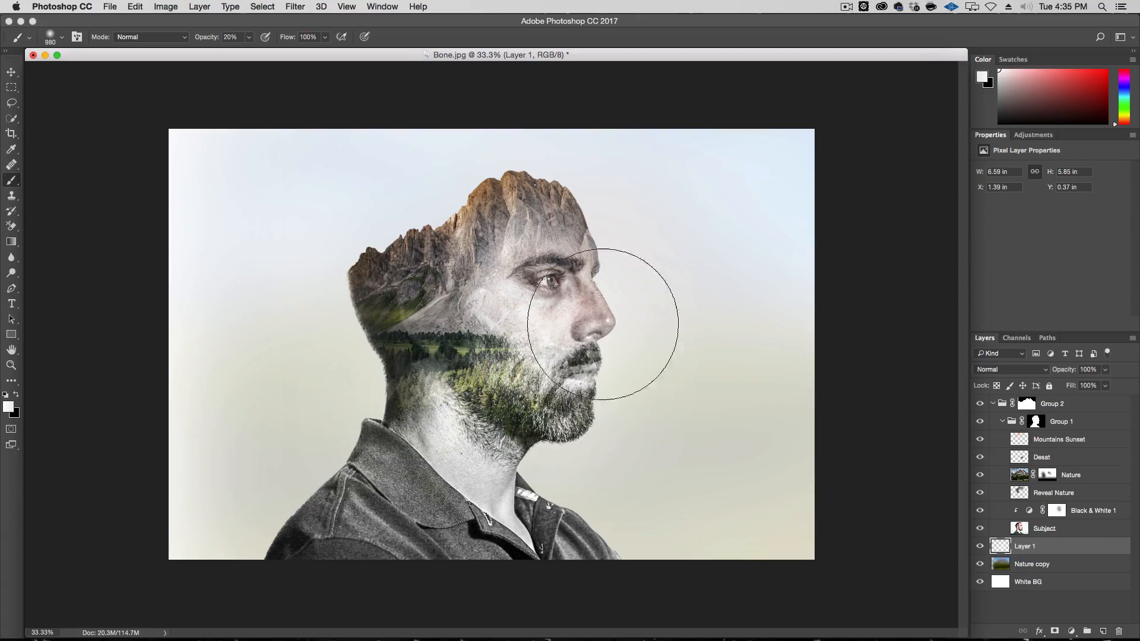
left_click_drag(600, 323, 589, 458)
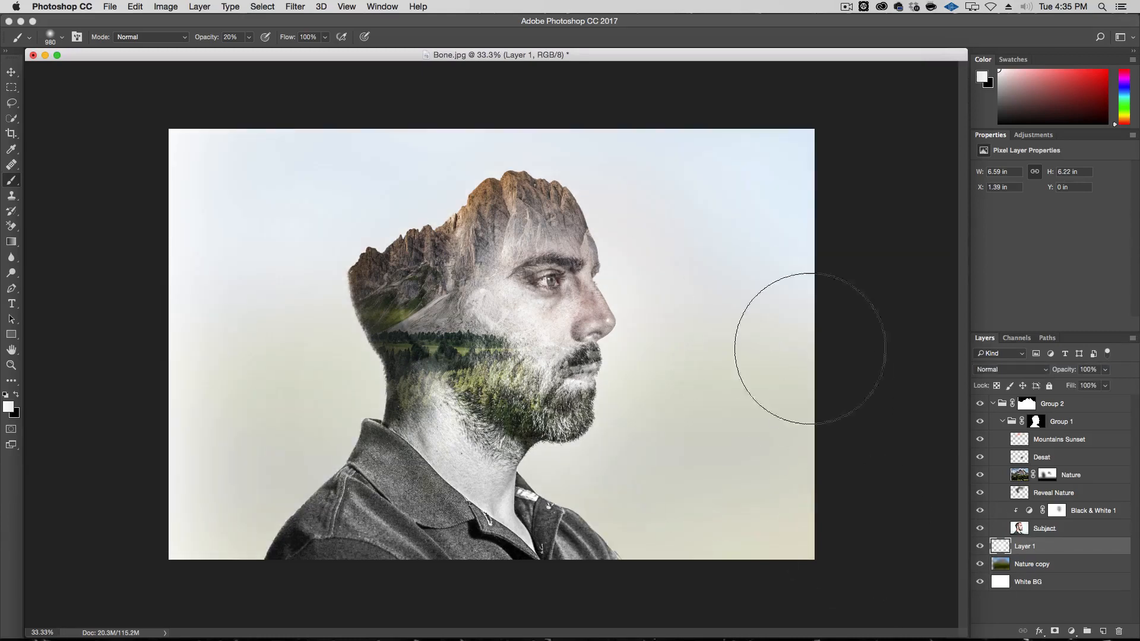
mouse_move(834, 284)
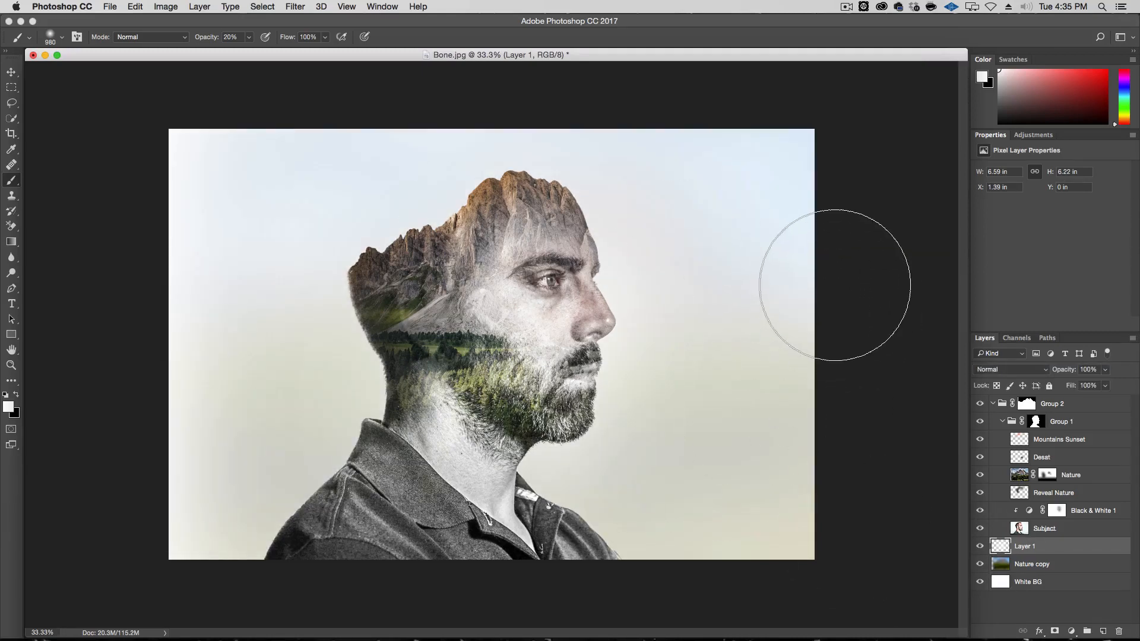
mouse_move(893, 280)
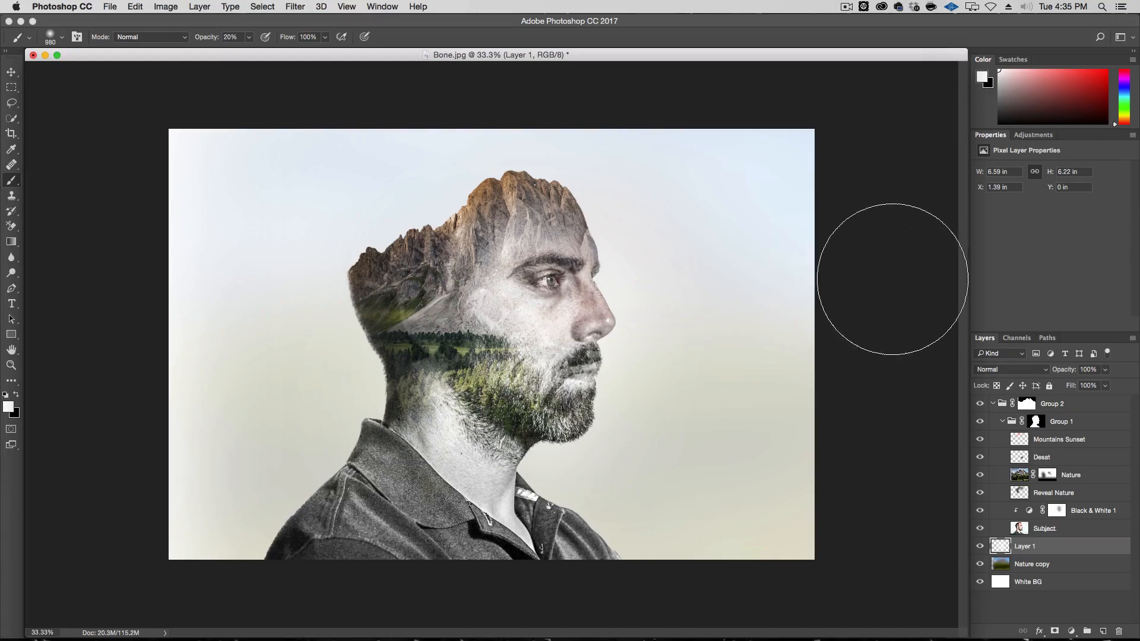